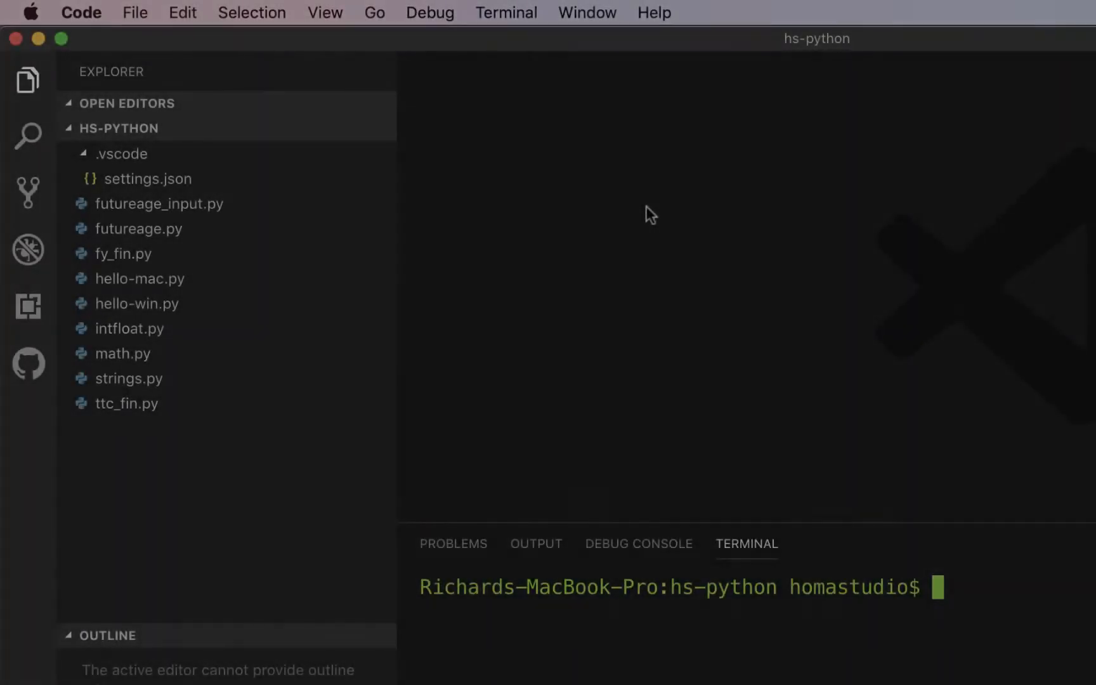
mouse_move(289, 137)
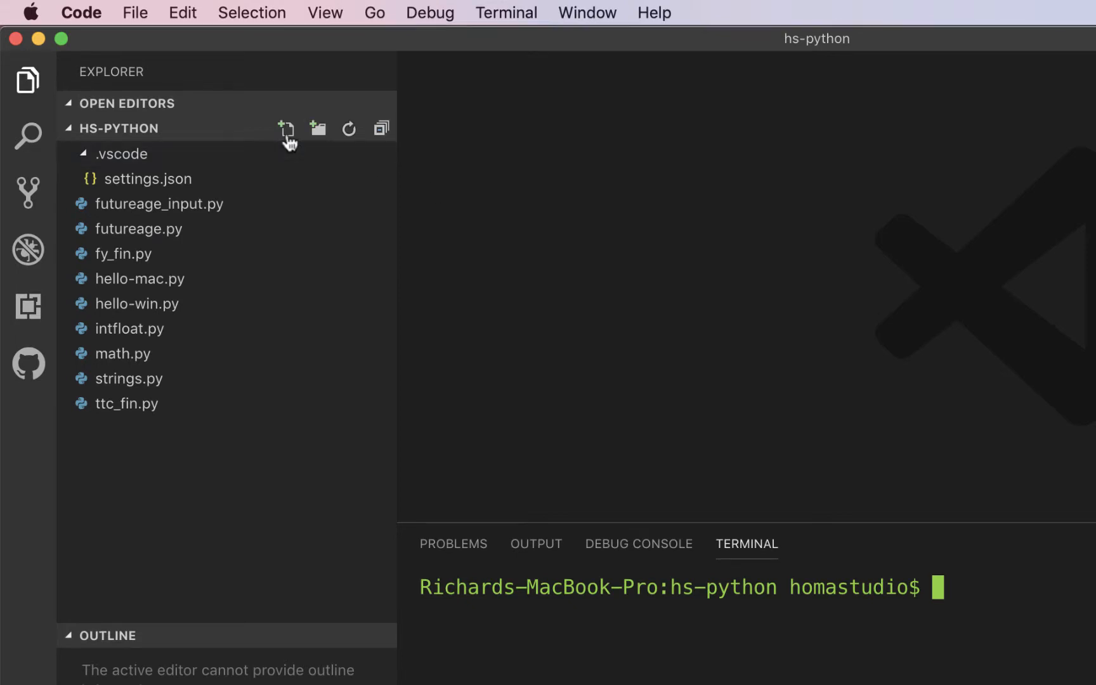
Step: Create a new file named tipcalc.py in the hs-python project
left_click(286, 128)
type("tipcalc.py")
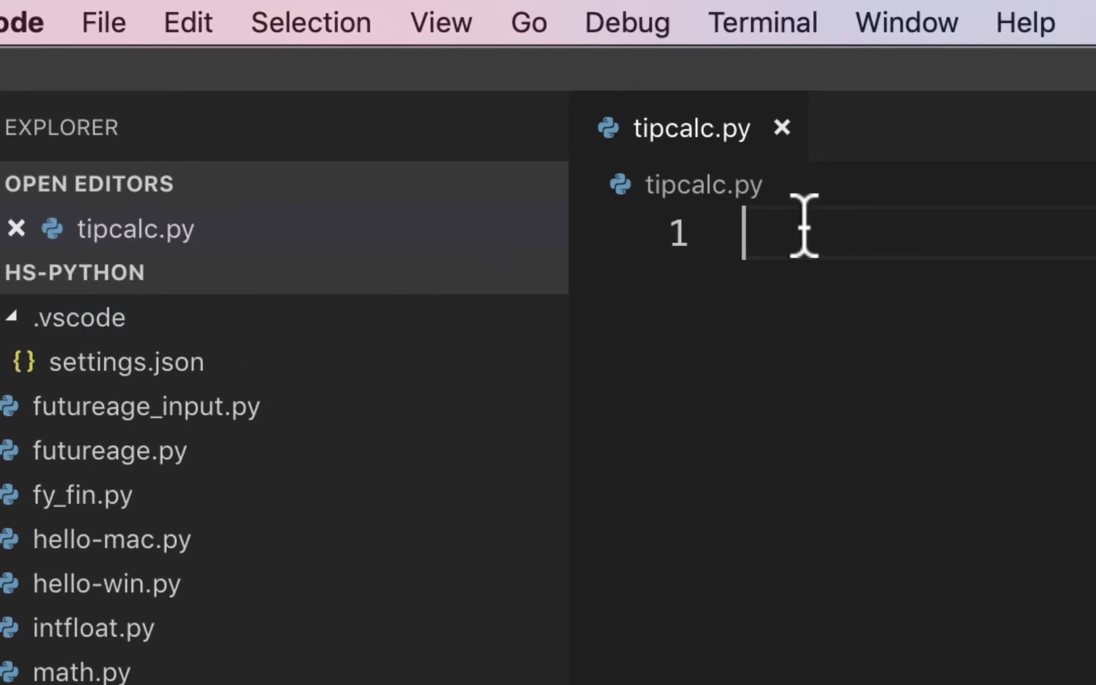
Step: Type the lines meal =, tip = and tax = .06, correcting the mistyped tax value
type("mea")
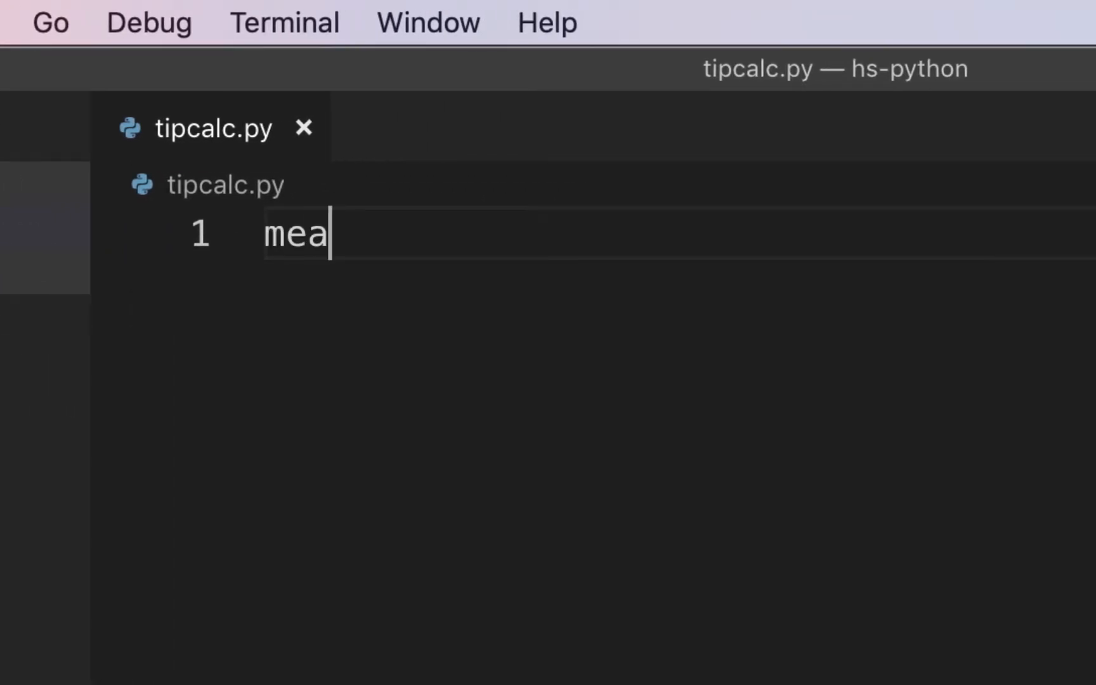
type("l =")
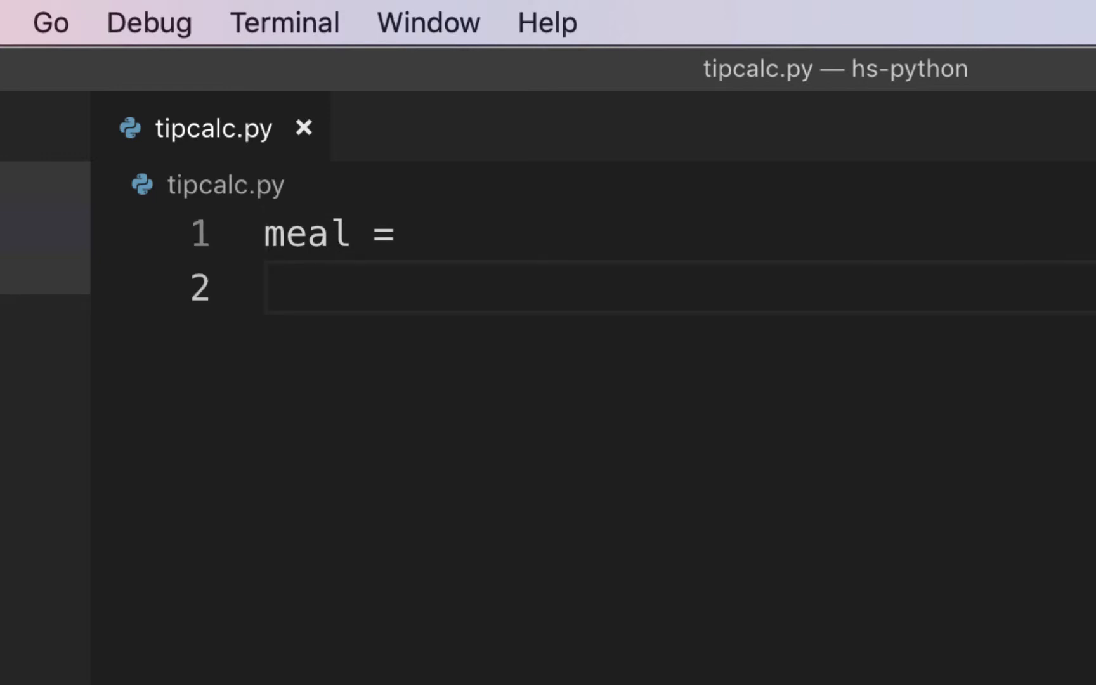
type("tip")
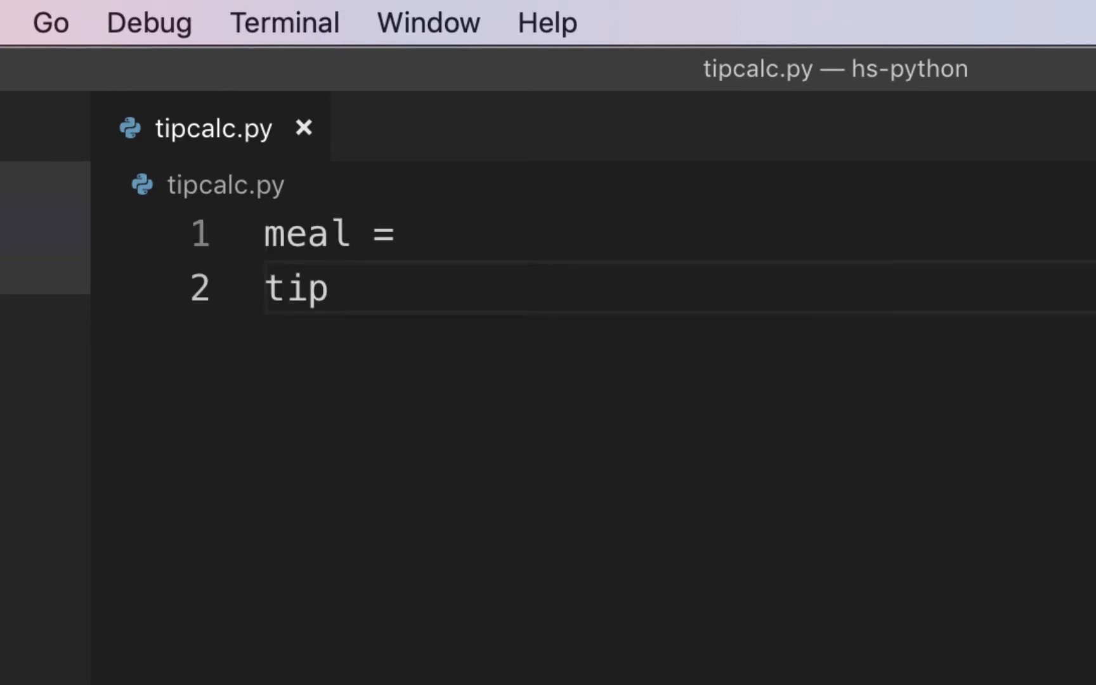
type("=")
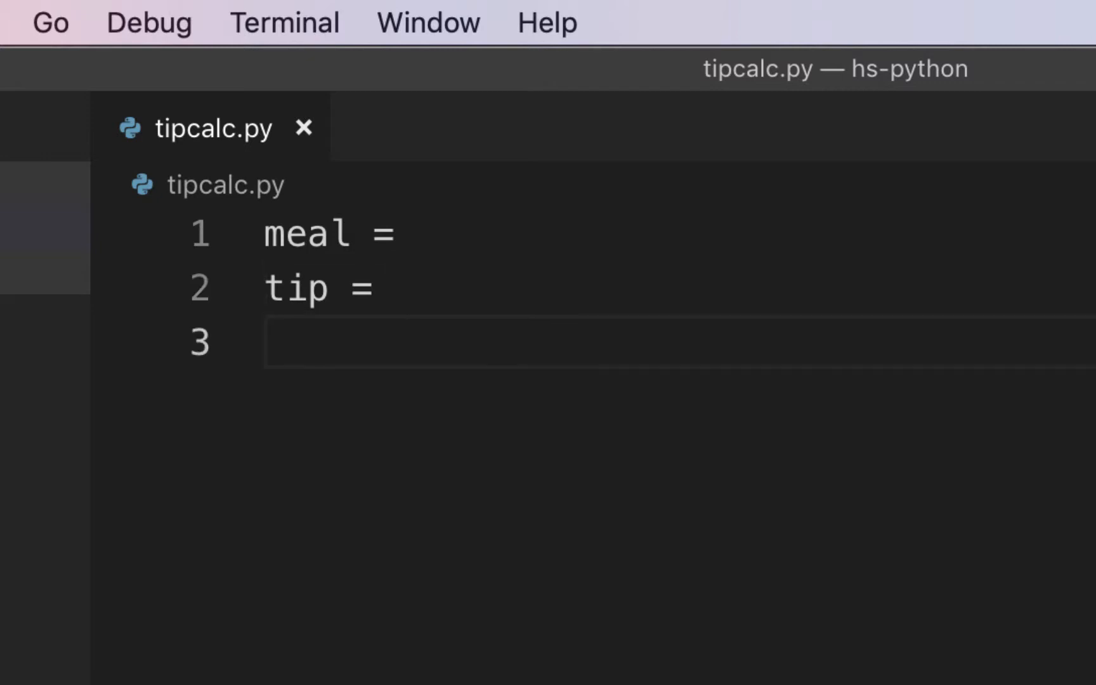
type("tax")
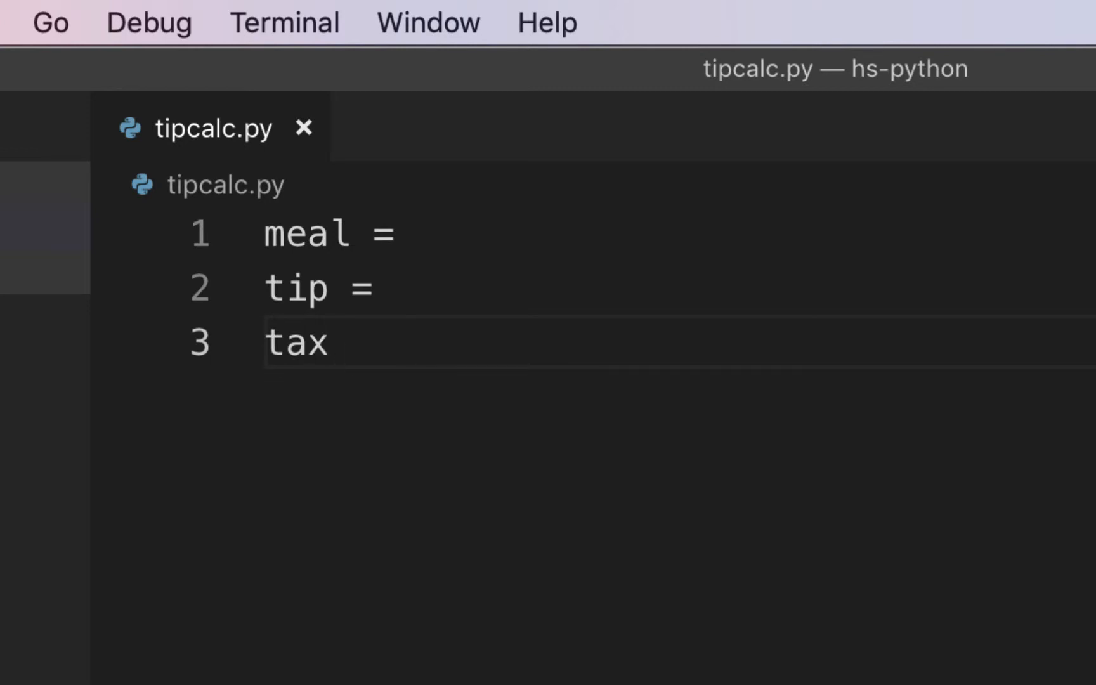
type("=")
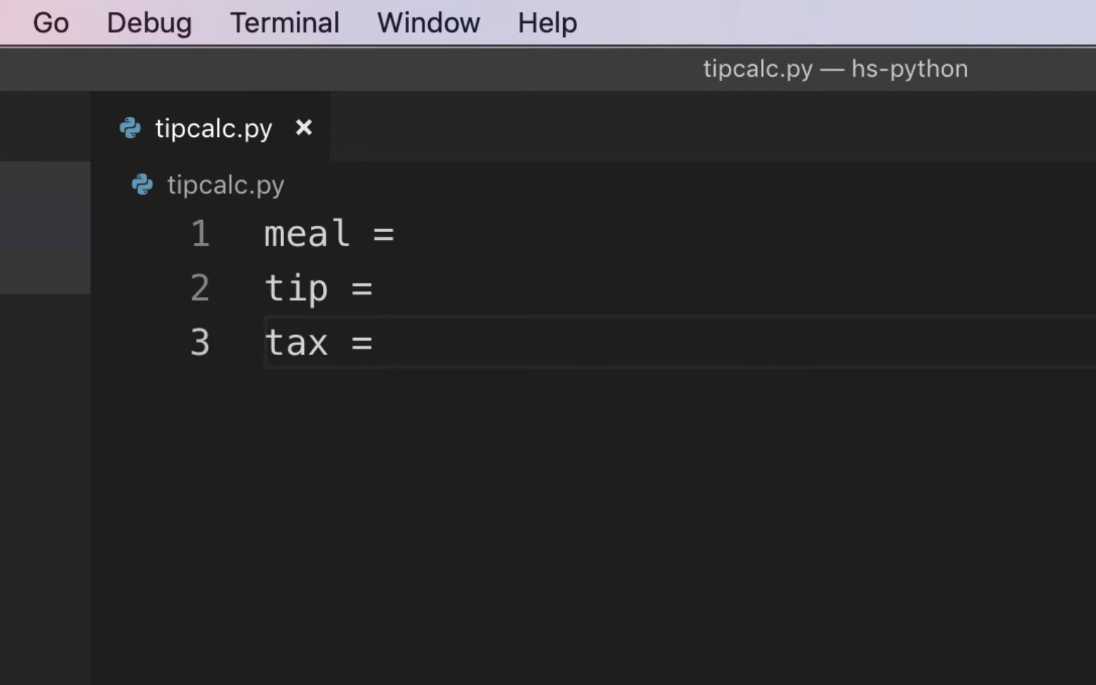
type("6/")
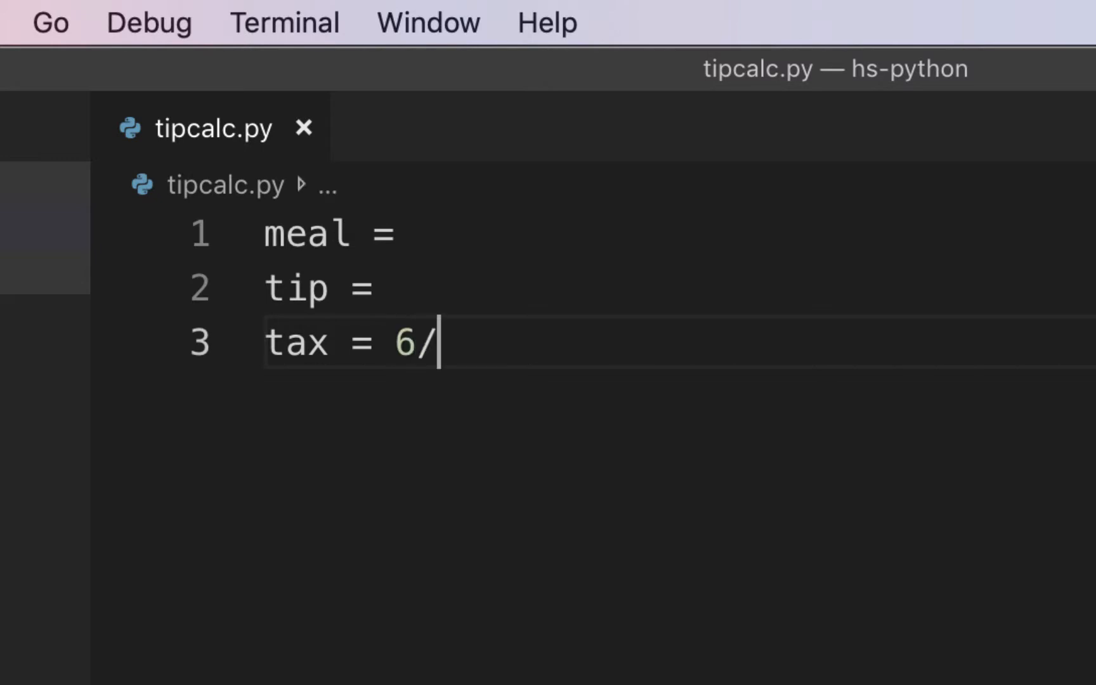
type("*.")
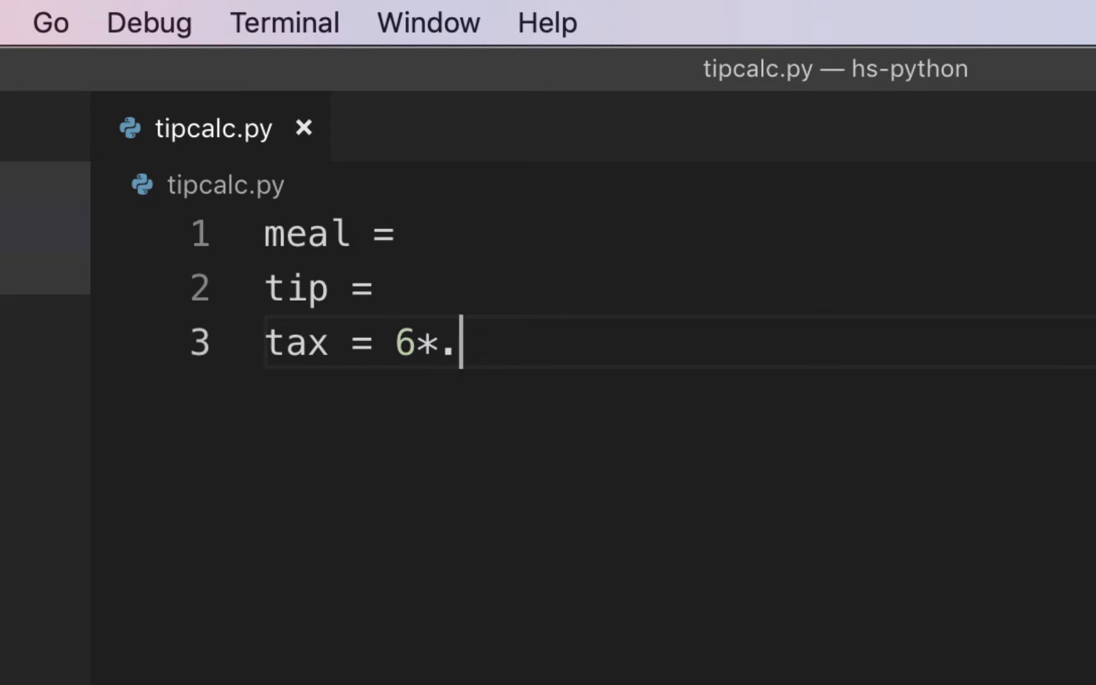
type("01")
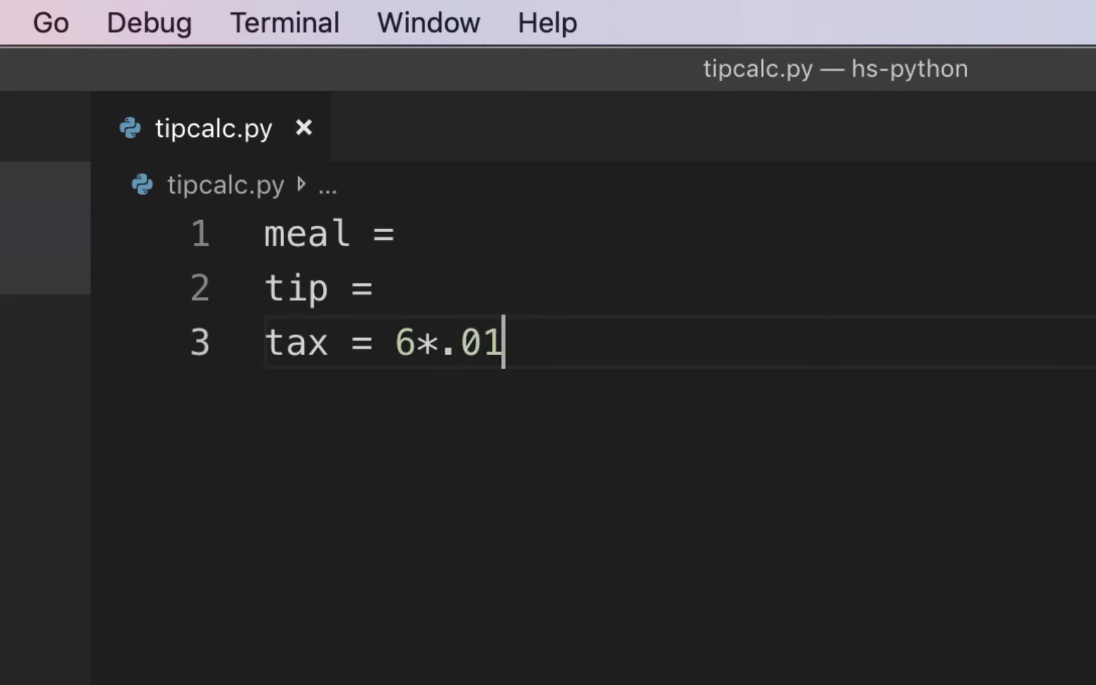
key("Backspace")
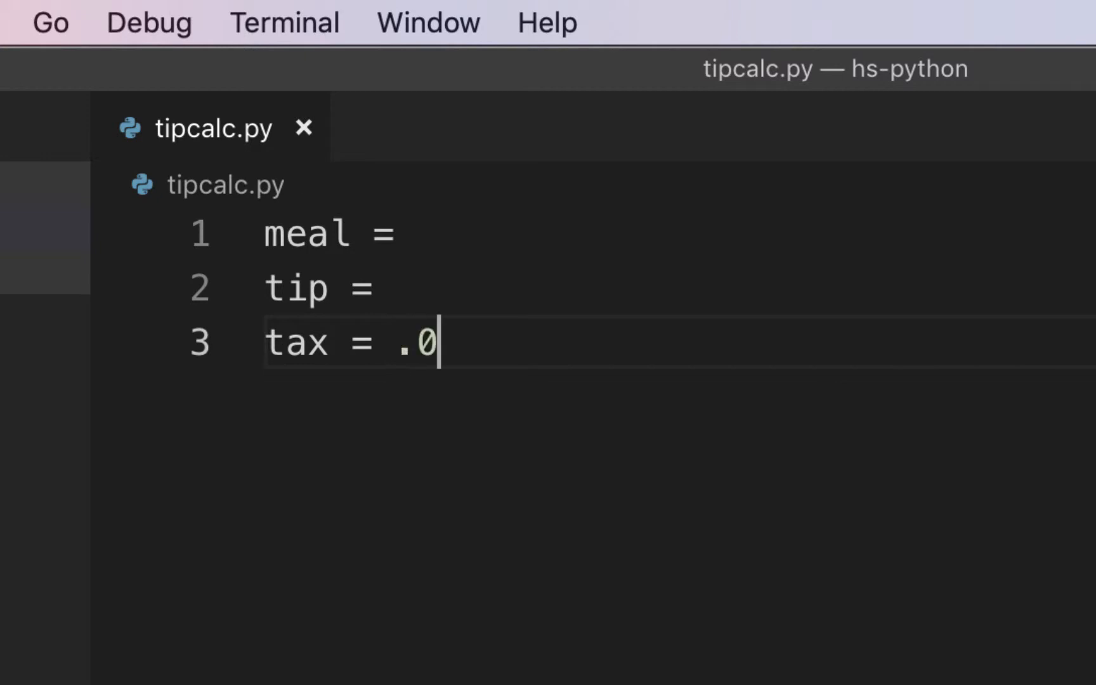
type("6")
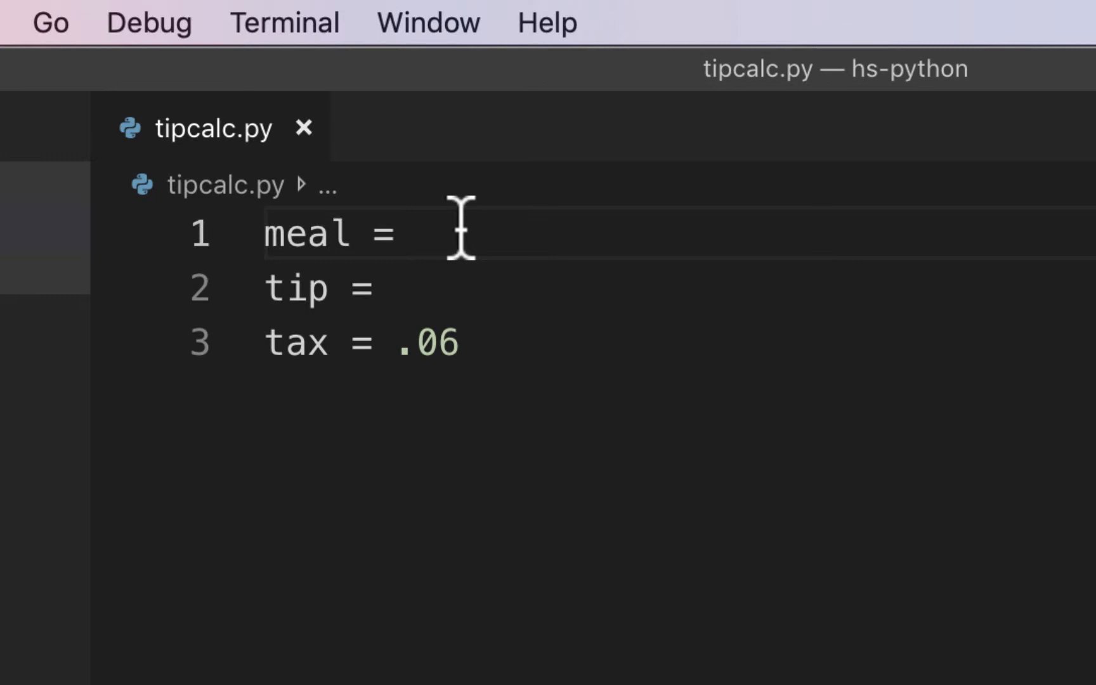
Step: Assign meal and tip from input() prompts "Enter your meal amount: " and "Enter your tip %: "
type("input()")
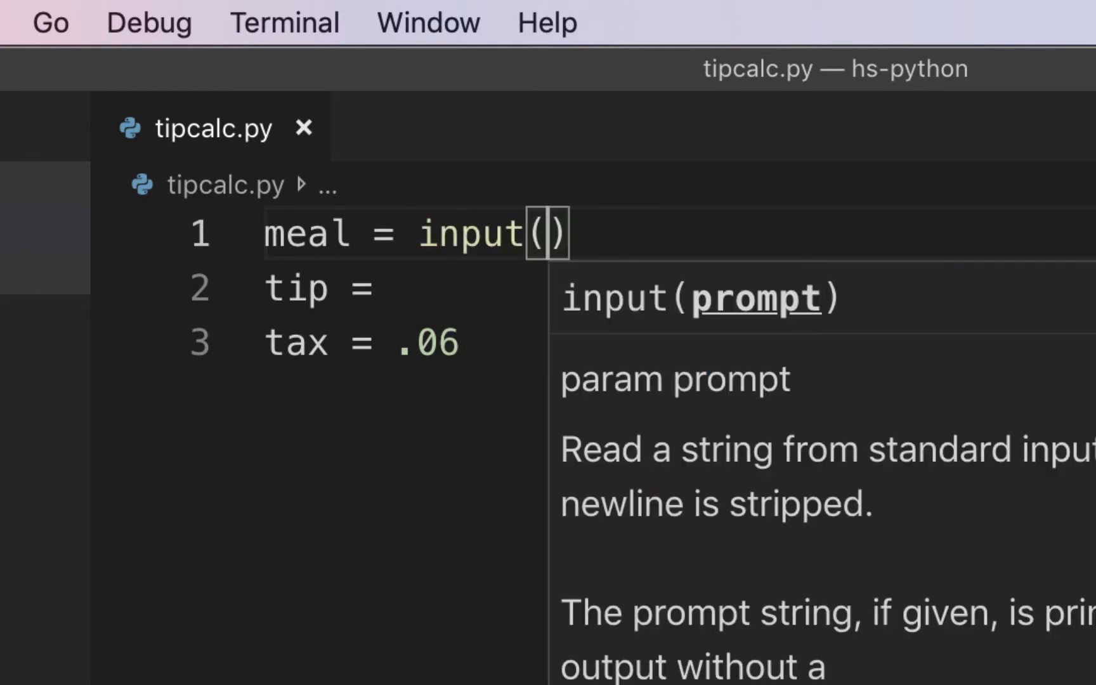
type("\"enter you \"")
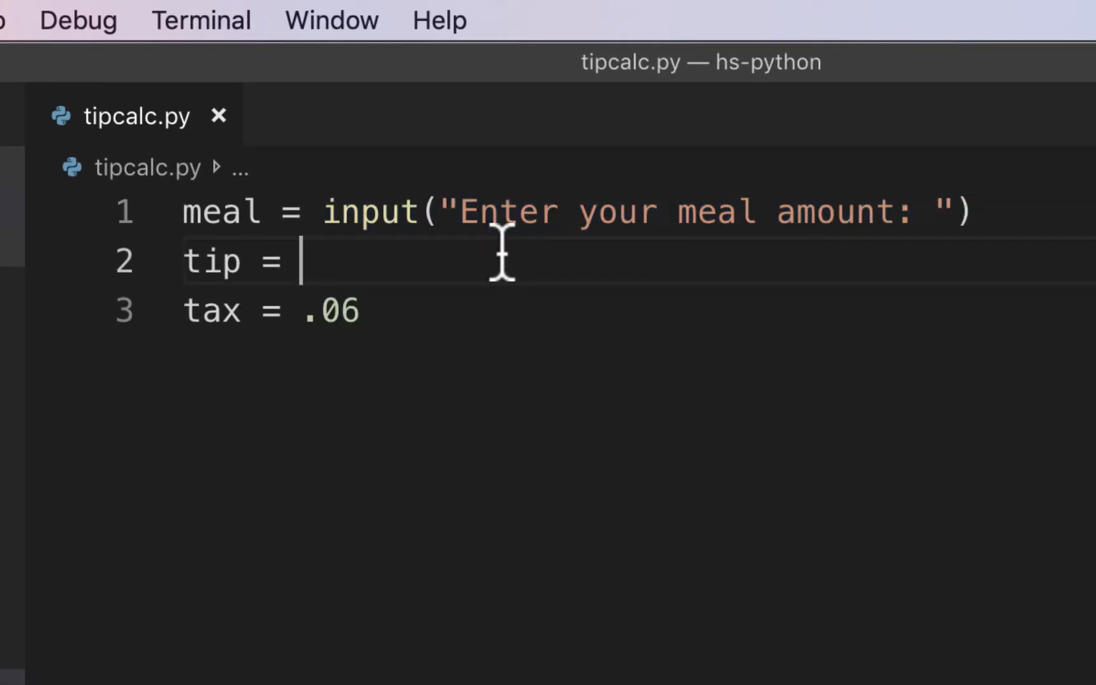
type("input(\"Enter your meal amount: \")")
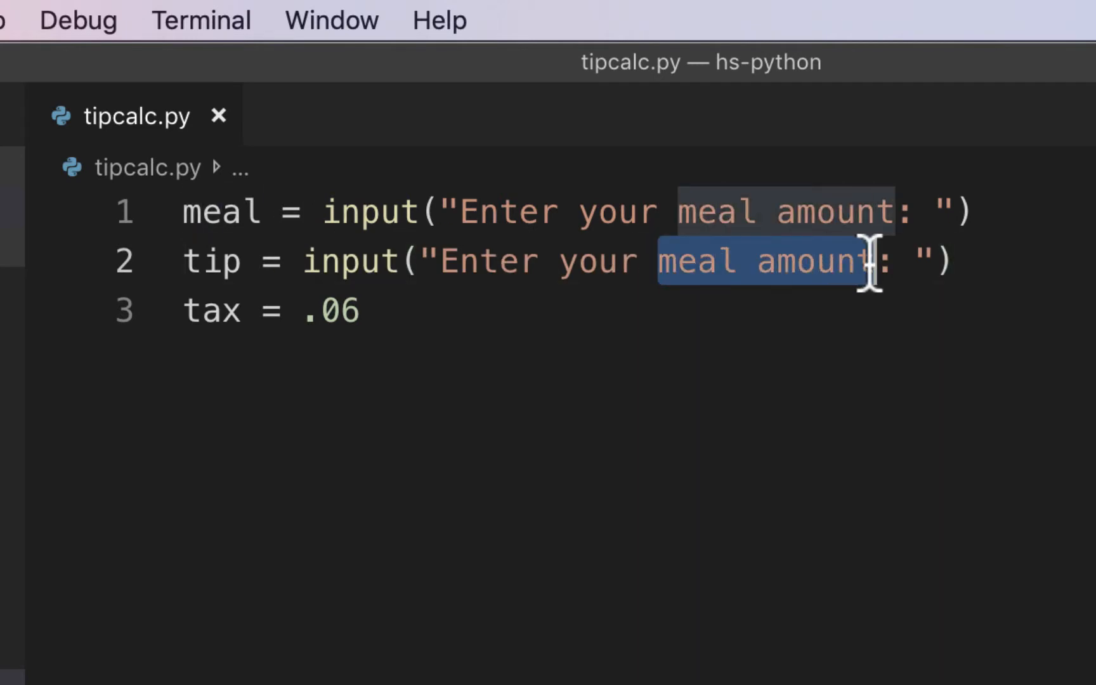
type("tip percent")
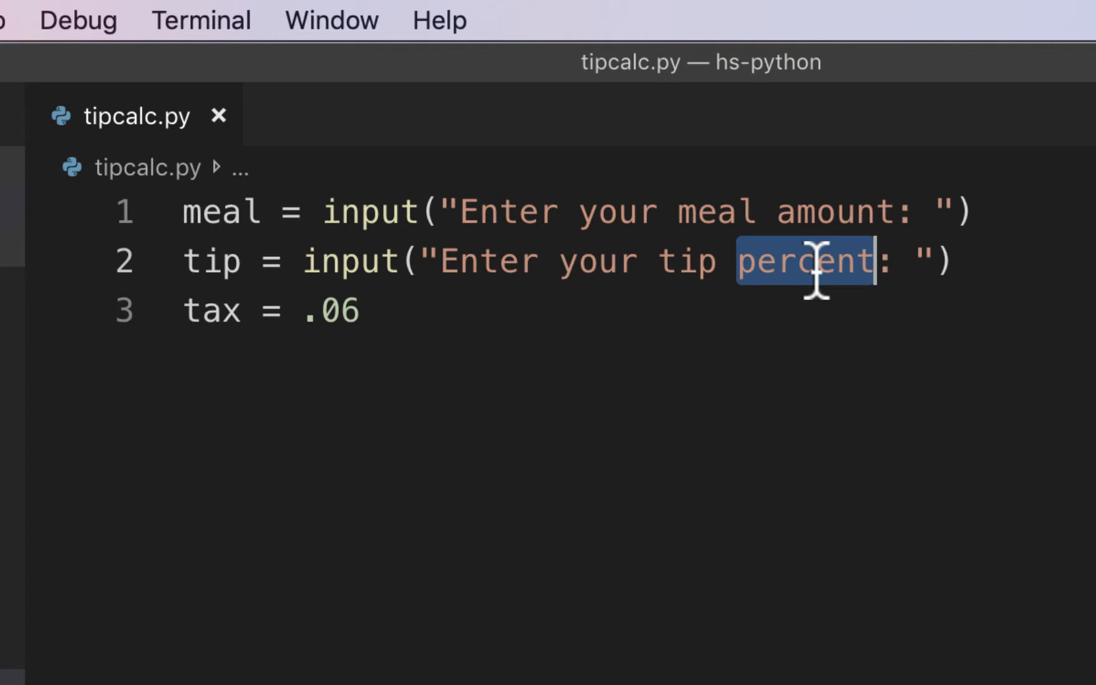
type("%")
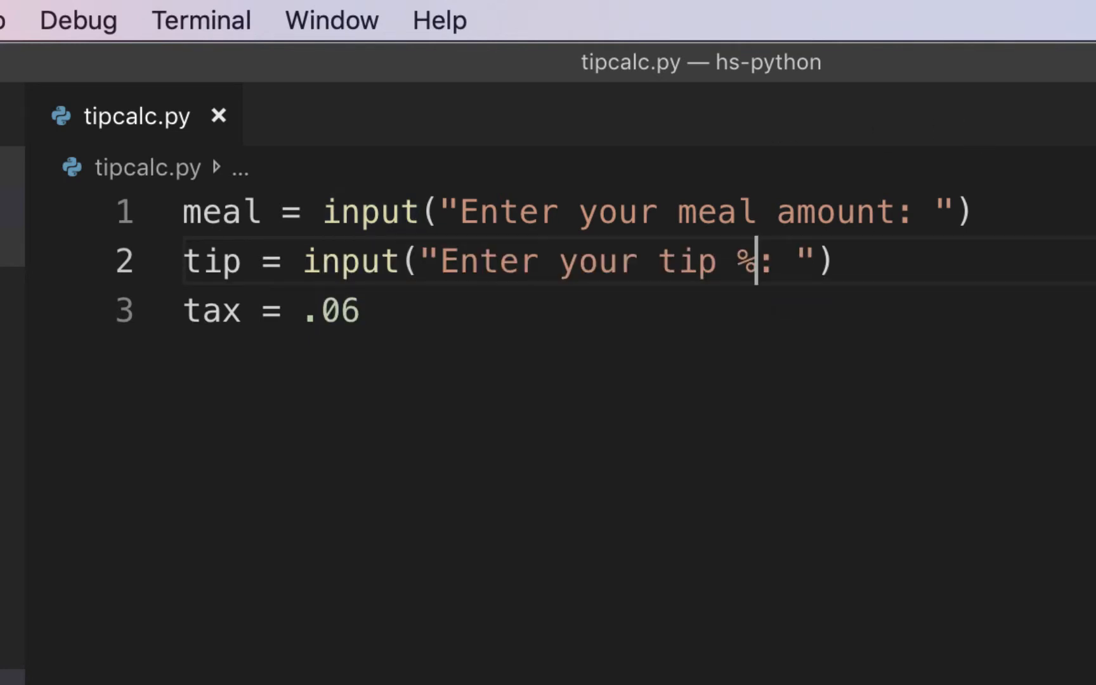
mouse_move(618, 213)
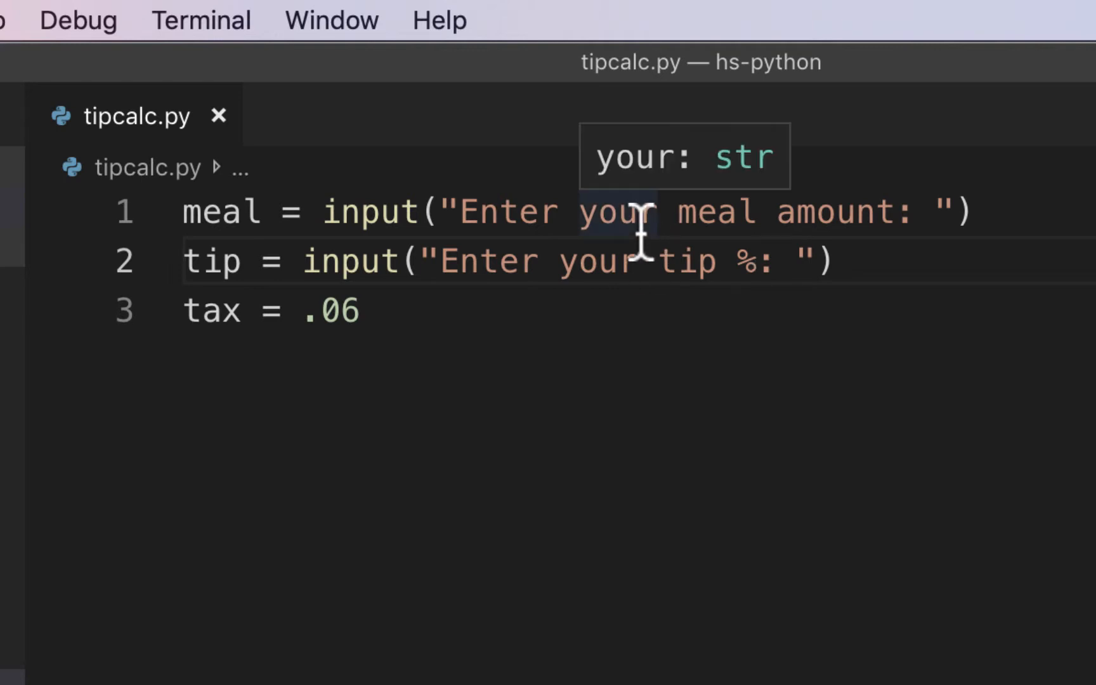
mouse_move(399, 262)
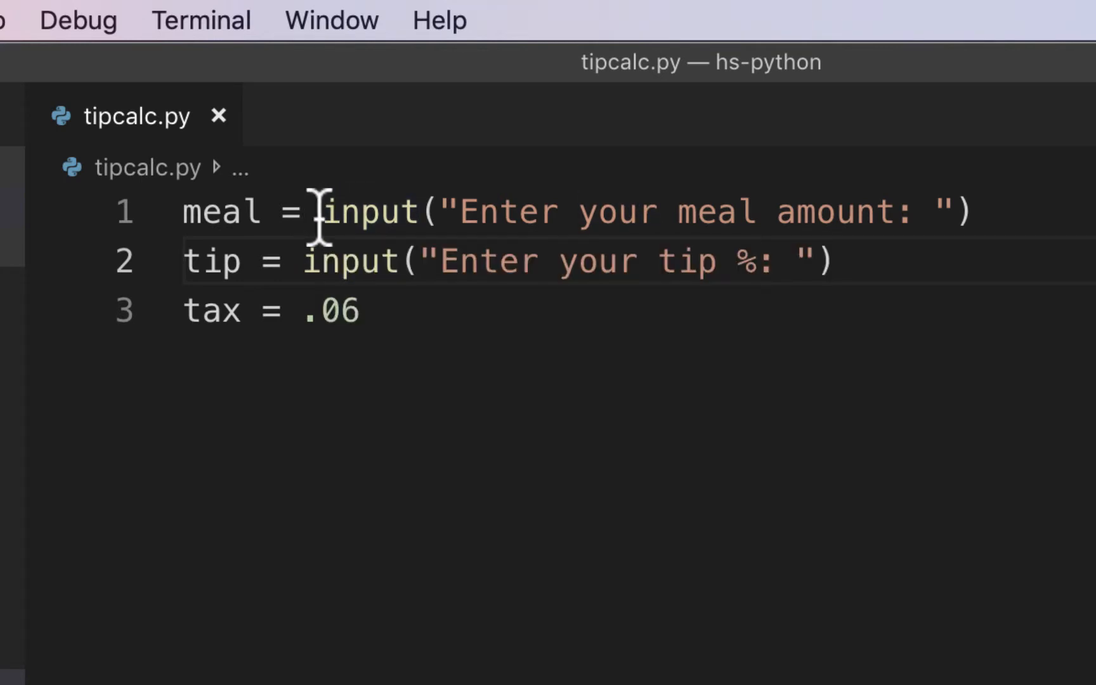
Step: Convert the meal input to float and tip to int, then begin a #calcs comment
double_click(360, 212)
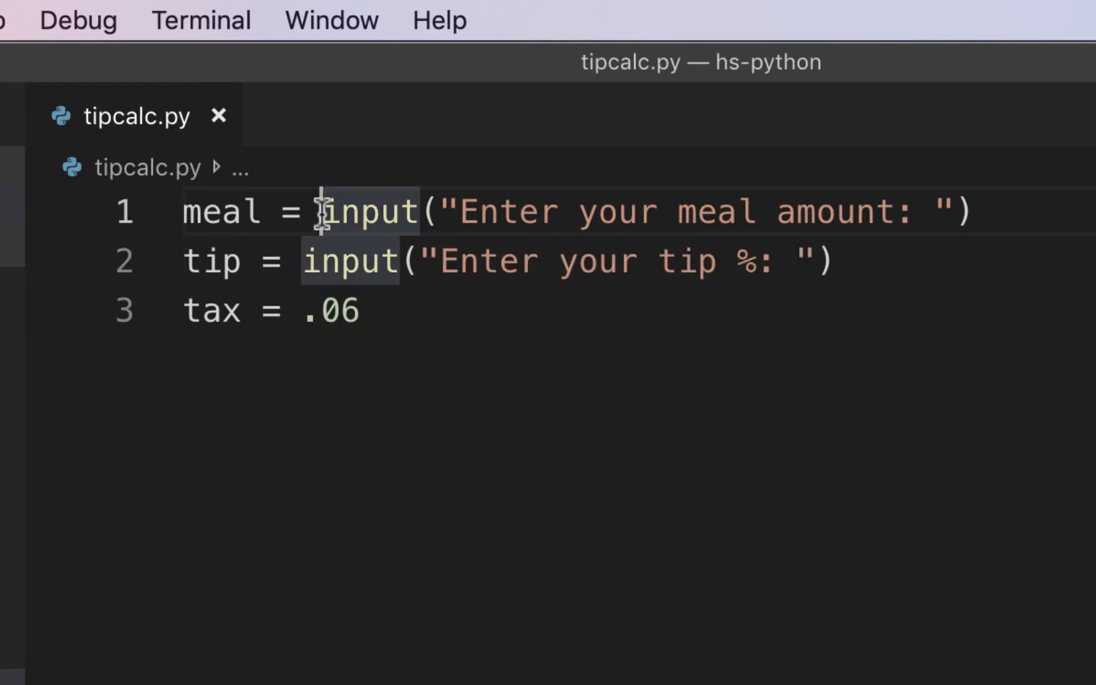
type("float(")
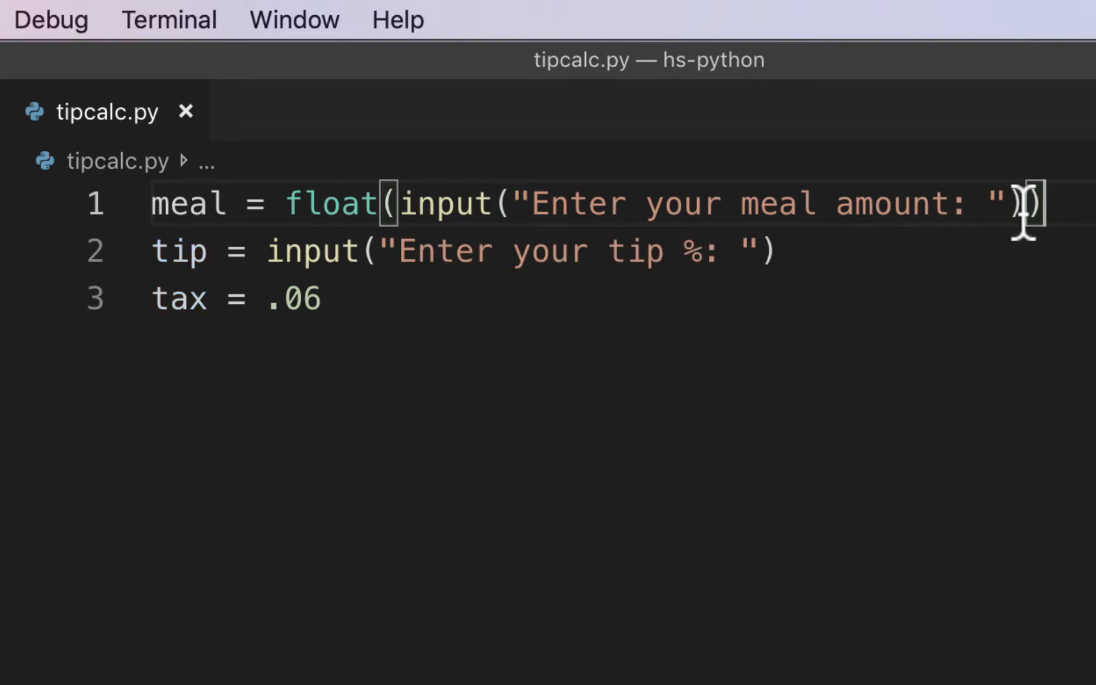
mouse_move(308, 252)
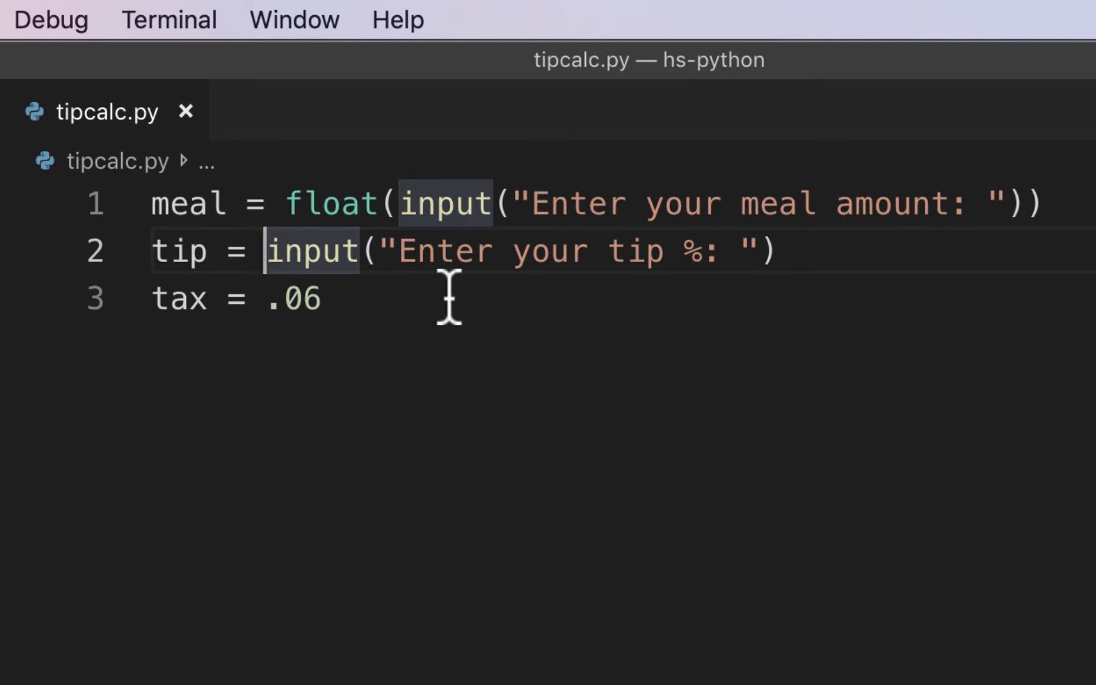
type("int")
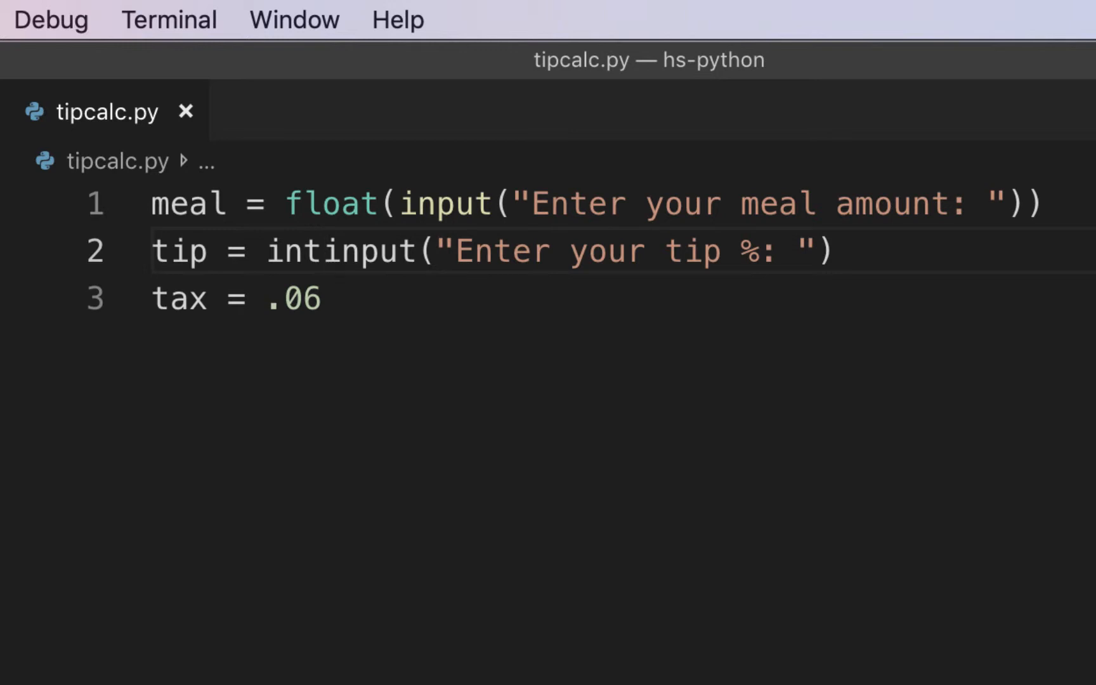
type("(")
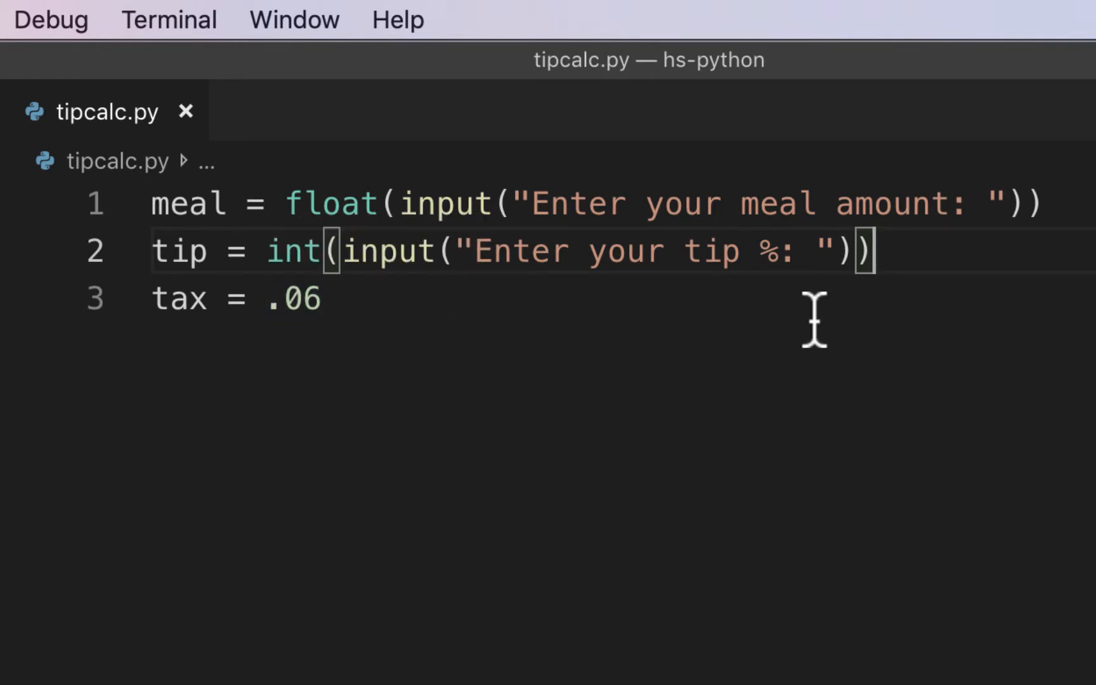
mouse_move(689, 304)
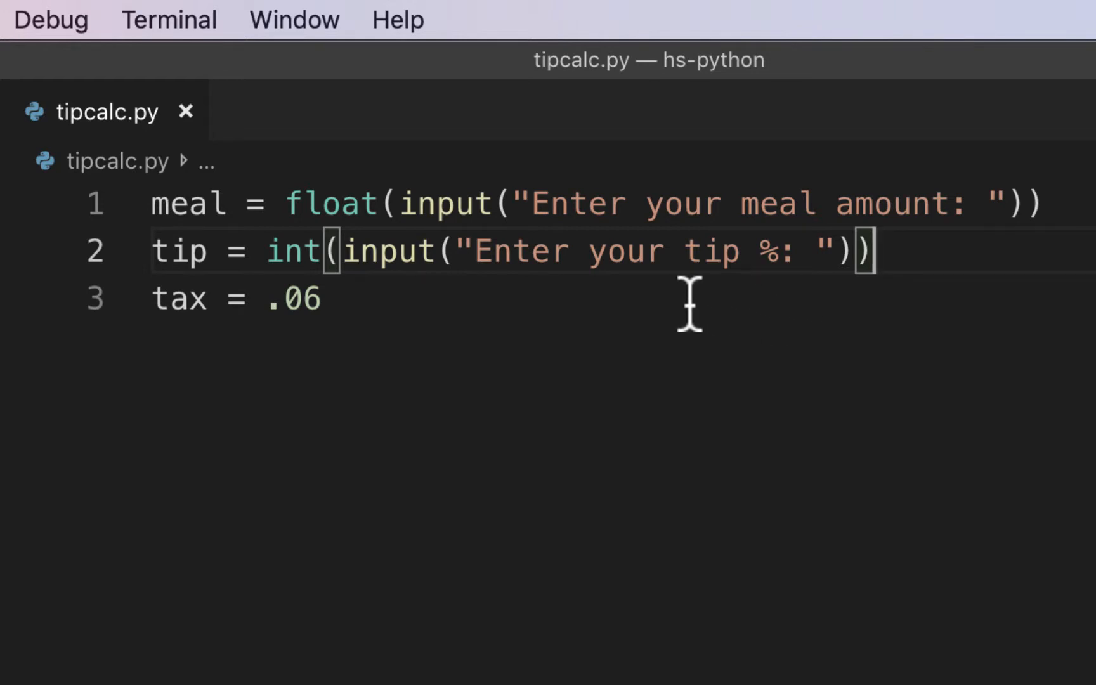
type("#ca")
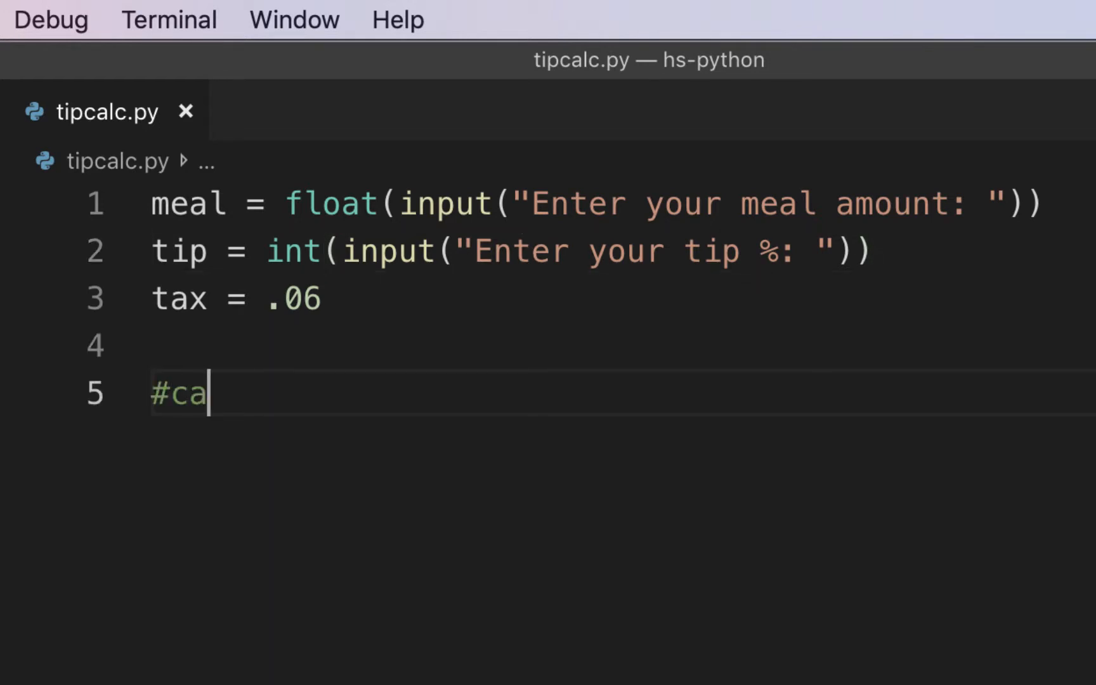
Step: Finish the #calcs comment and add the line tip_amt = meal * tip/100
type("lcs")
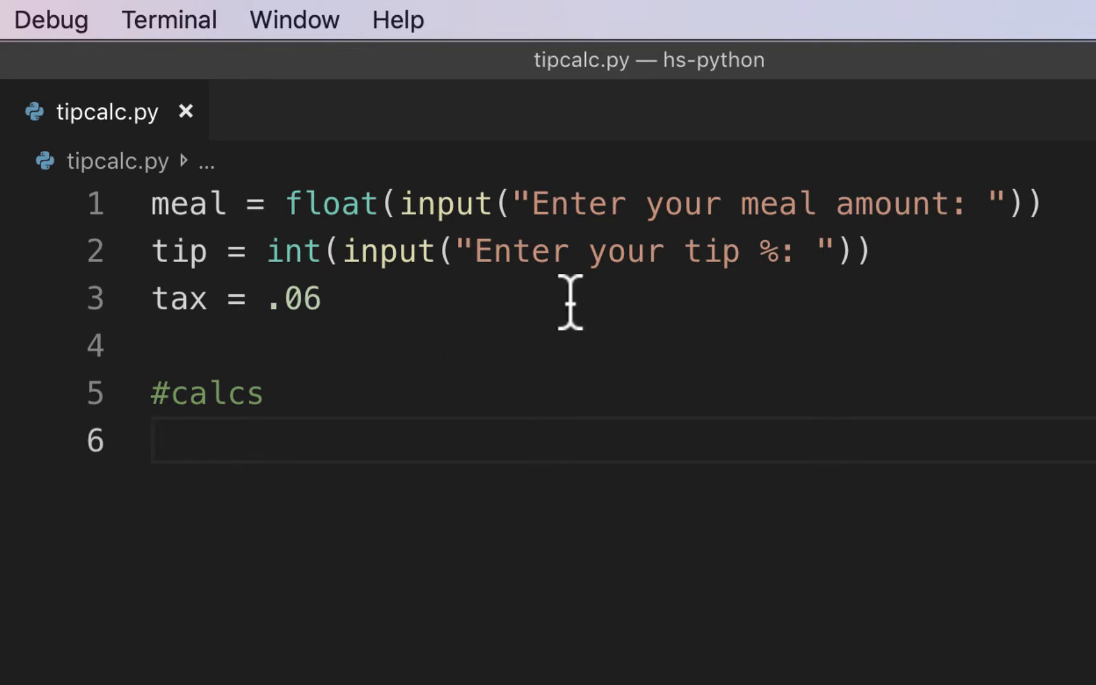
type("t")
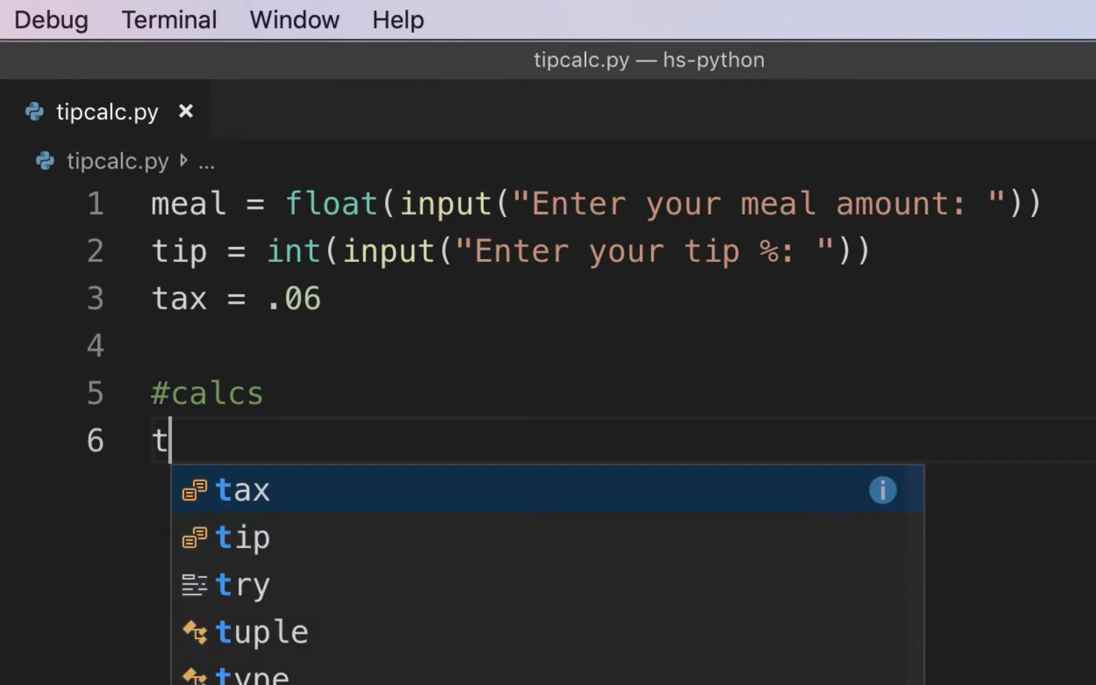
type("ip_amt")
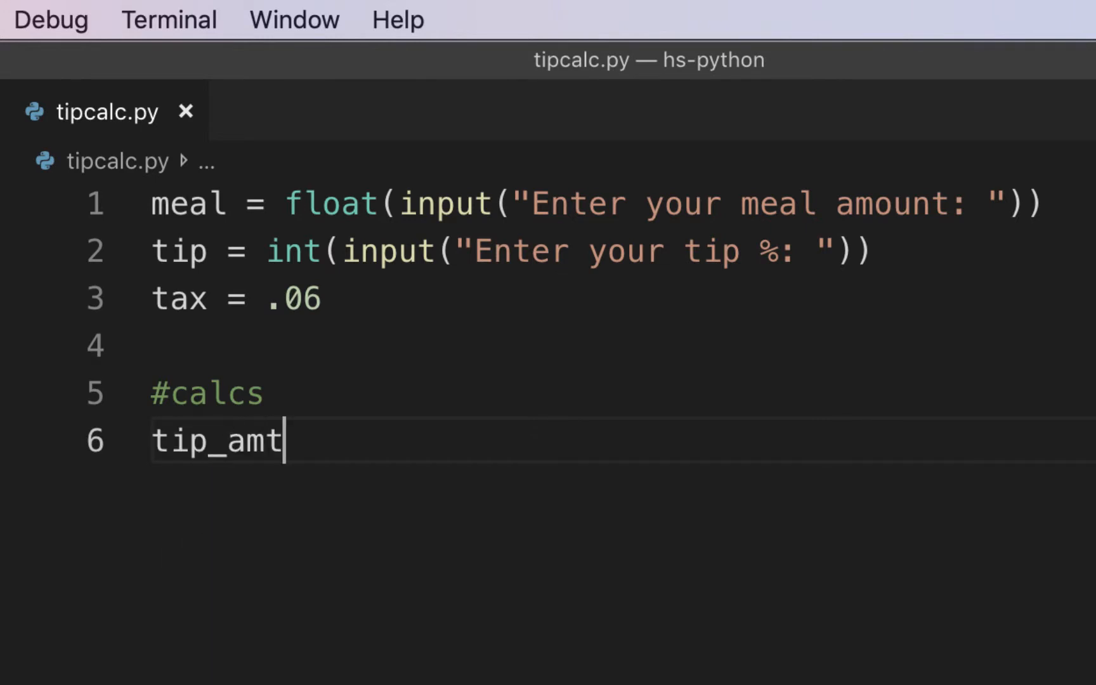
mouse_move(178, 252)
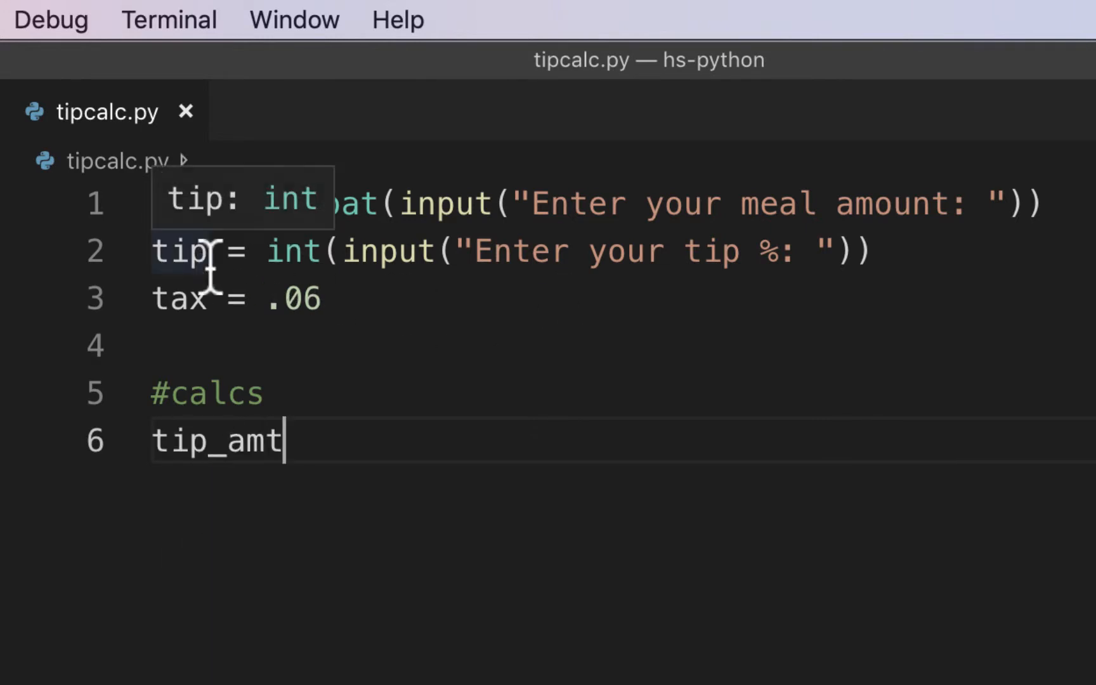
mouse_move(555, 283)
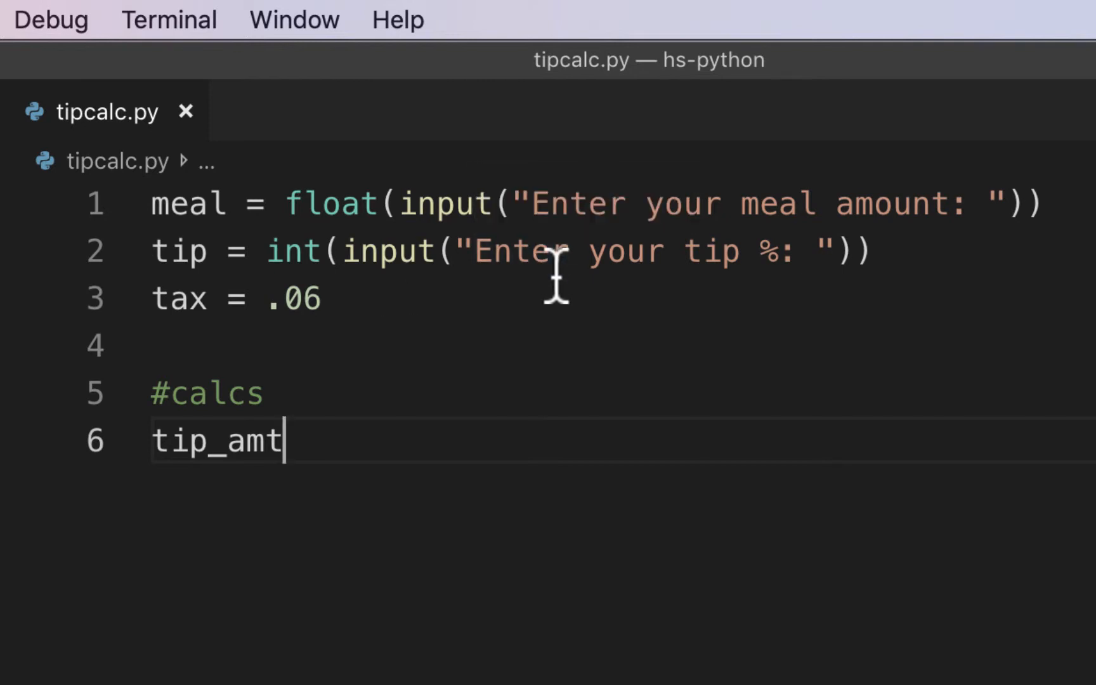
mouse_move(506, 311)
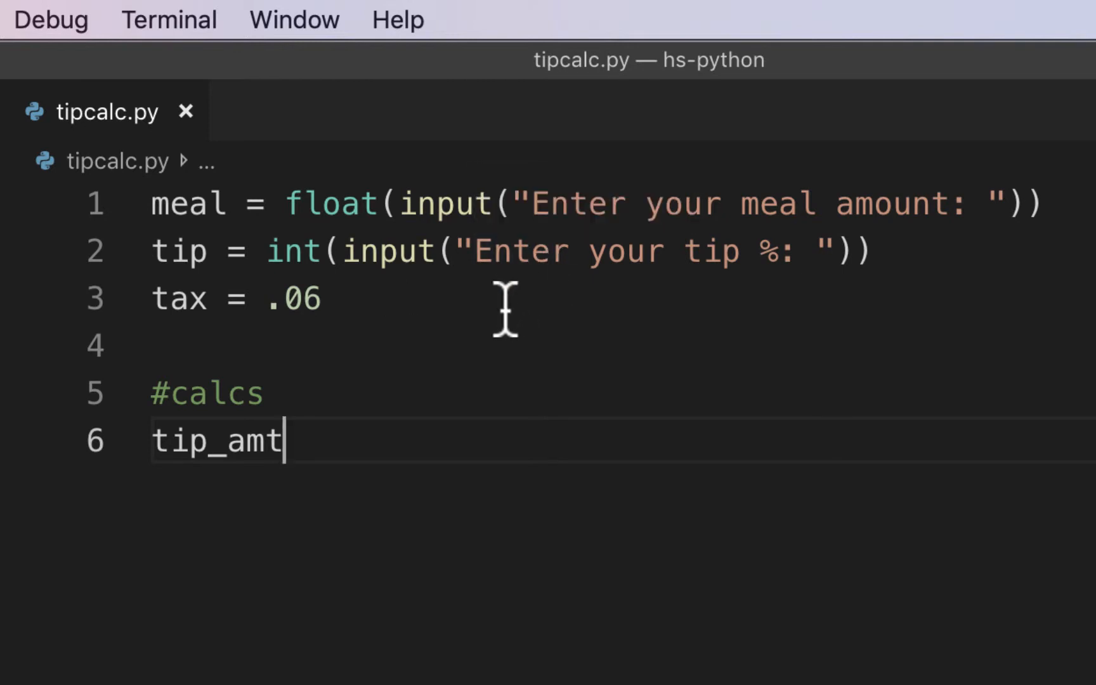
type("=")
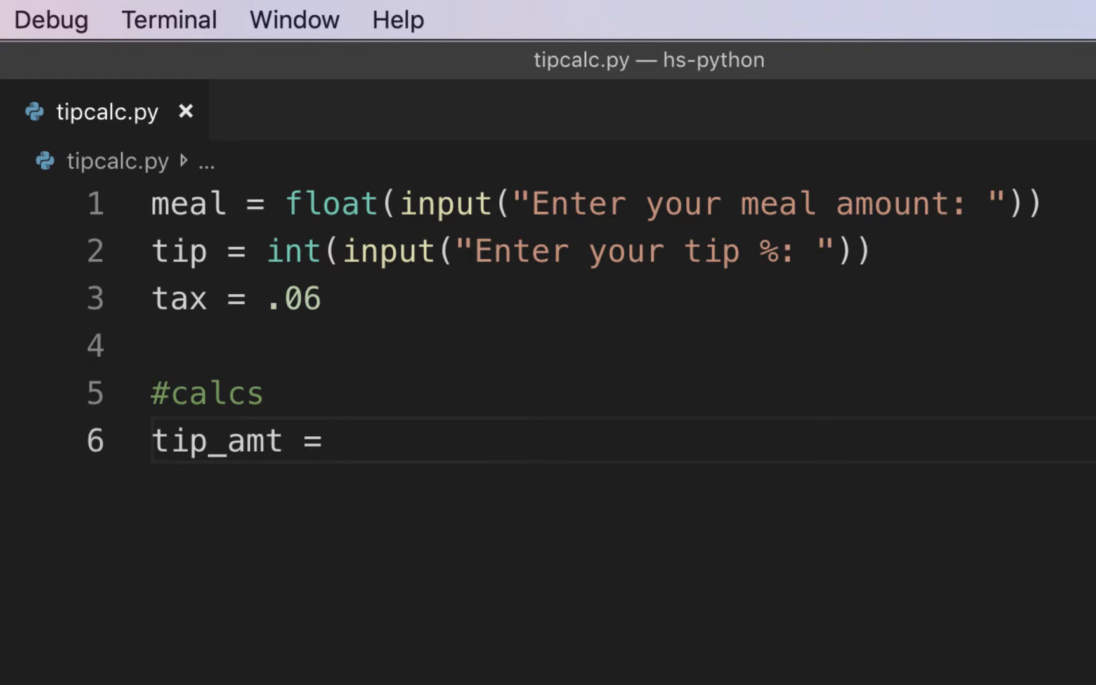
type("meal")
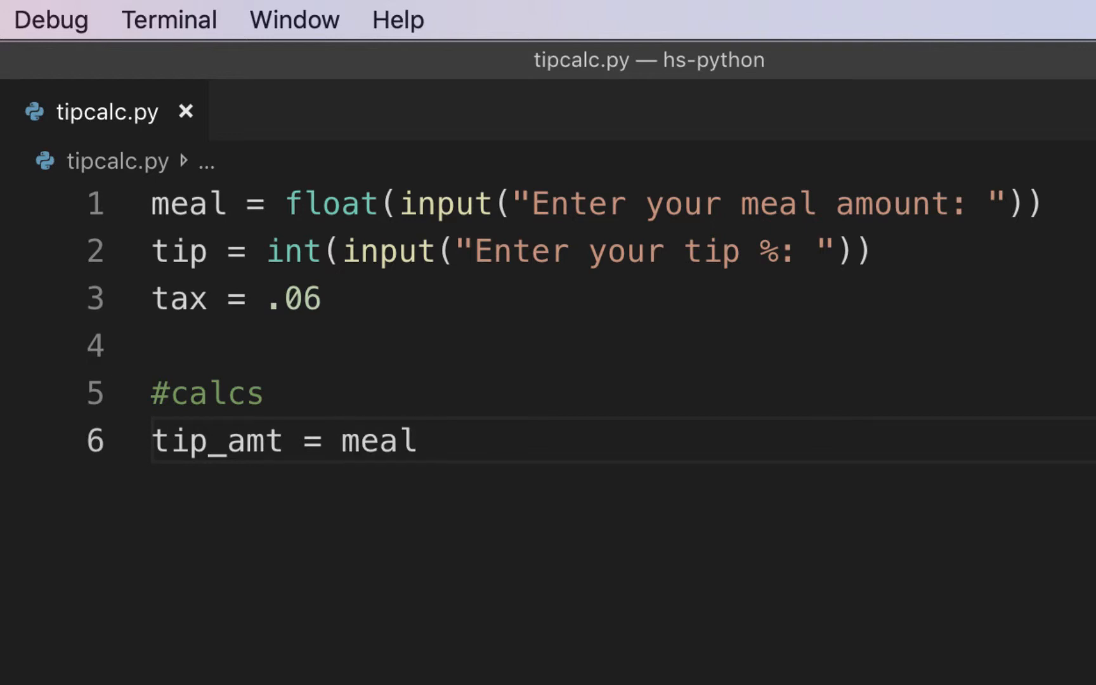
type("* tip/100")
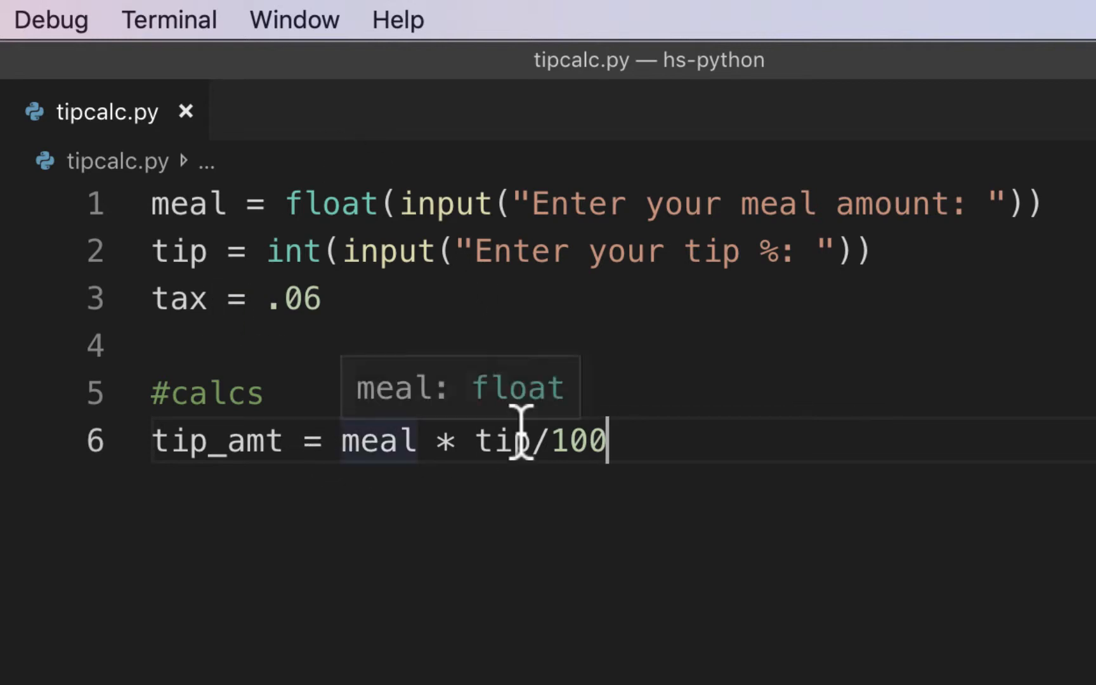
mouse_move(687, 487)
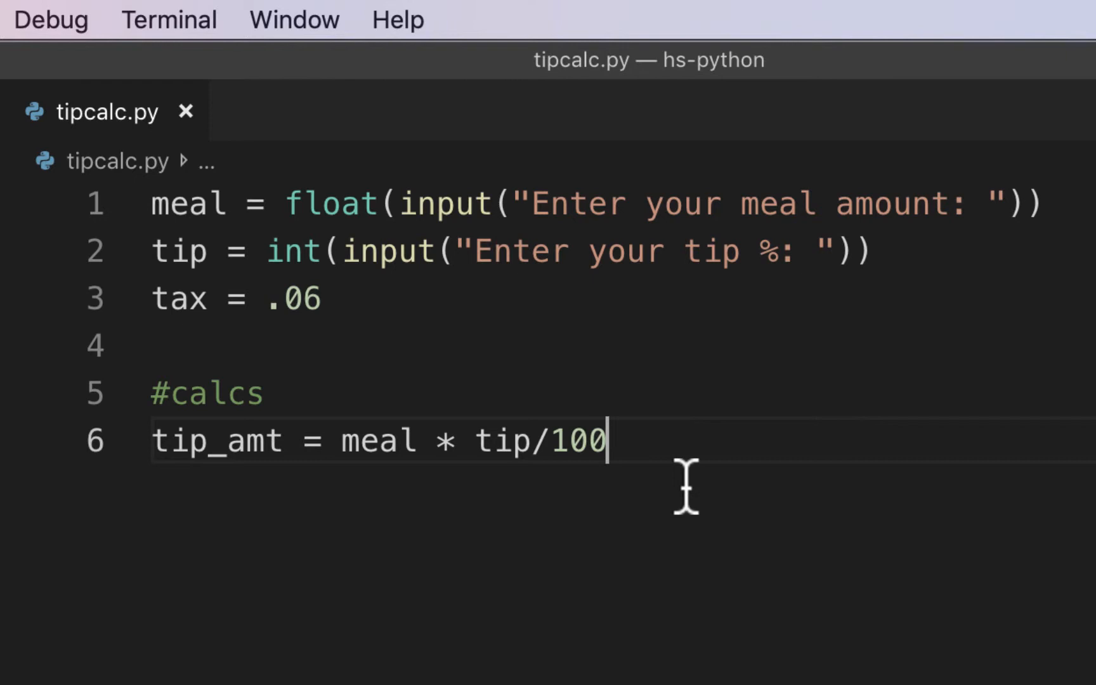
mouse_move(667, 444)
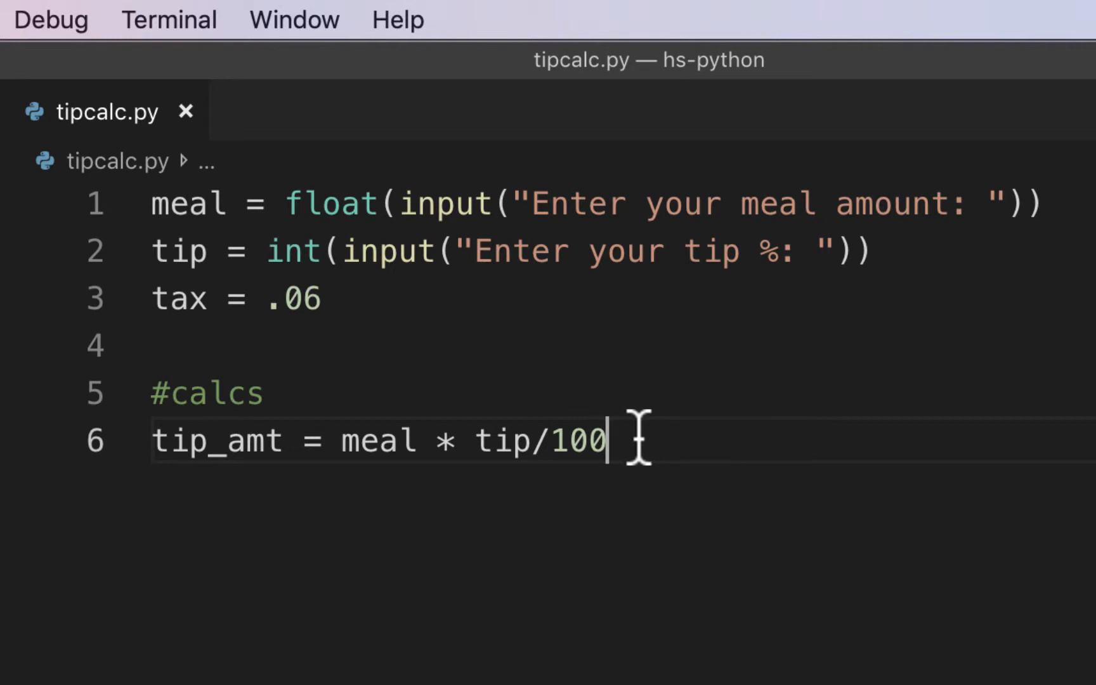
key("Enter")
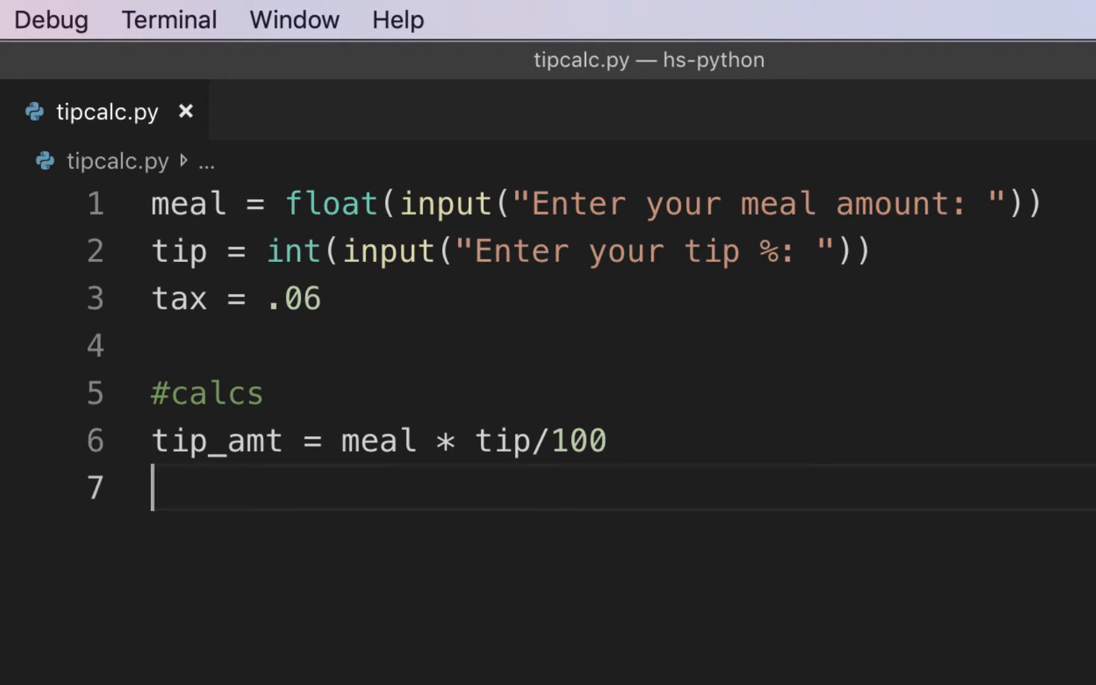
Step: Add the line tax_amt = meal * tax below the tip calculation
type("tax_am")
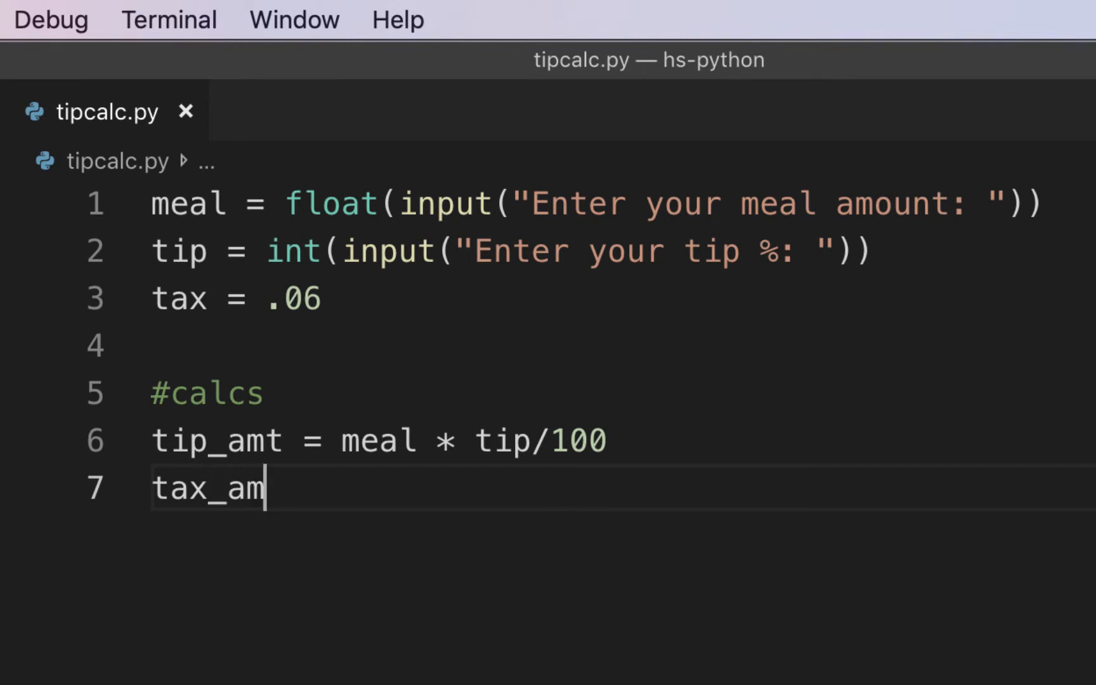
type("t = me")
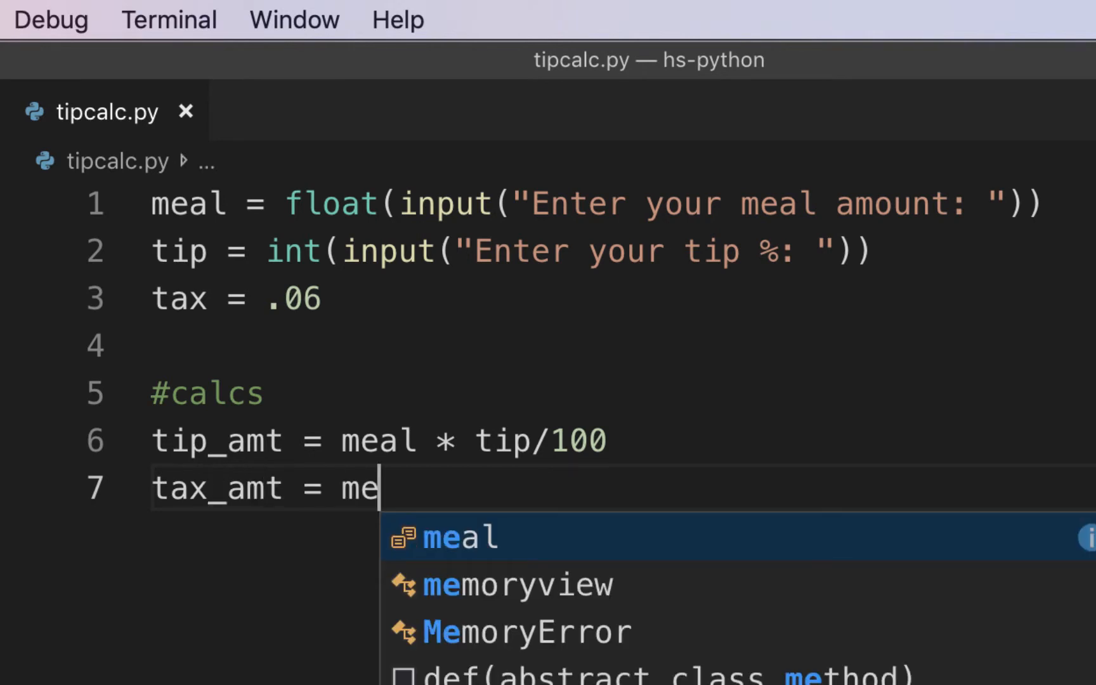
type("al * tax")
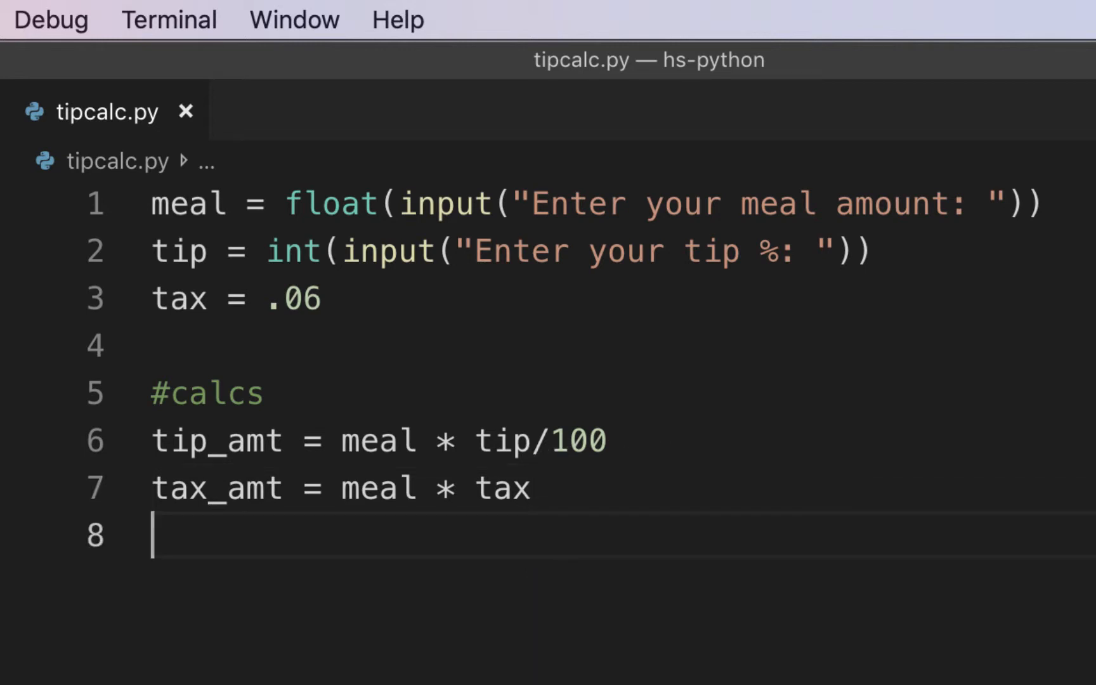
Step: Type a print call with the message 'Your meal was {} and you {}' on line 9
type("print")
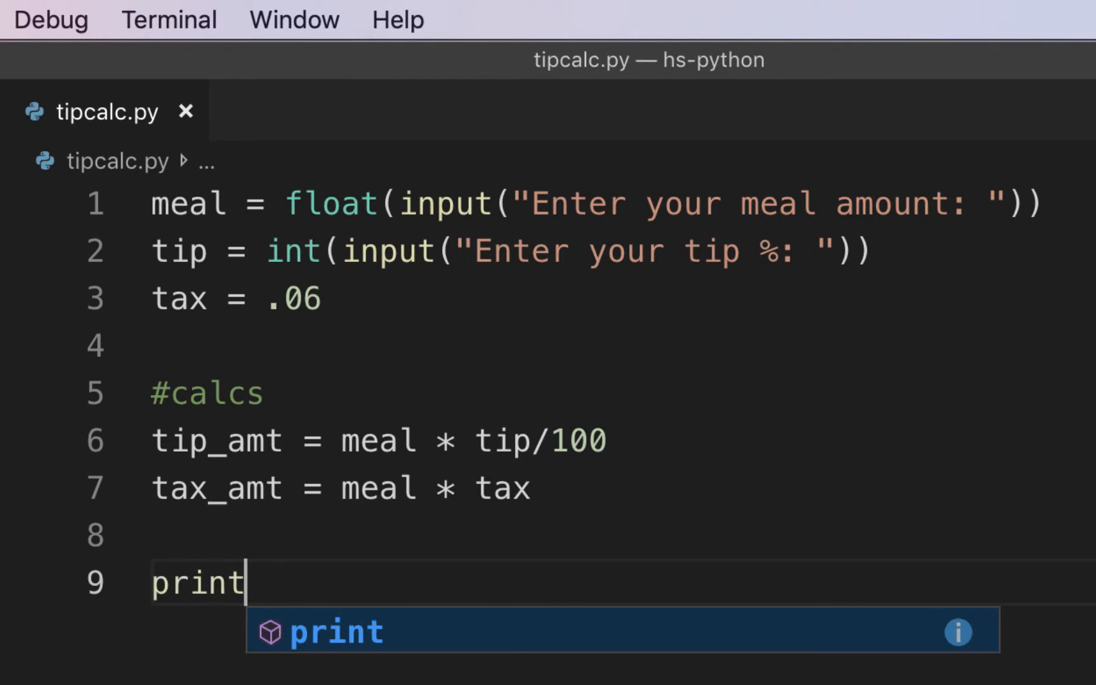
type("(Your meal")
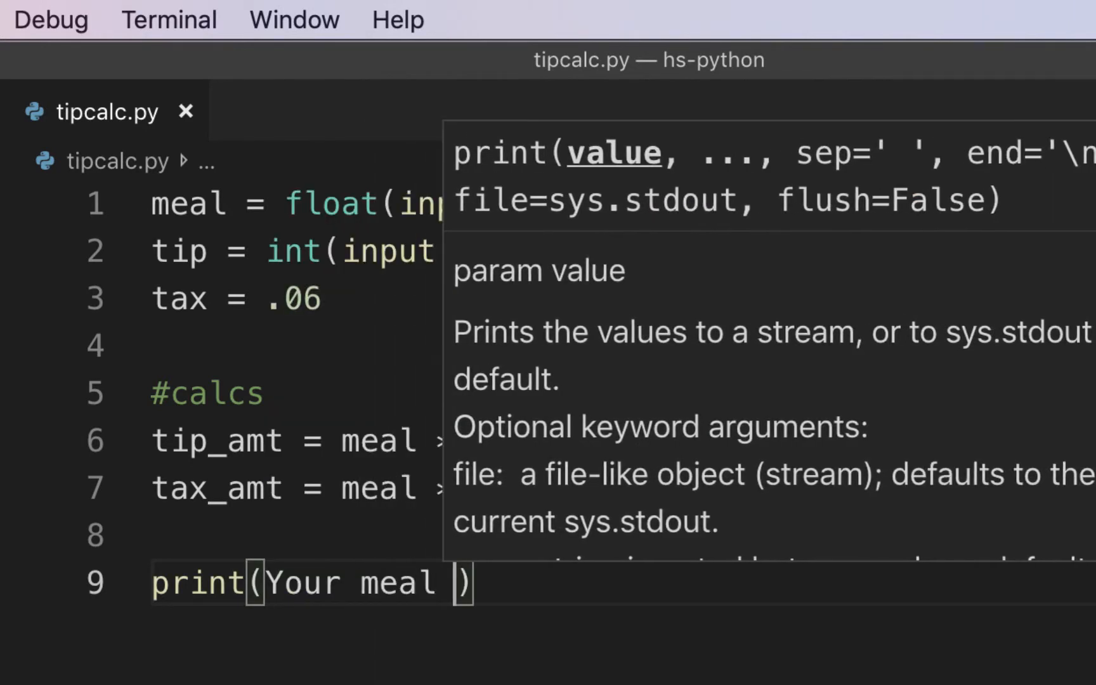
type("was {}")
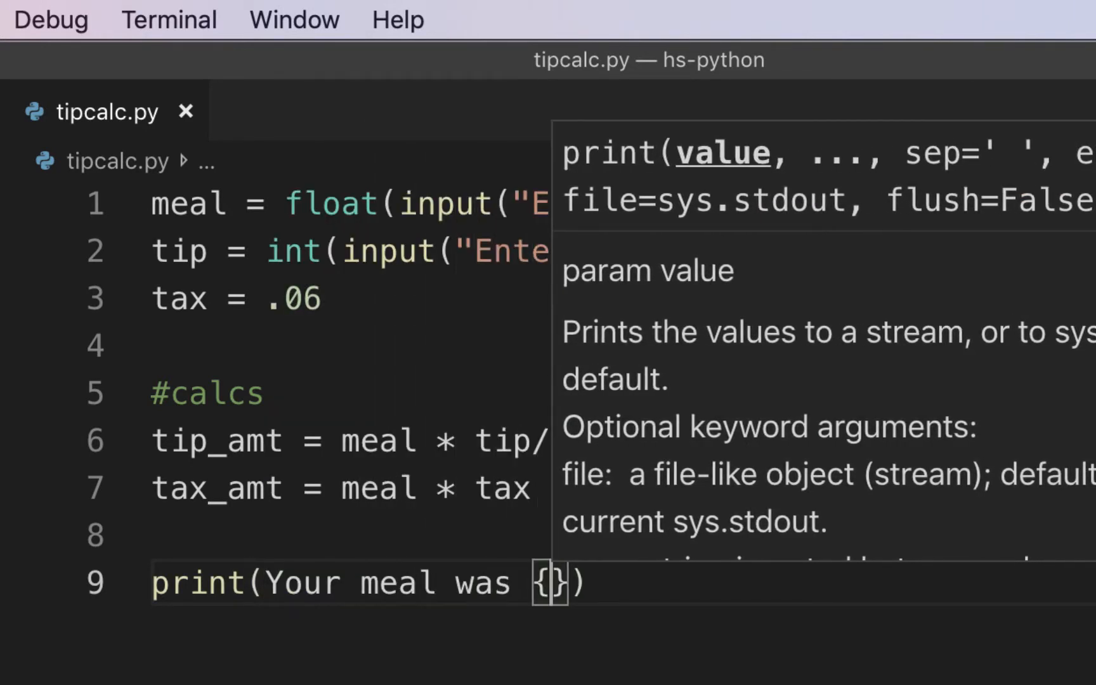
type("and your tip was")
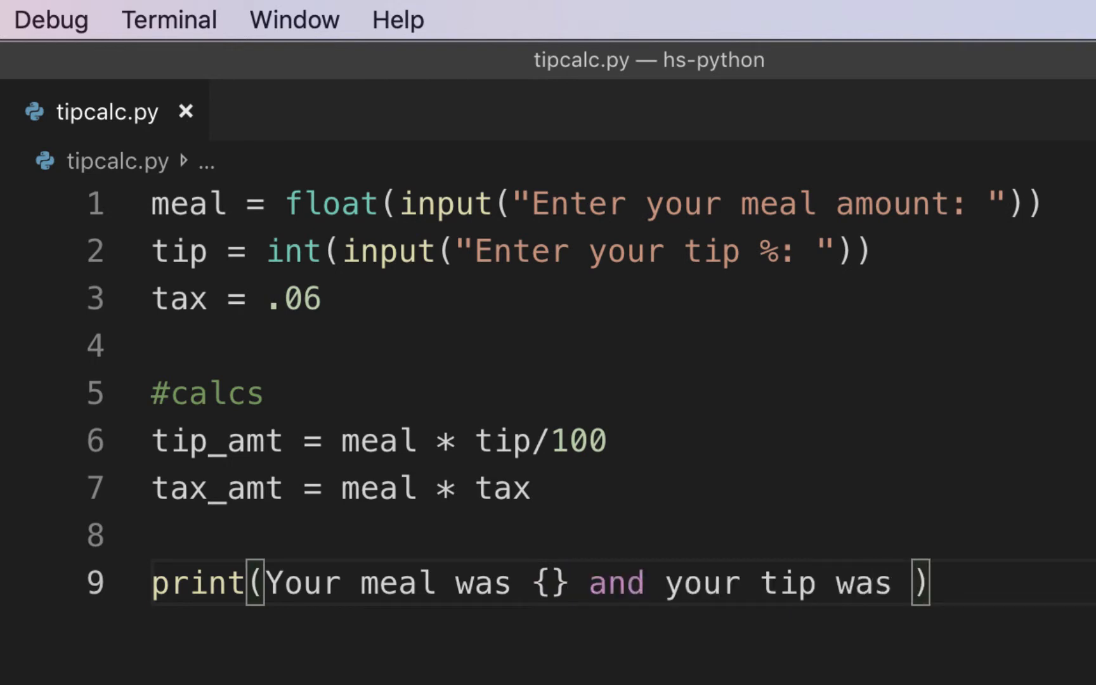
type("{}")
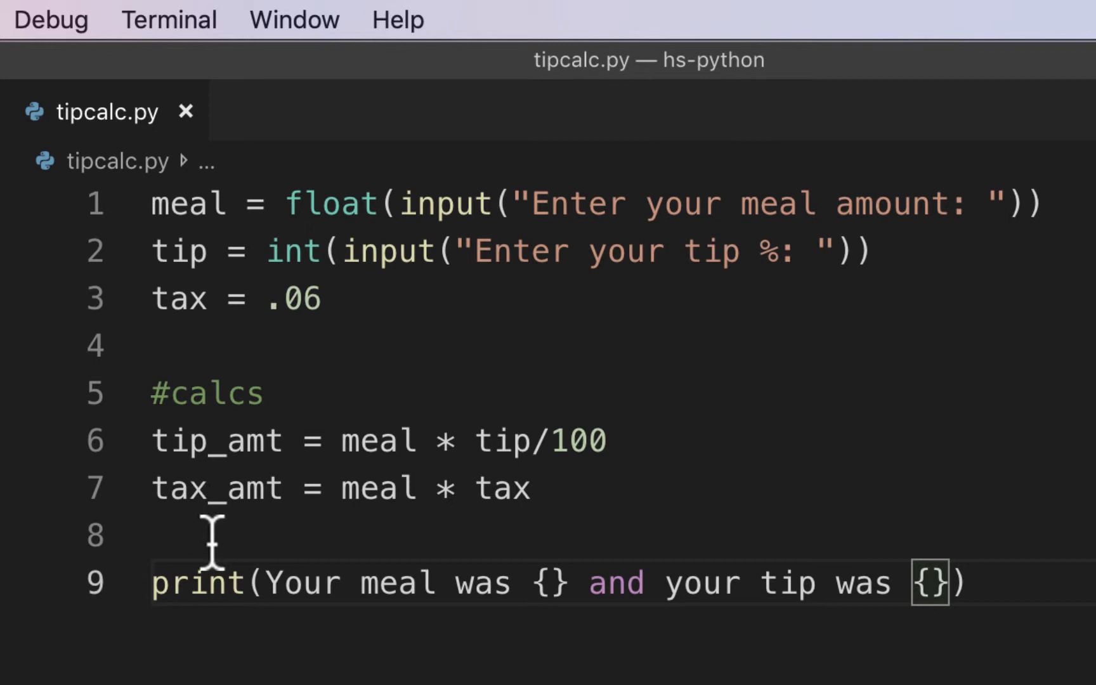
Step: Quote the message as an f-string and put $ before the meal placeholder
left_click_drag(269, 582, 884, 583)
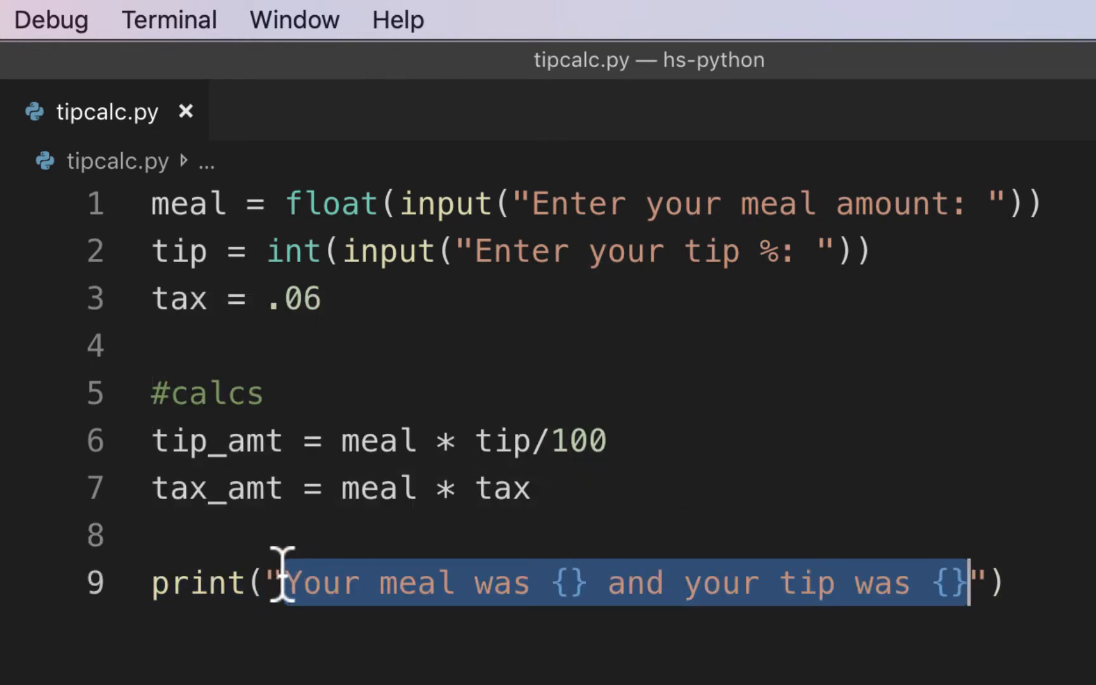
left_click(264, 582)
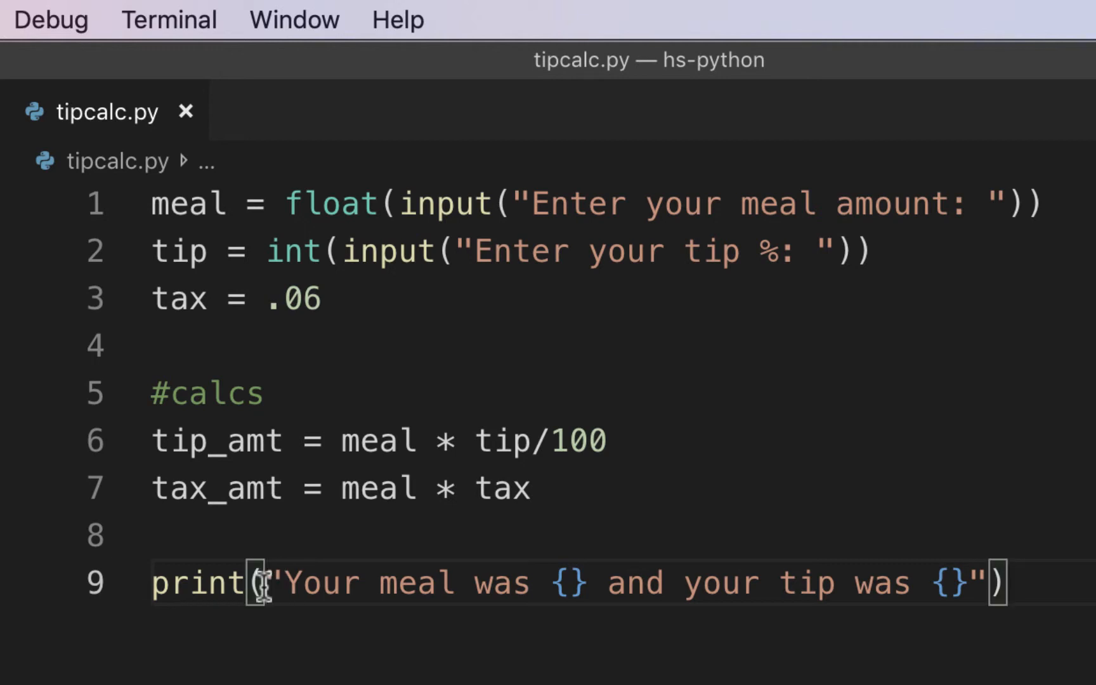
type("f")
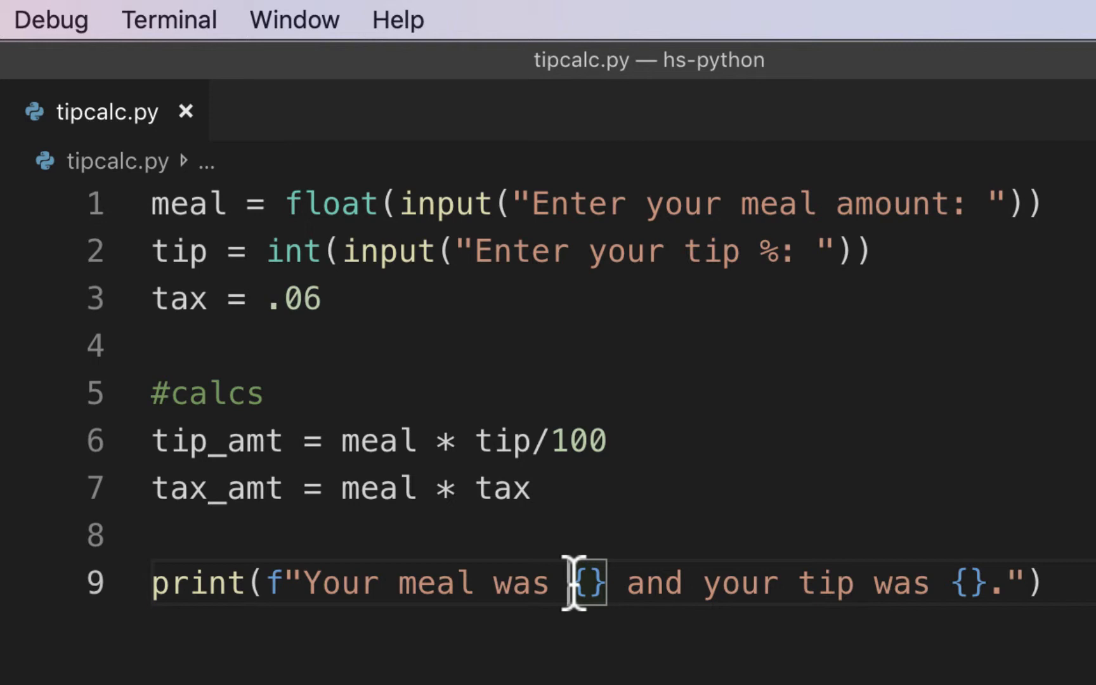
type("$")
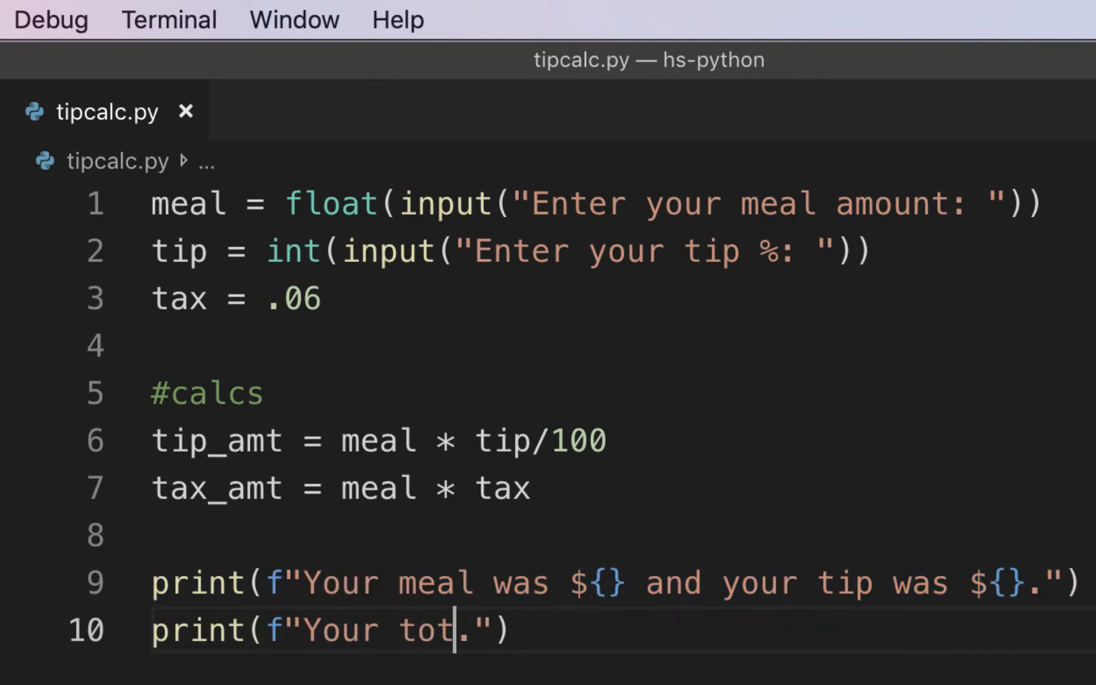
Step: Finish the 'total with tax was ${}' print line and add a blank line after line 7
type("al with tax was ${}")
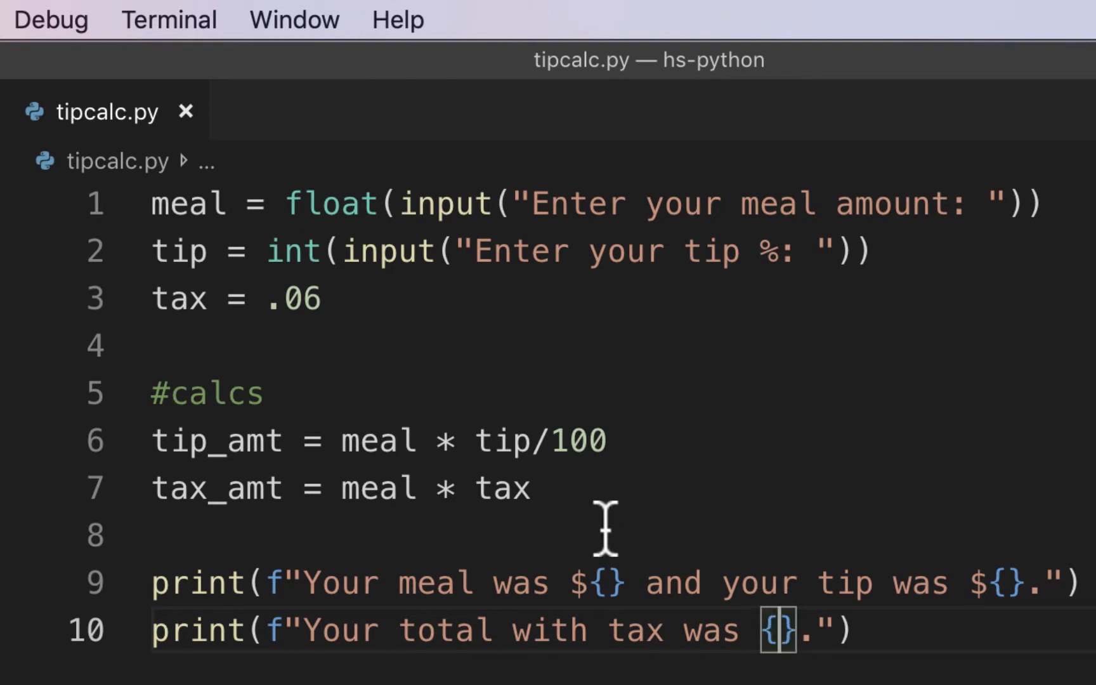
key("enter")
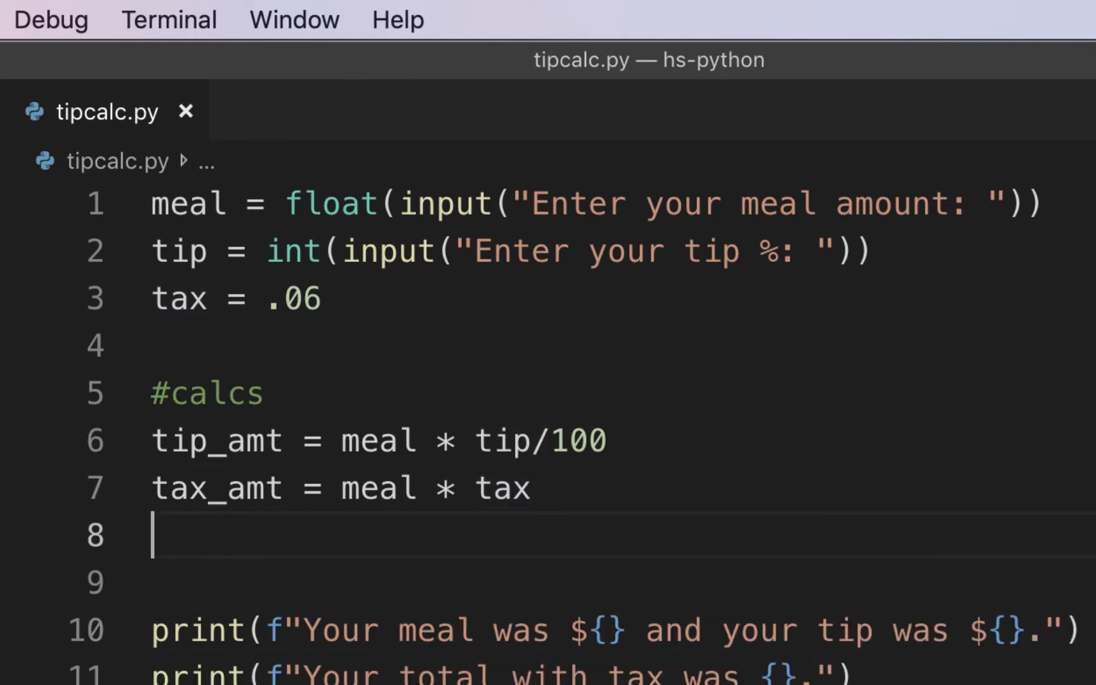
Step: Define total = meal + tip_amt + tax_amt on line 8
type("total")
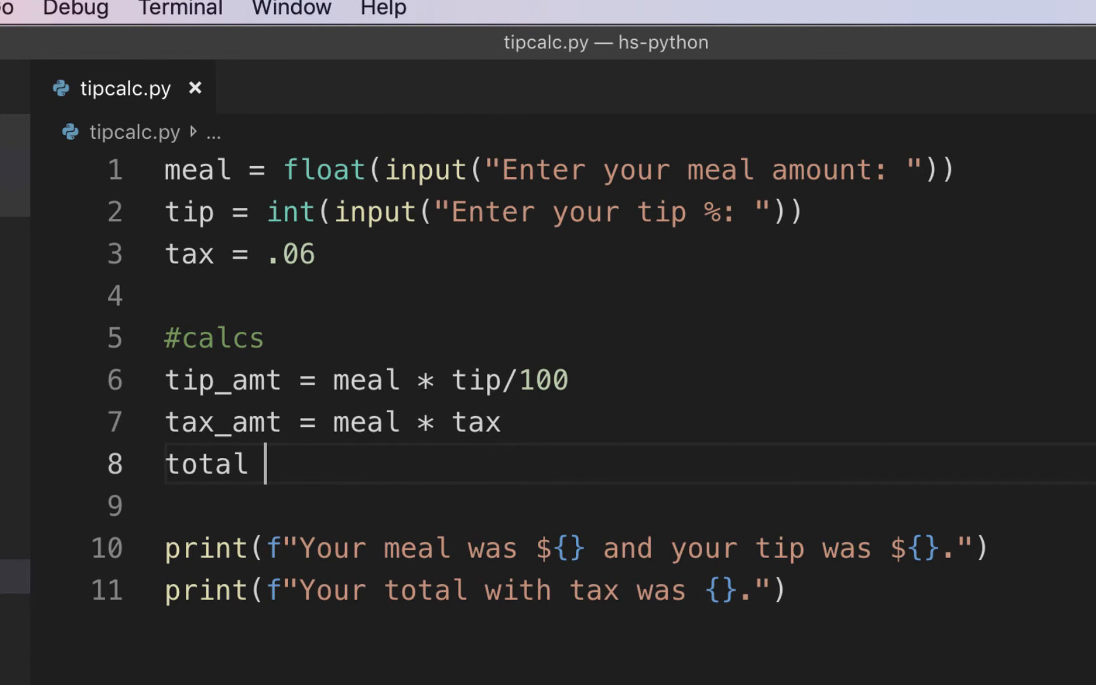
type("= me")
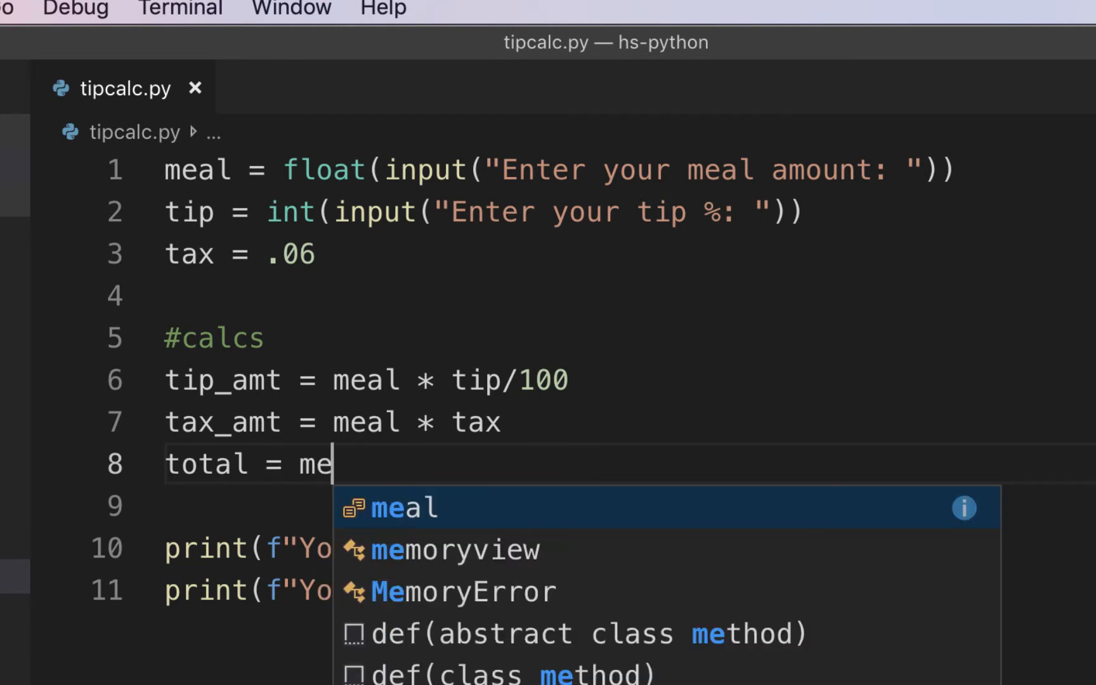
type("al + tip")
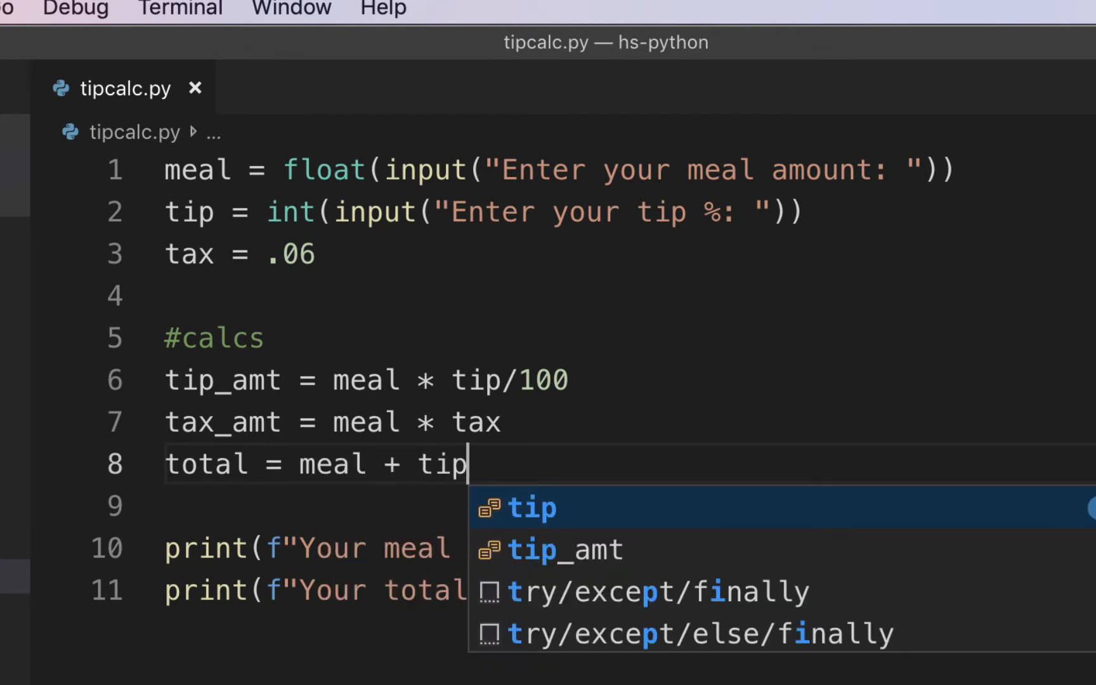
type("_amt + tax_amt")
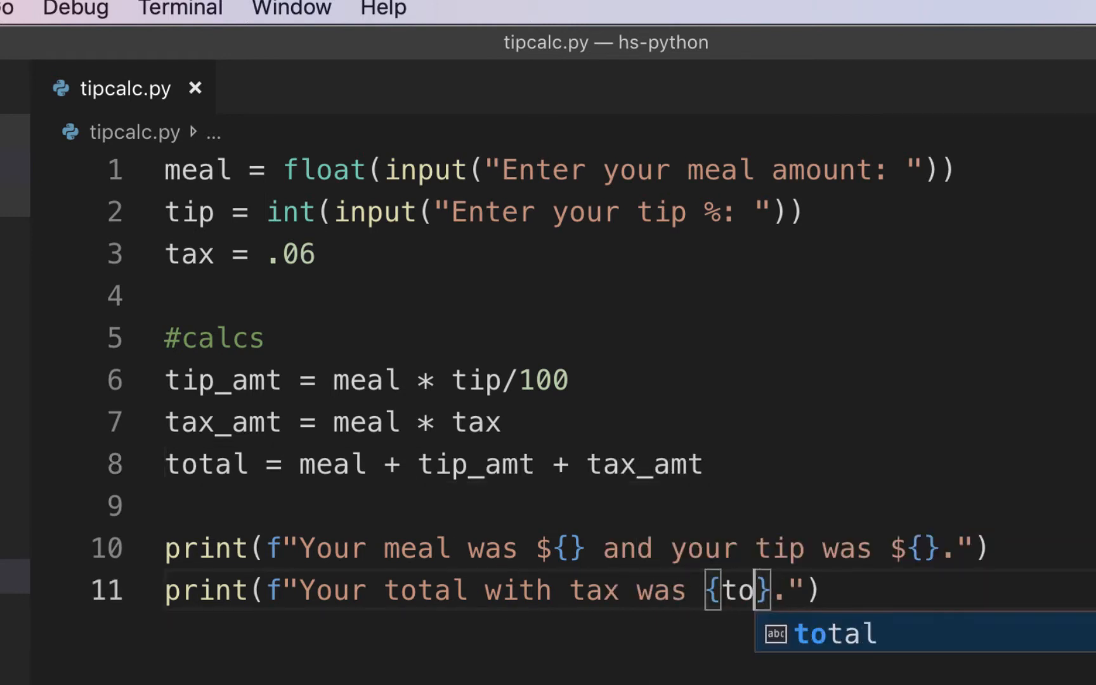
Step: Fill the print placeholders with total, meal and tip_amt
key("Tab")
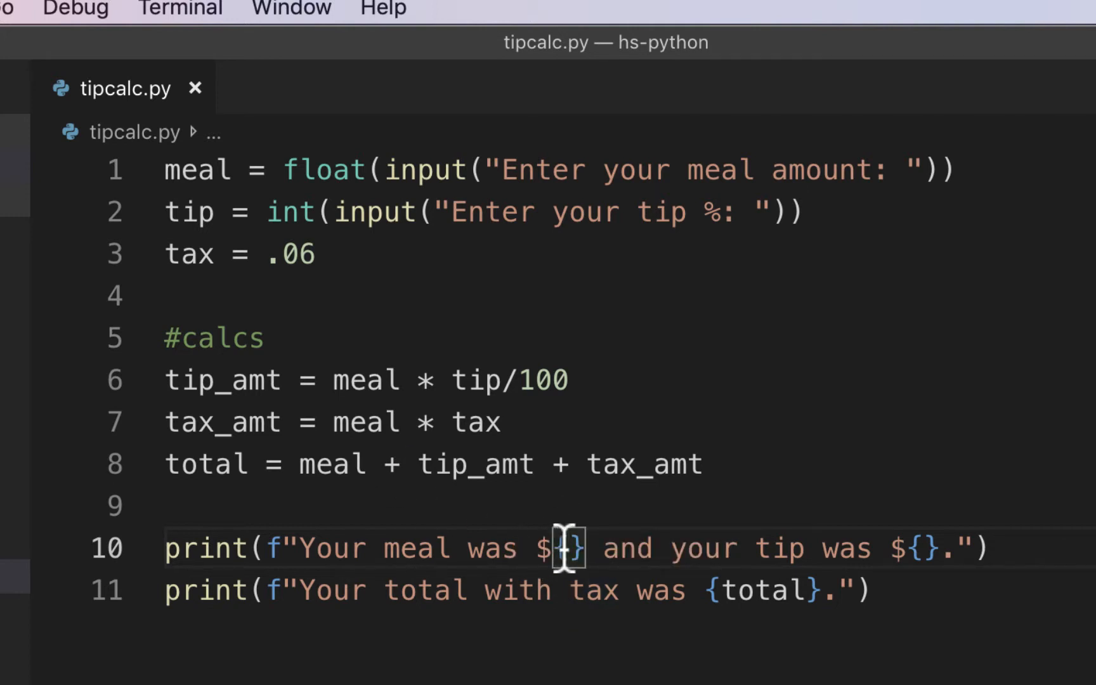
type("meal")
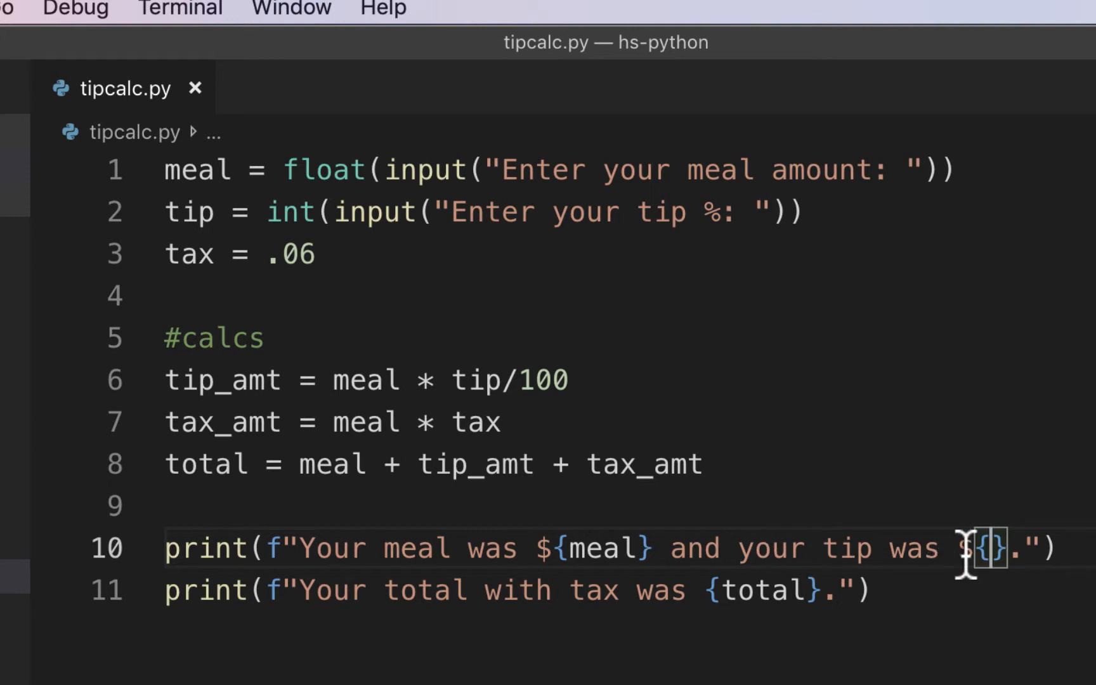
type("tip_amt")
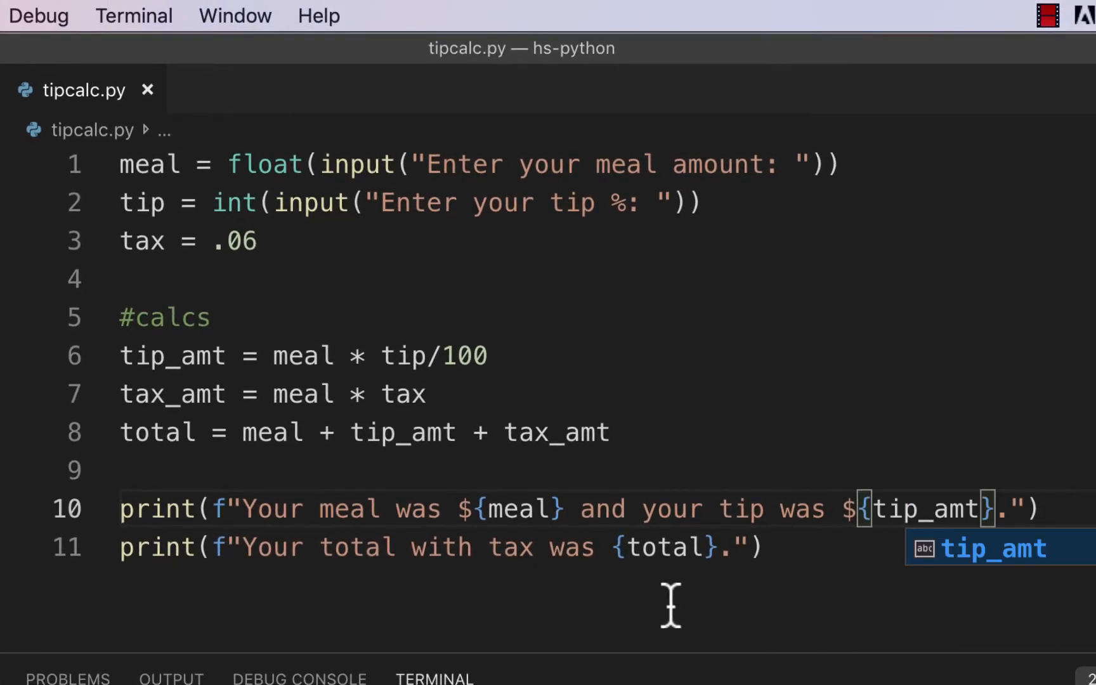
mouse_move(705, 507)
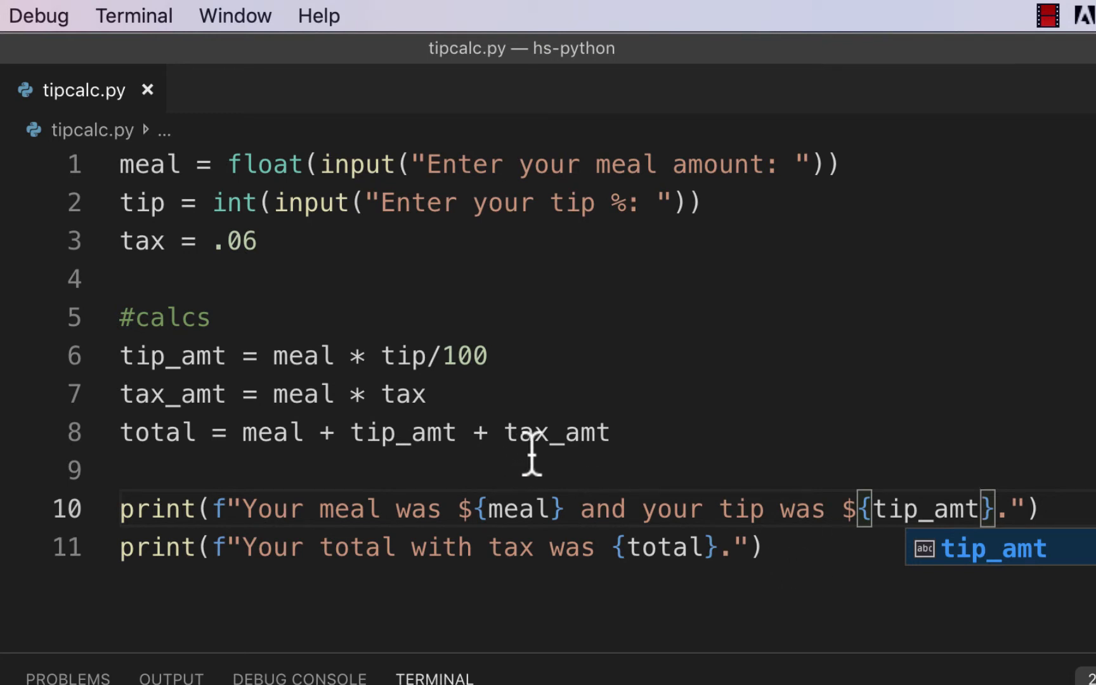
mouse_move(487, 164)
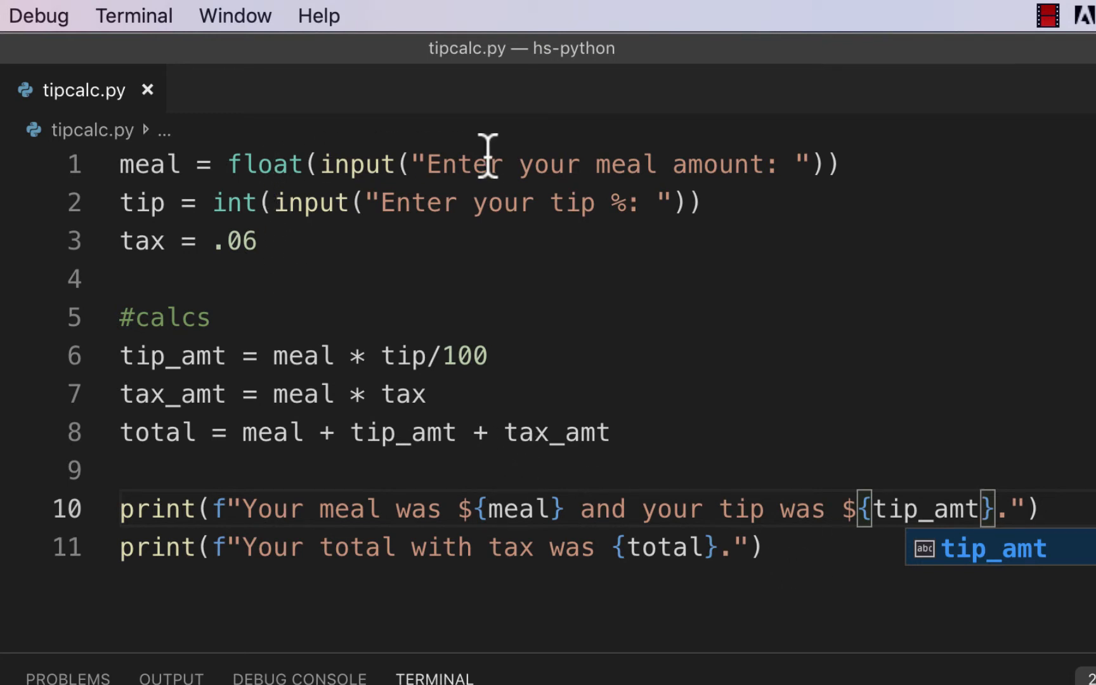
mouse_move(503, 203)
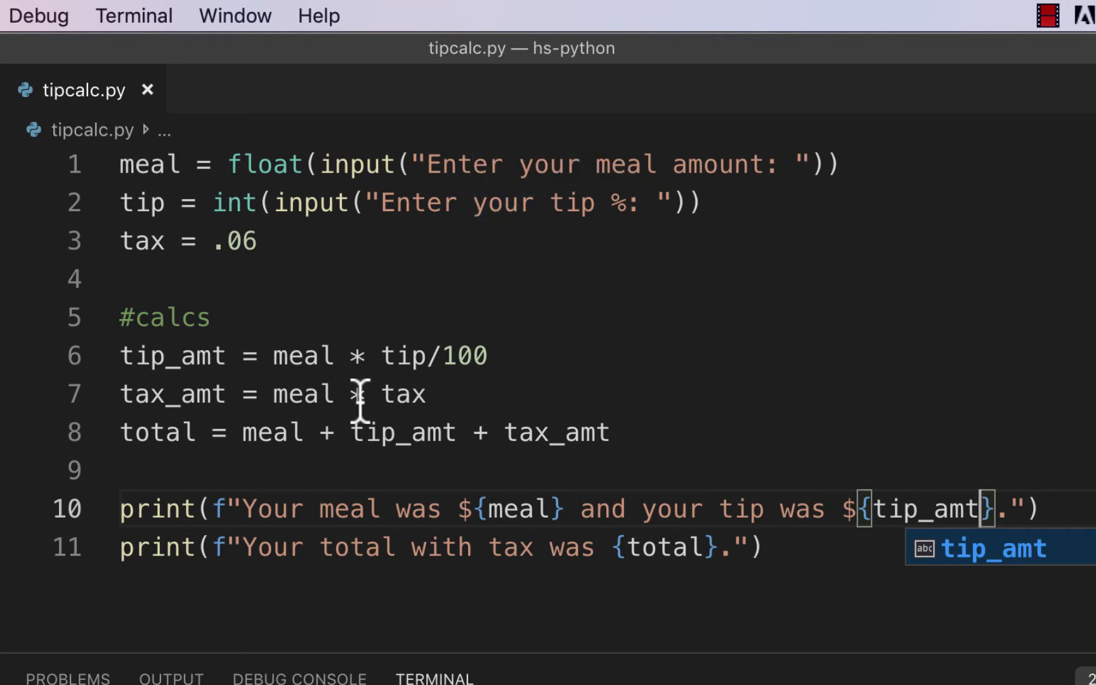
mouse_move(232, 203)
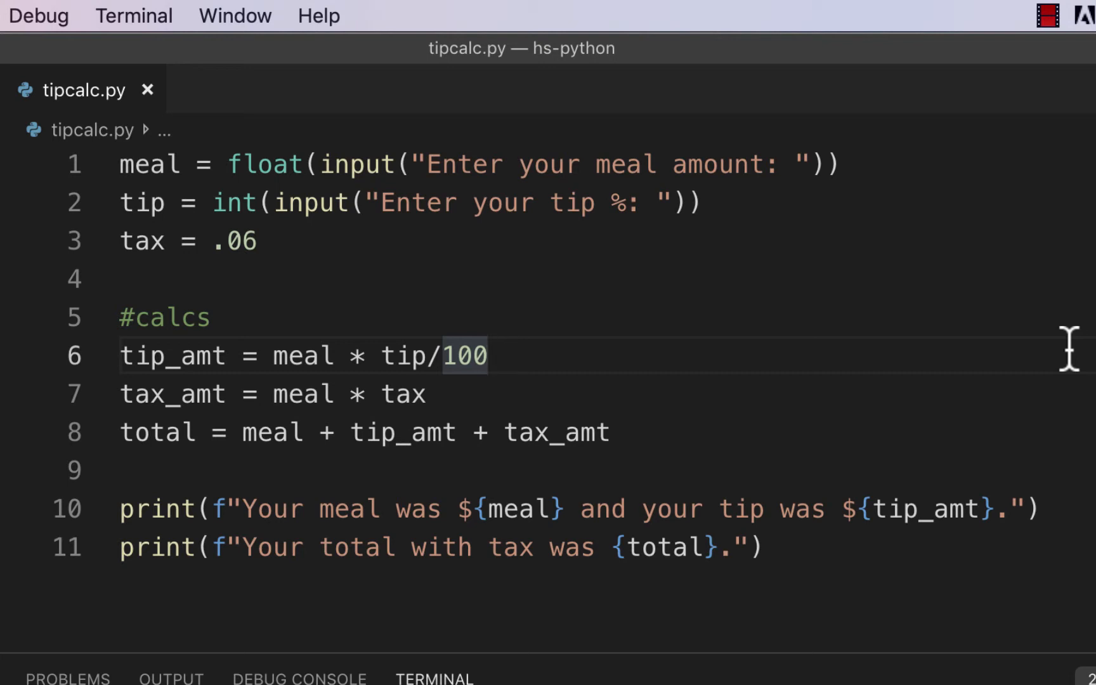
mouse_move(802, 360)
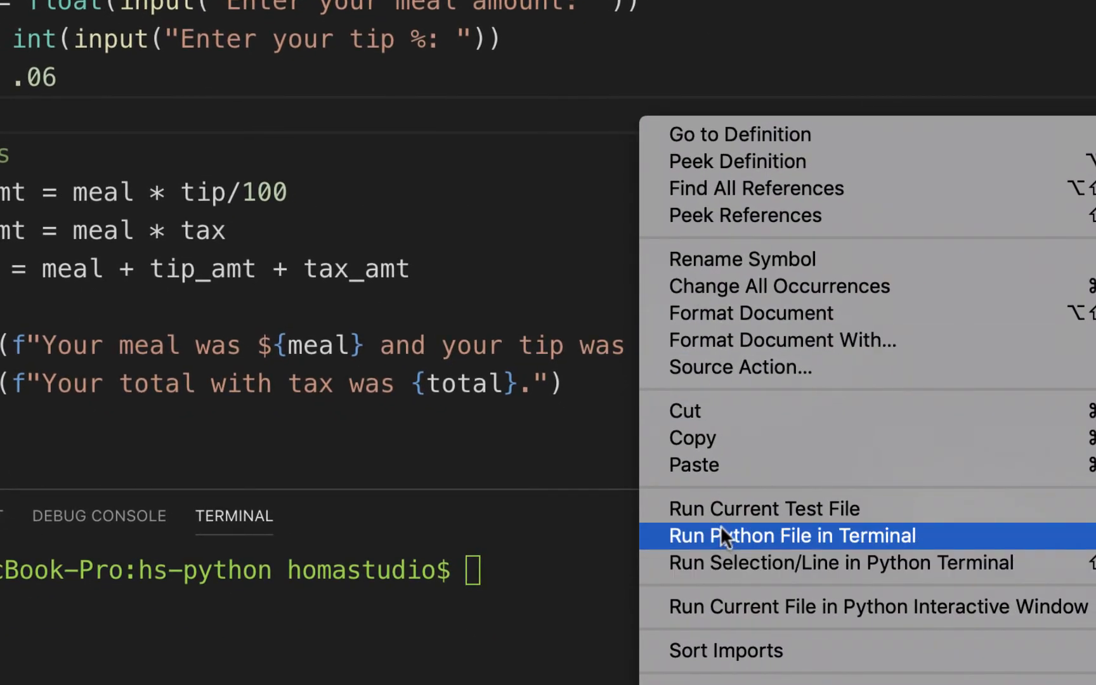
Step: Run tipcalc.py in the terminal with meal 20 and tip 25
left_click(792, 536)
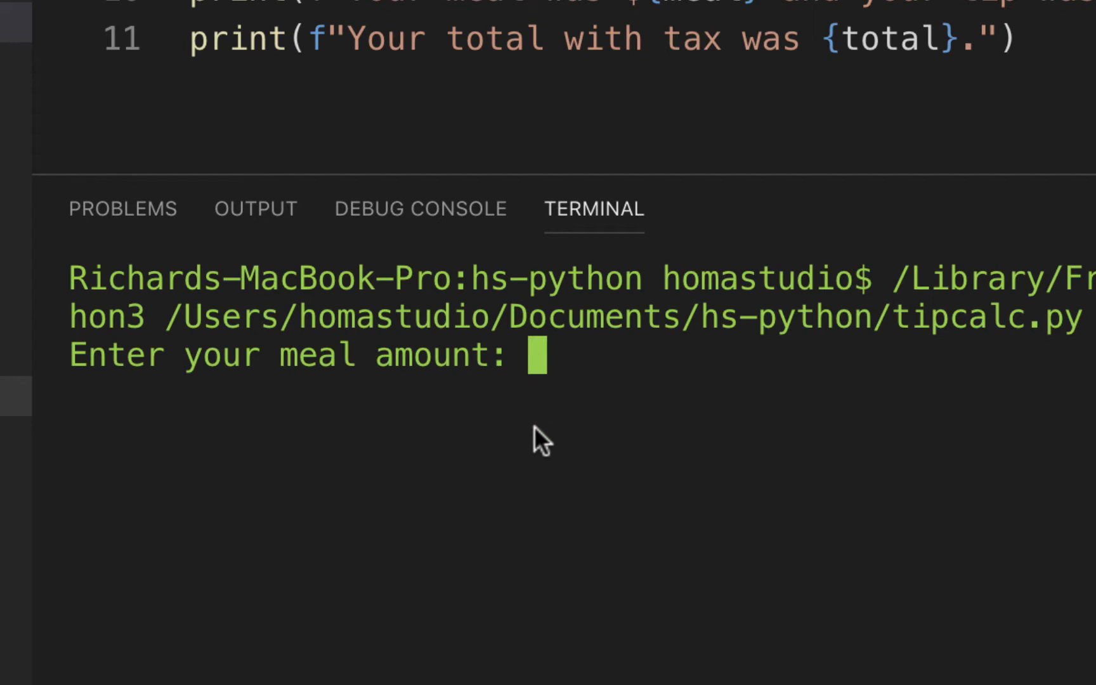
type("20")
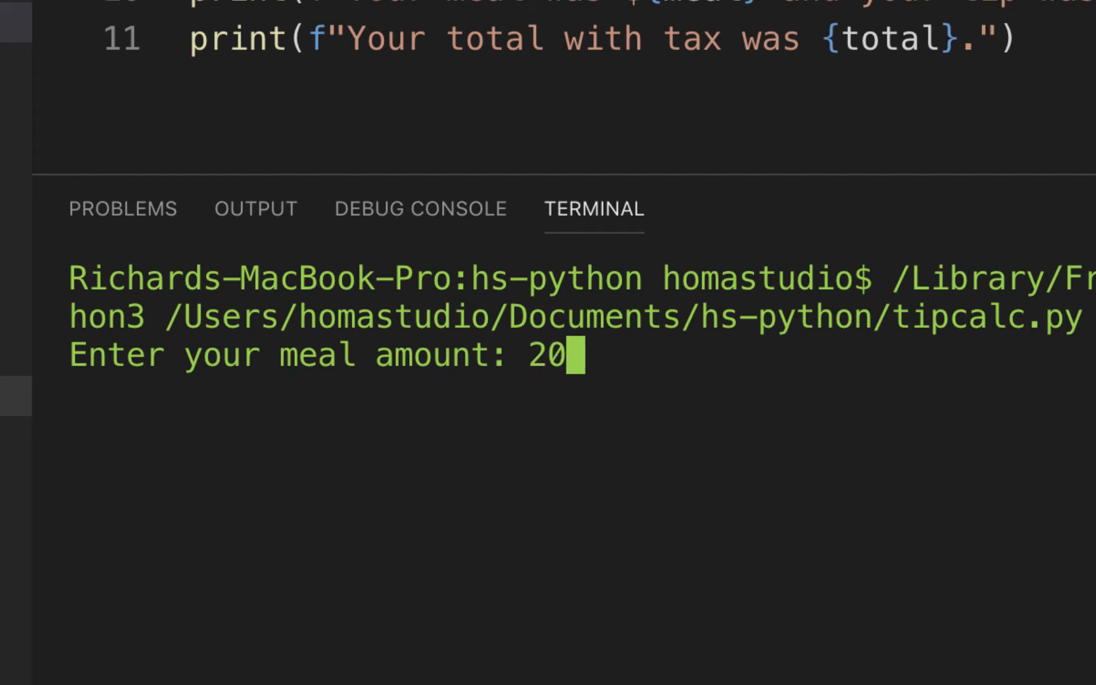
key("enter")
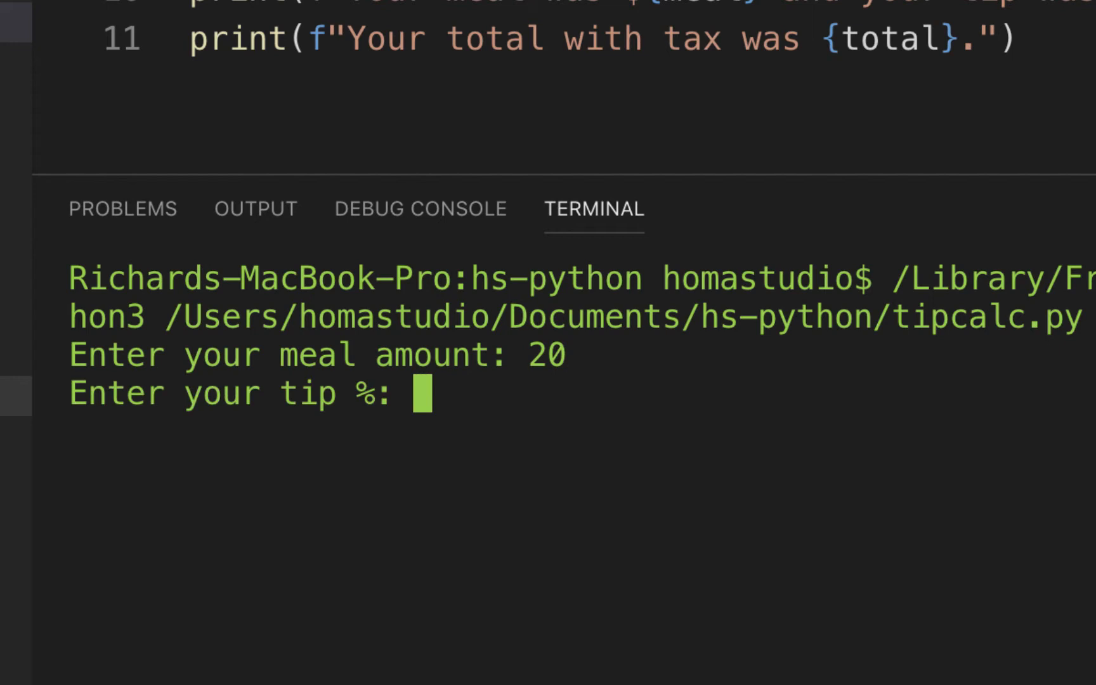
type("25")
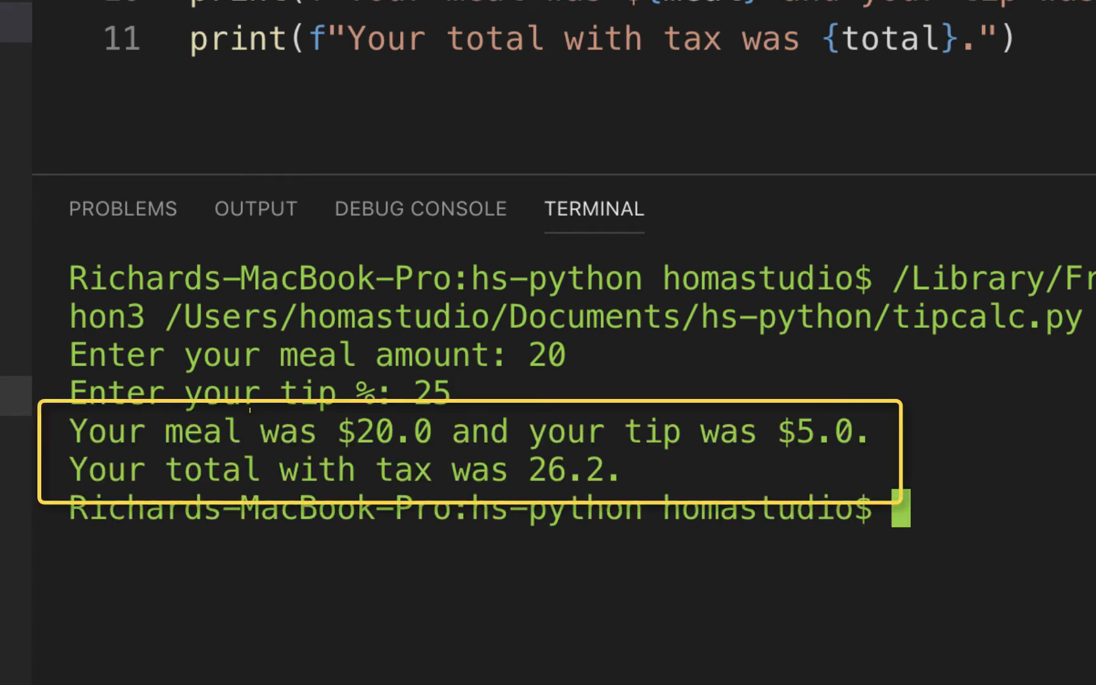
mouse_move(1019, 439)
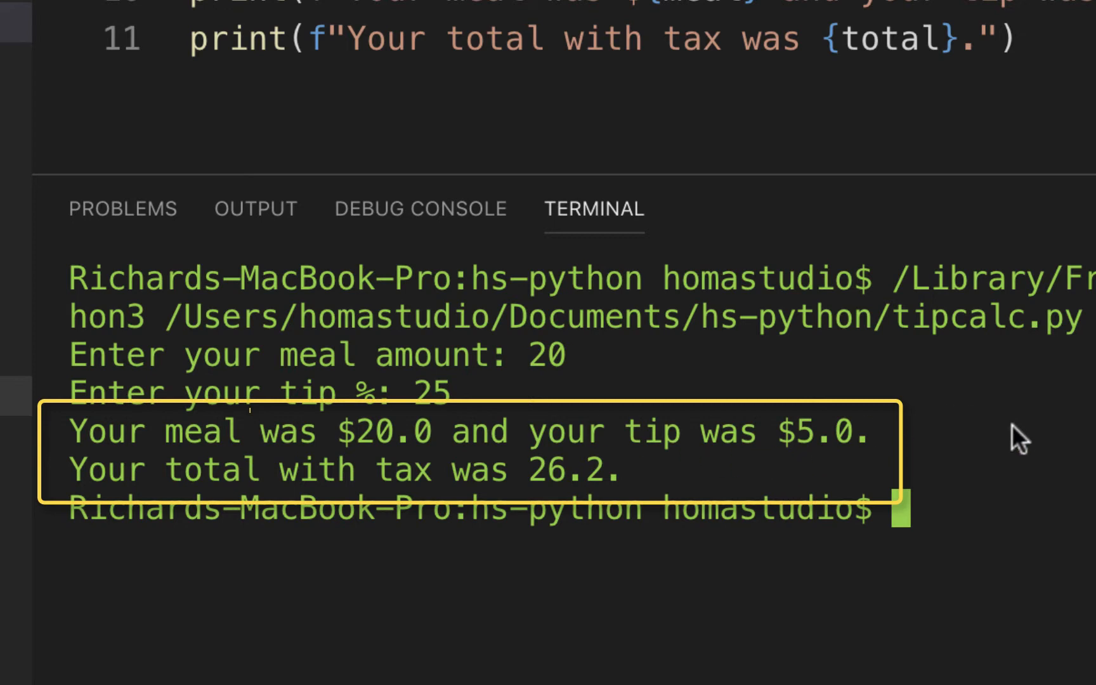
mouse_move(639, 493)
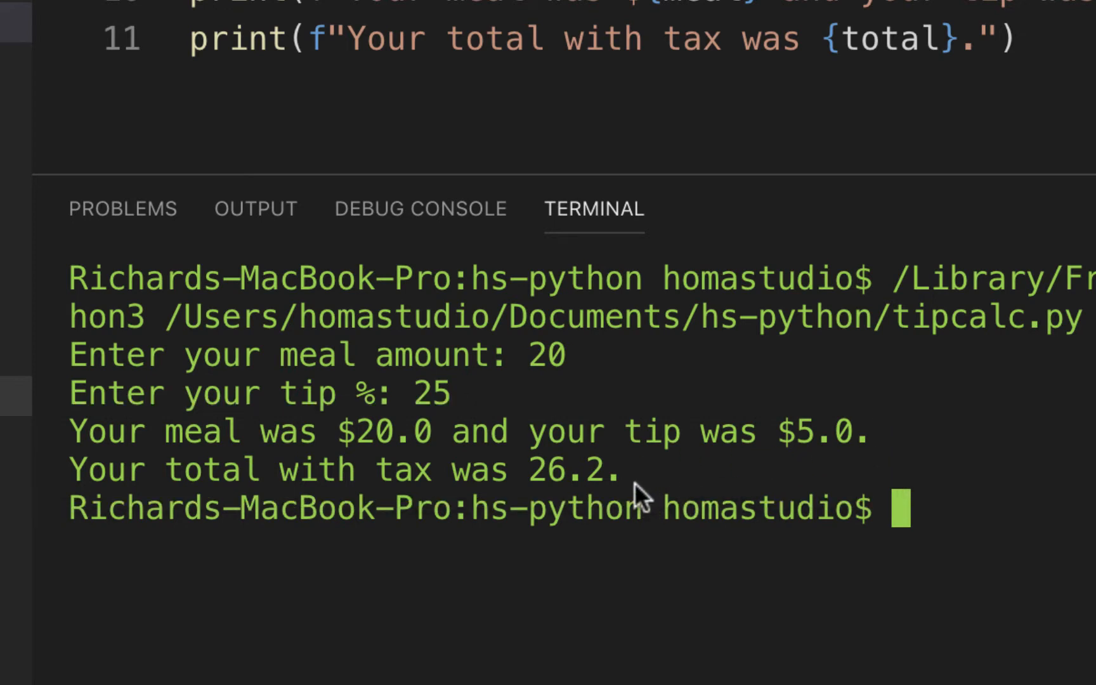
mouse_move(960, 468)
type("\\n")
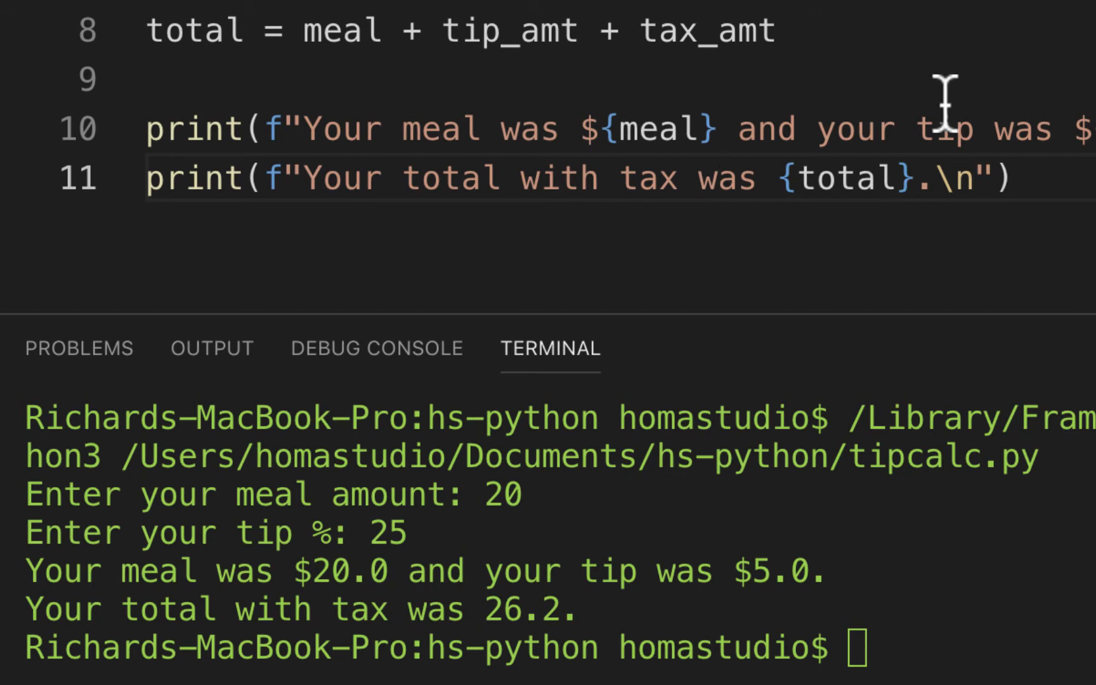
Step: Add \n newline escapes to the print strings in tipcalc.py
type("\\")
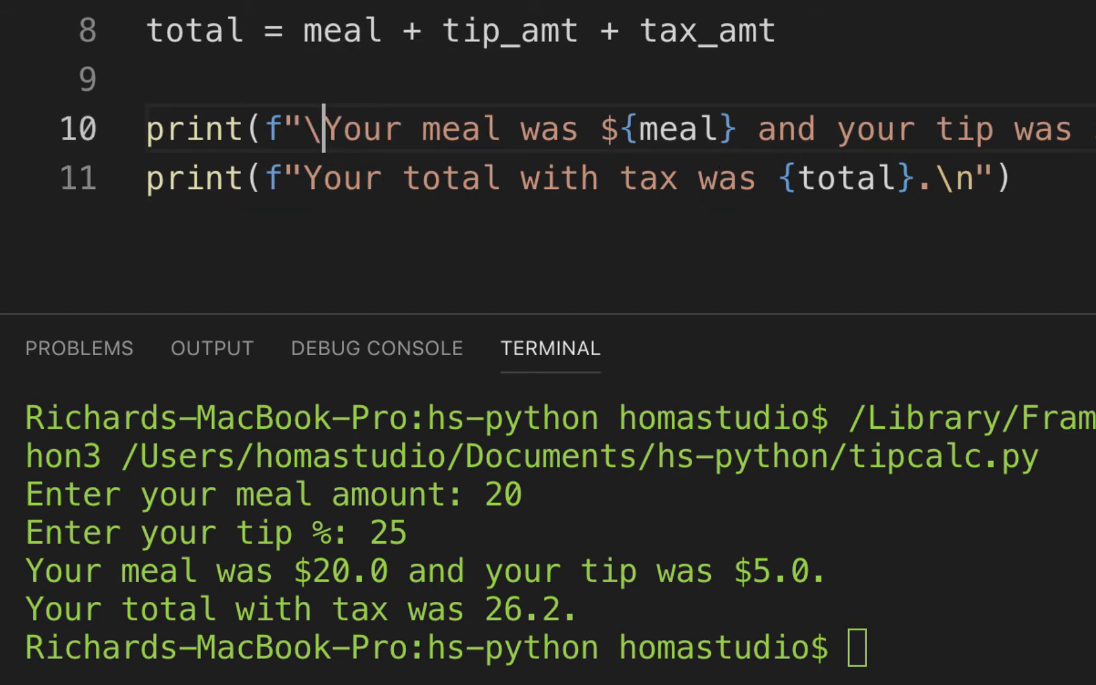
type("n")
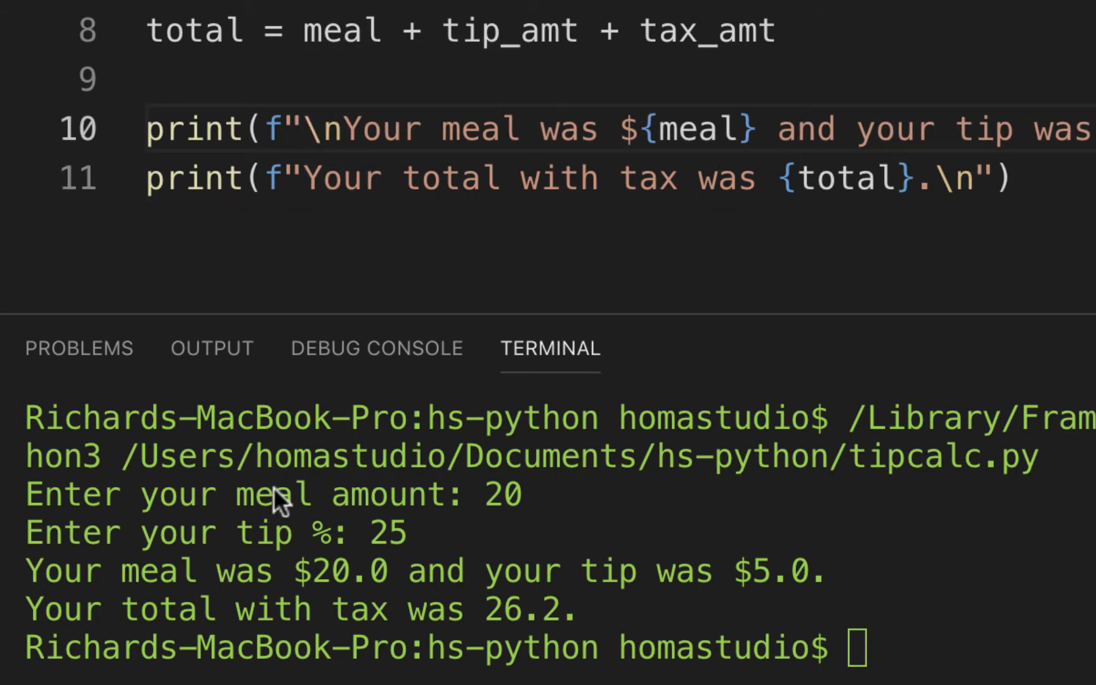
mouse_move(1014, 581)
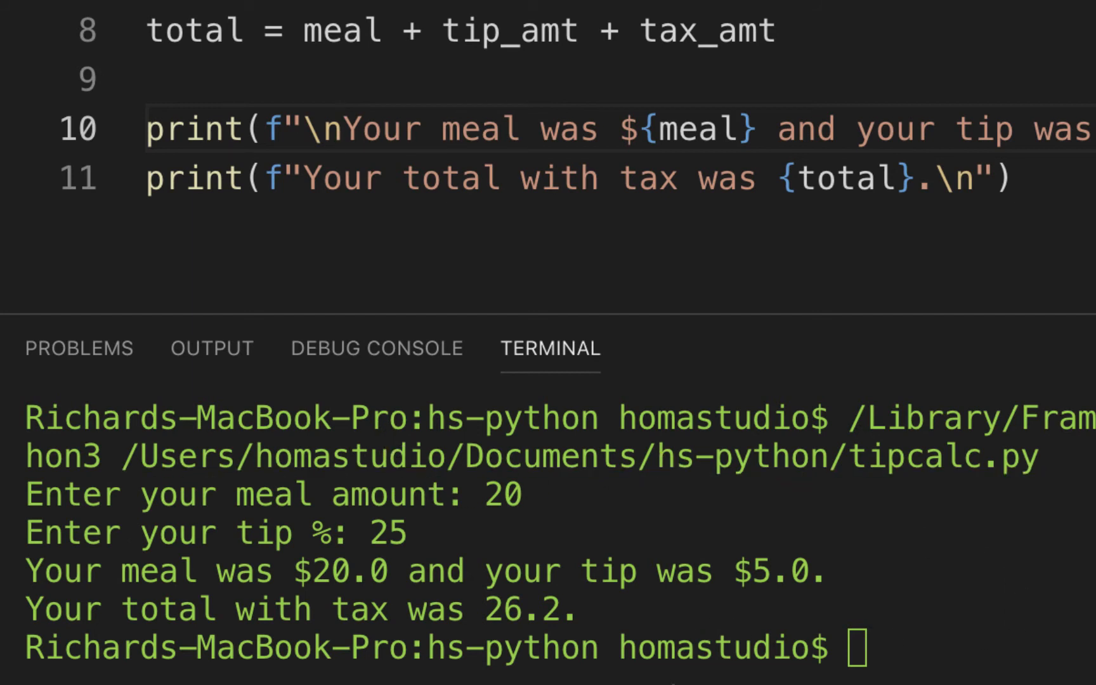
Step: Add format specifiers :2f to meal and .2f to tip_amt and total
double_click(700, 129)
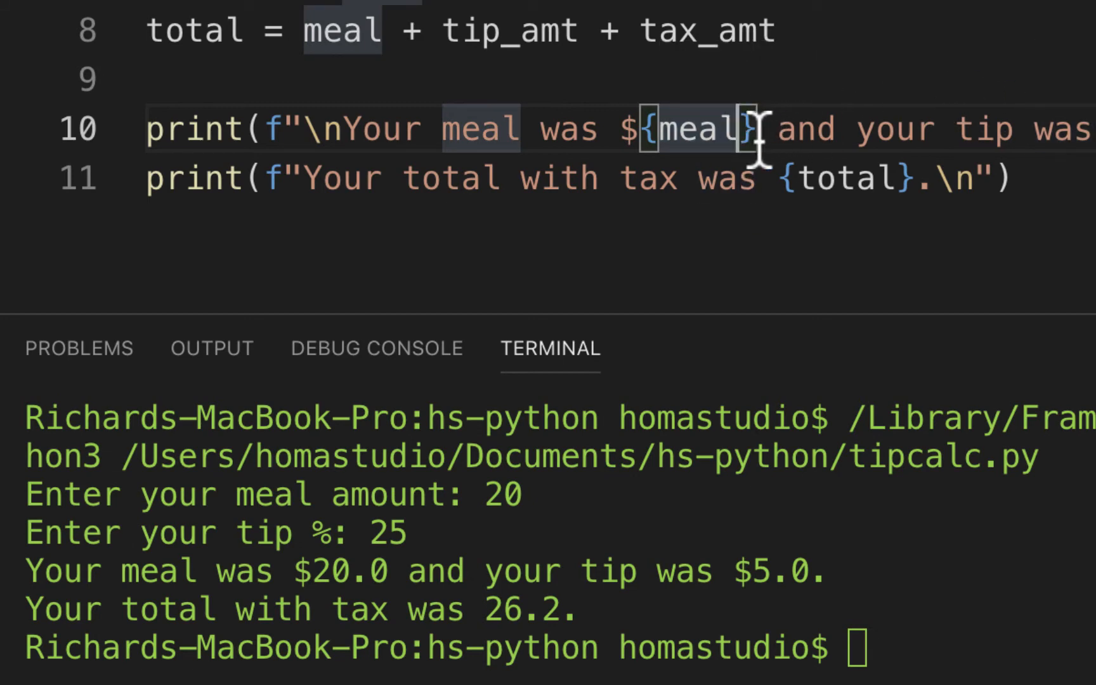
type(":")
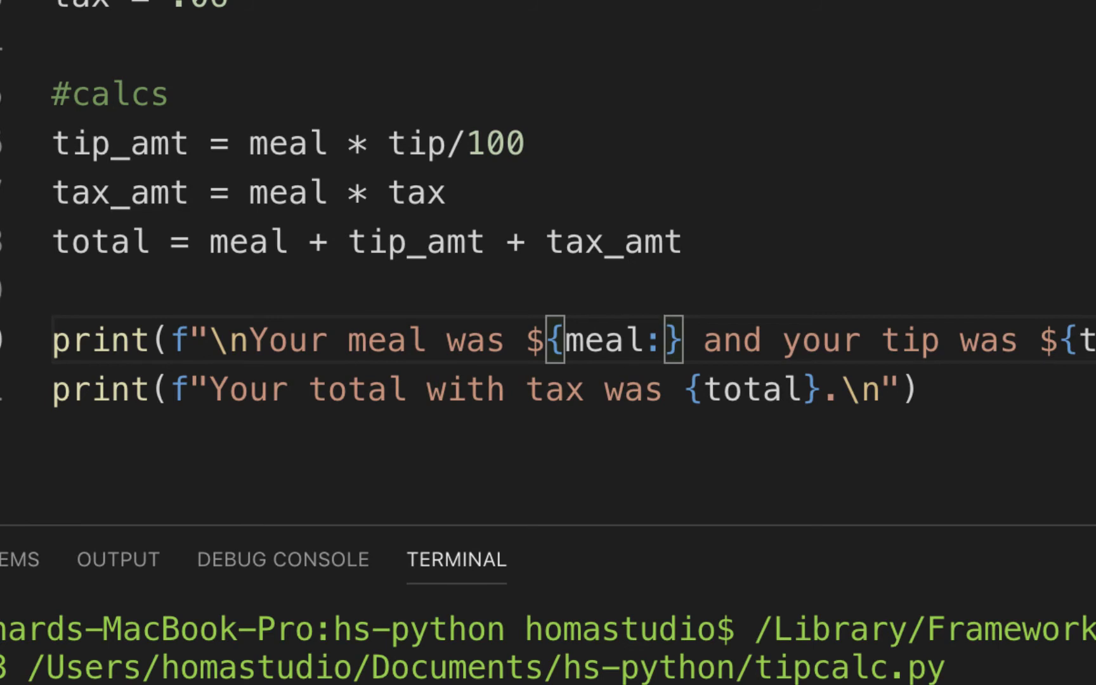
type("2f")
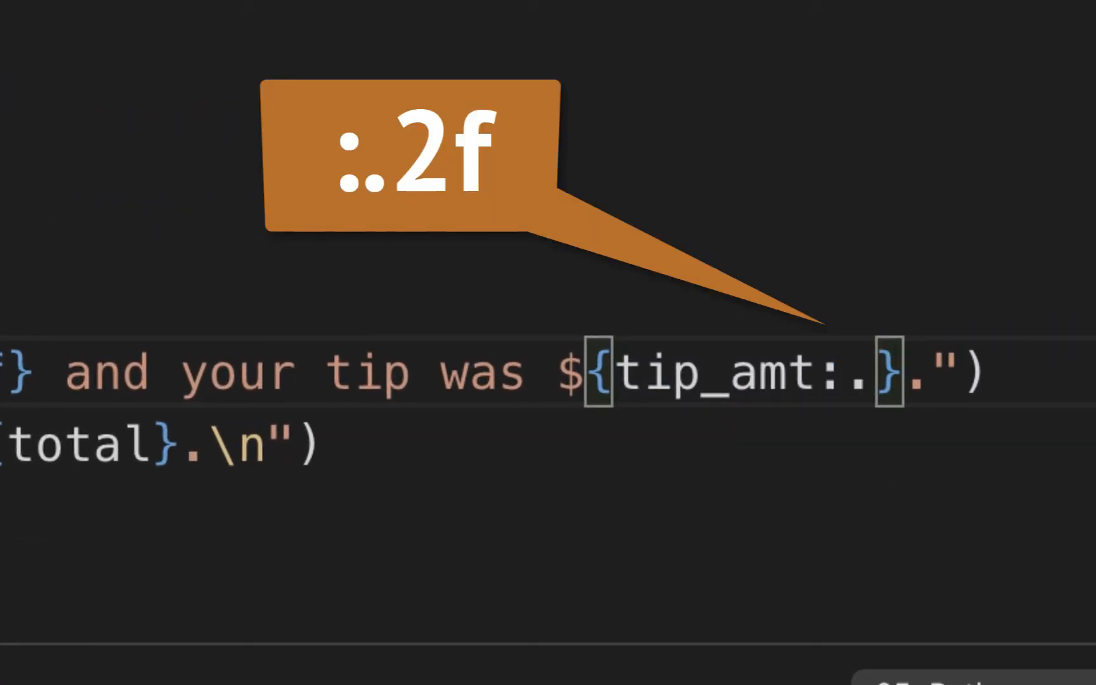
type("2f")
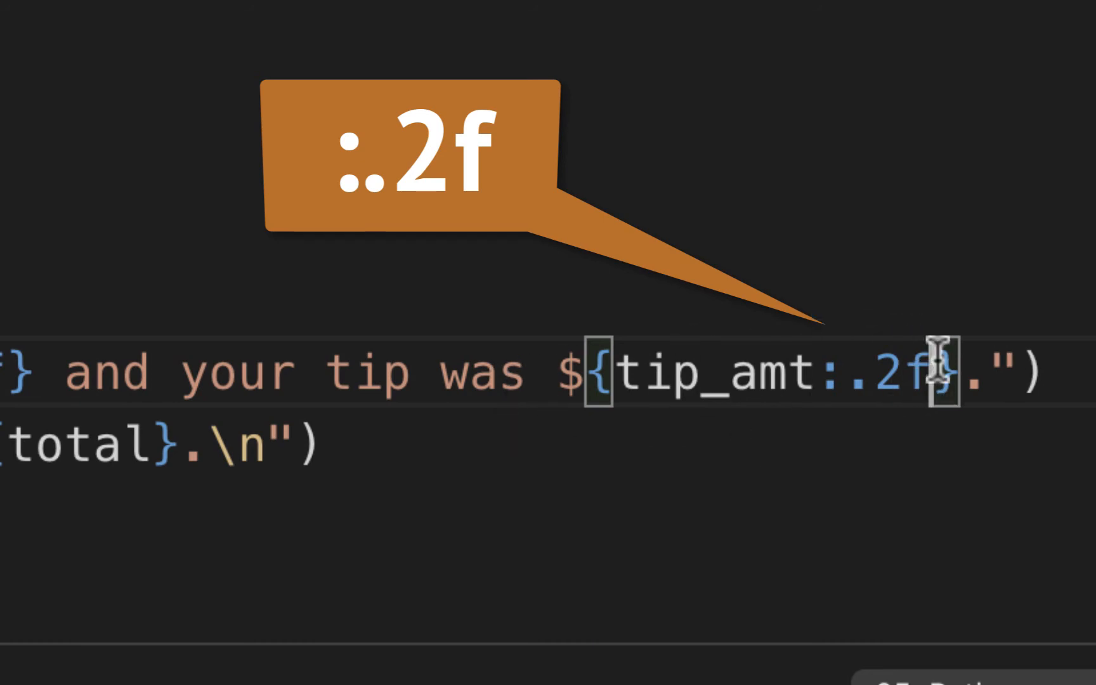
mouse_move(349, 391)
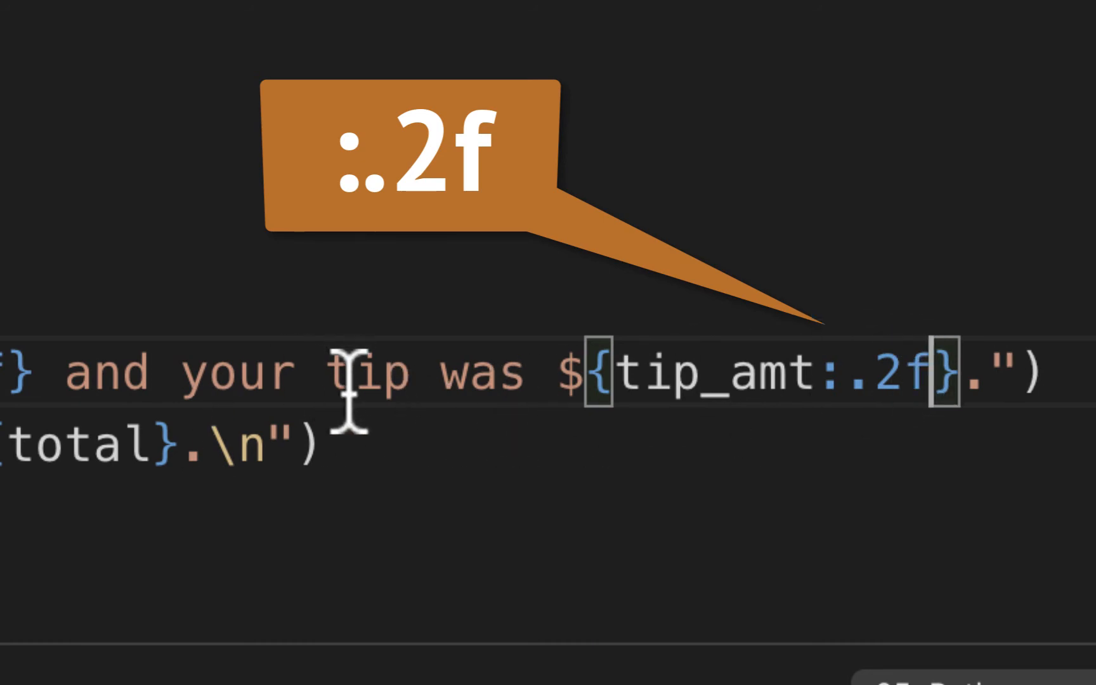
mouse_move(354, 440)
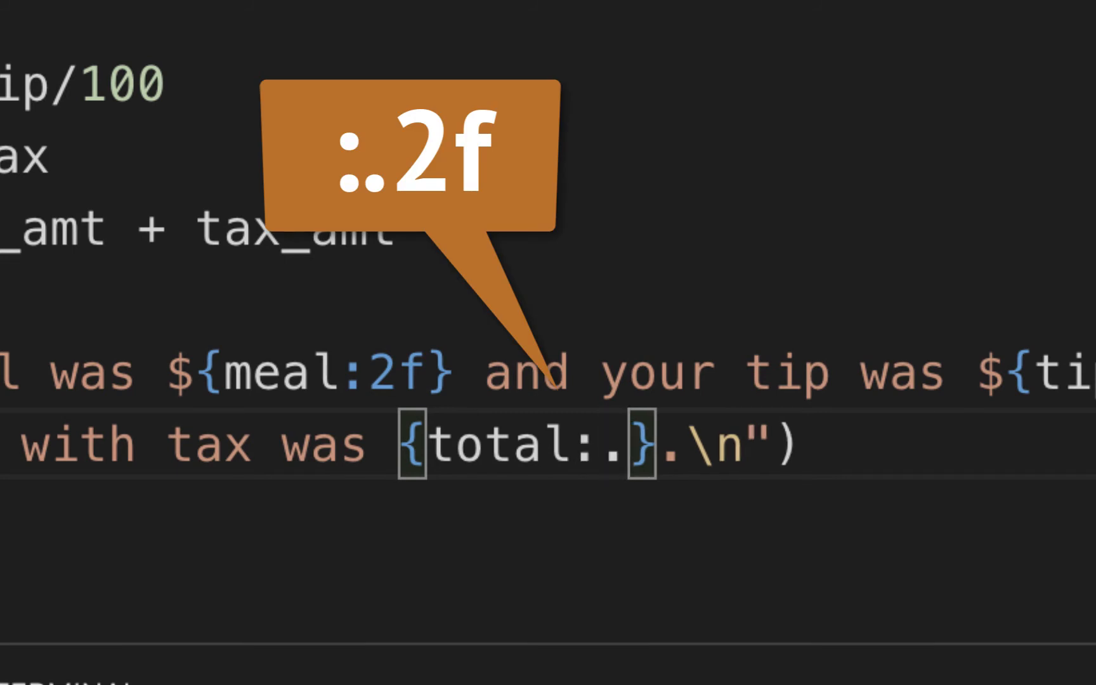
type("2f")
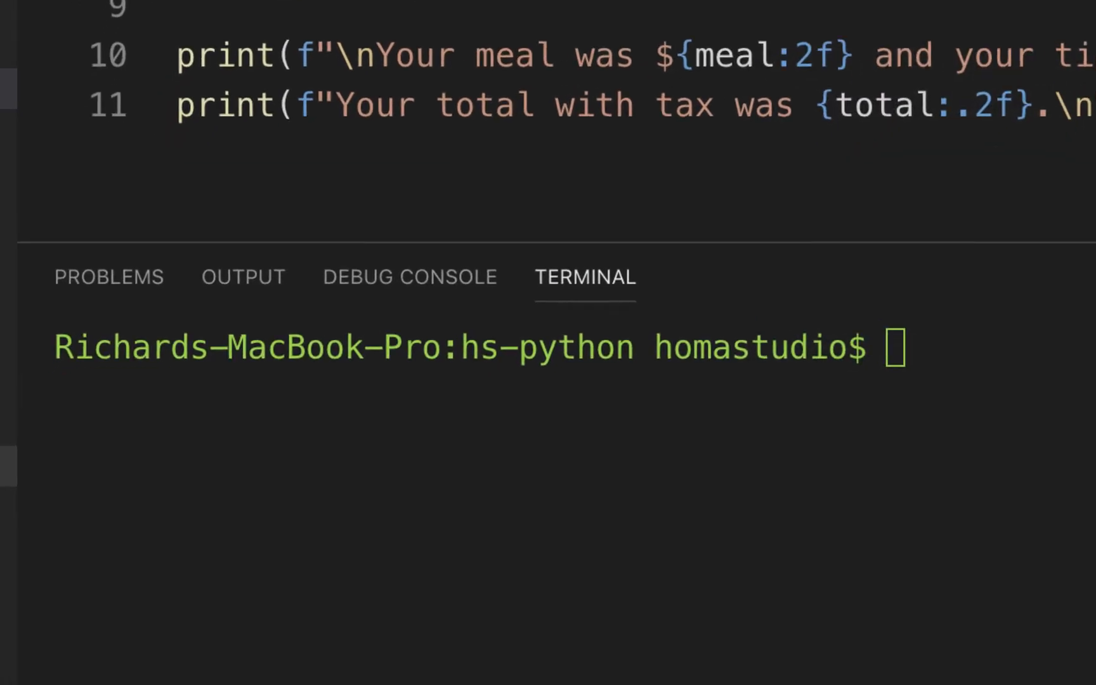
Step: Rerun tipcalc.py with meal 20 and tip 25, printing $20.000000, $5.00, 26.20
type("20")
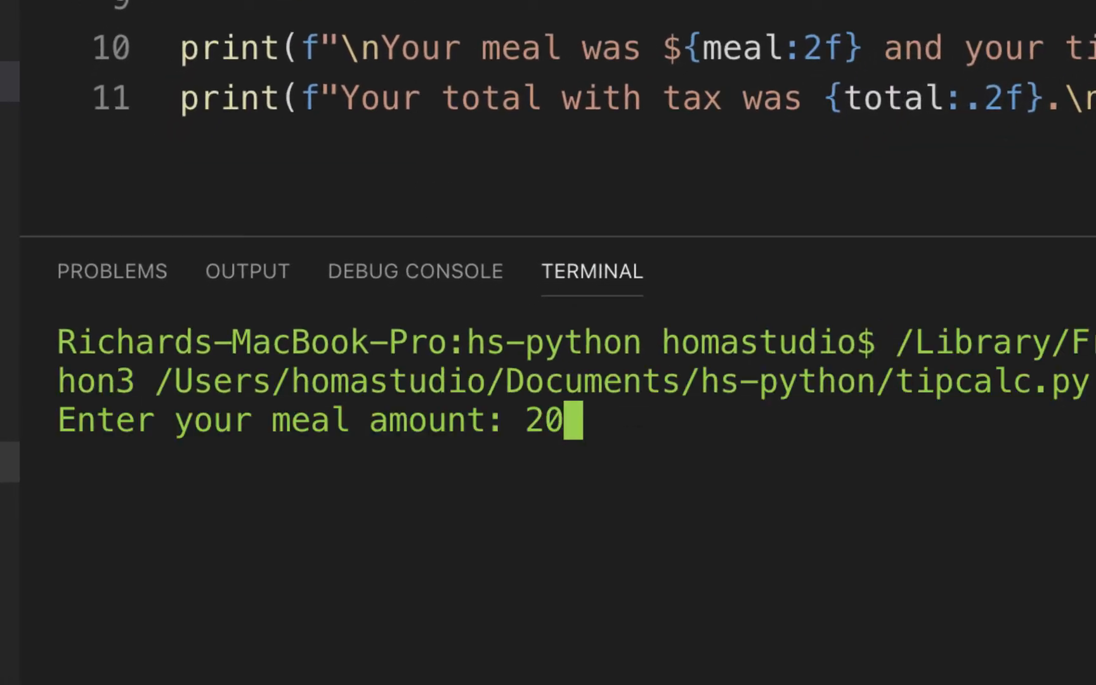
key("enter")
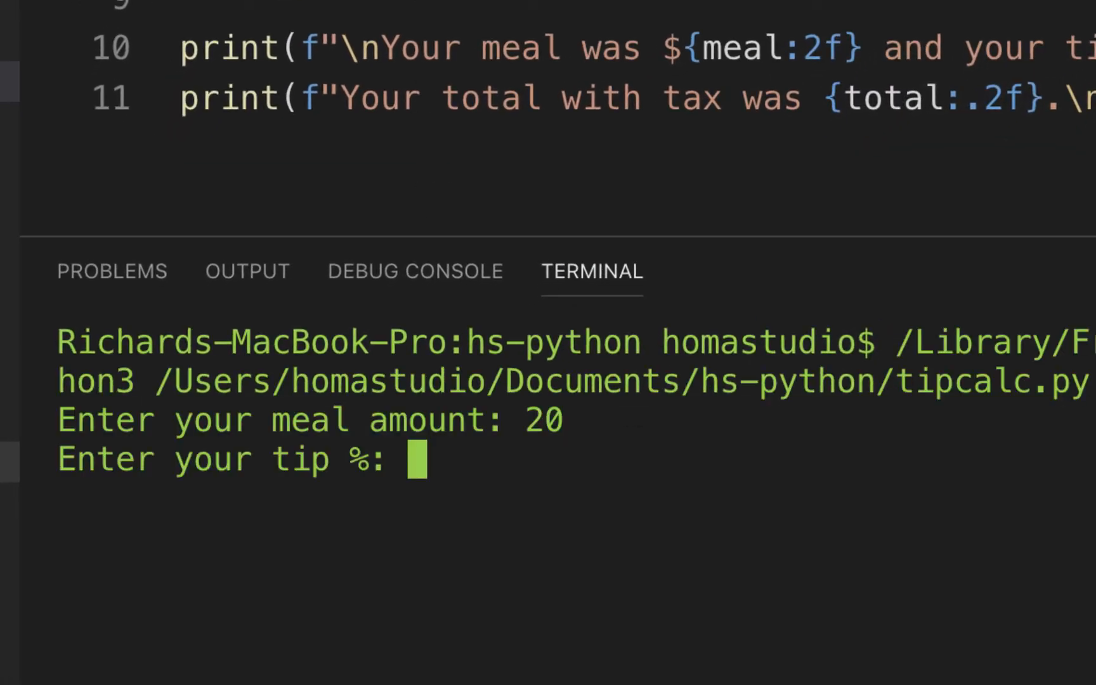
type("25")
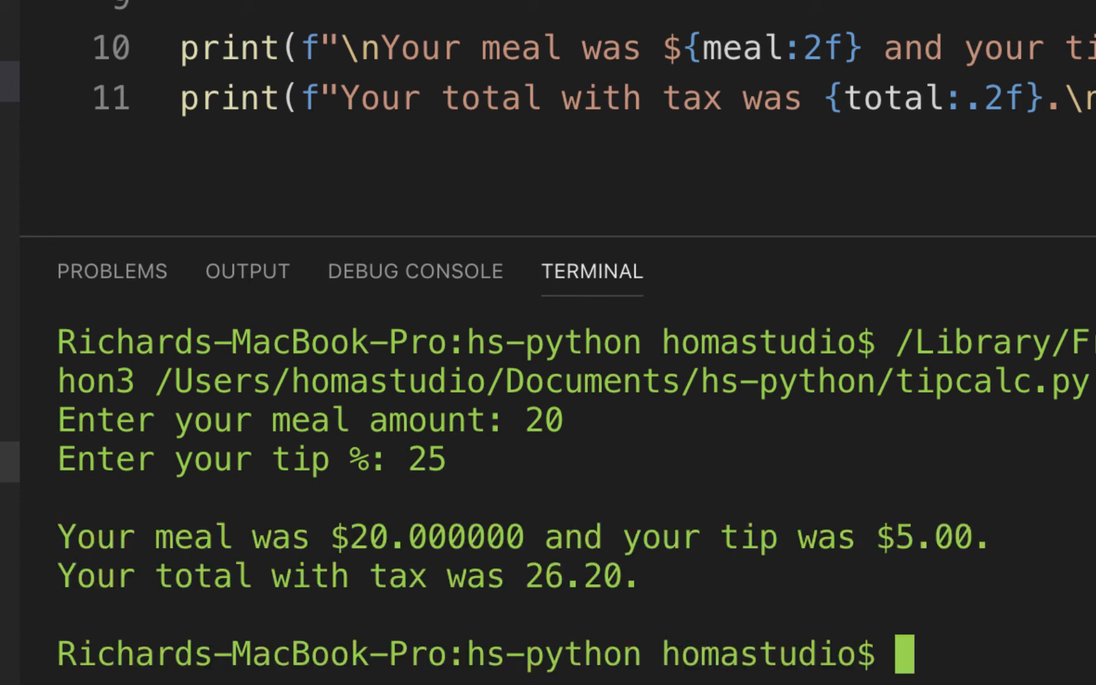
mouse_move(383, 578)
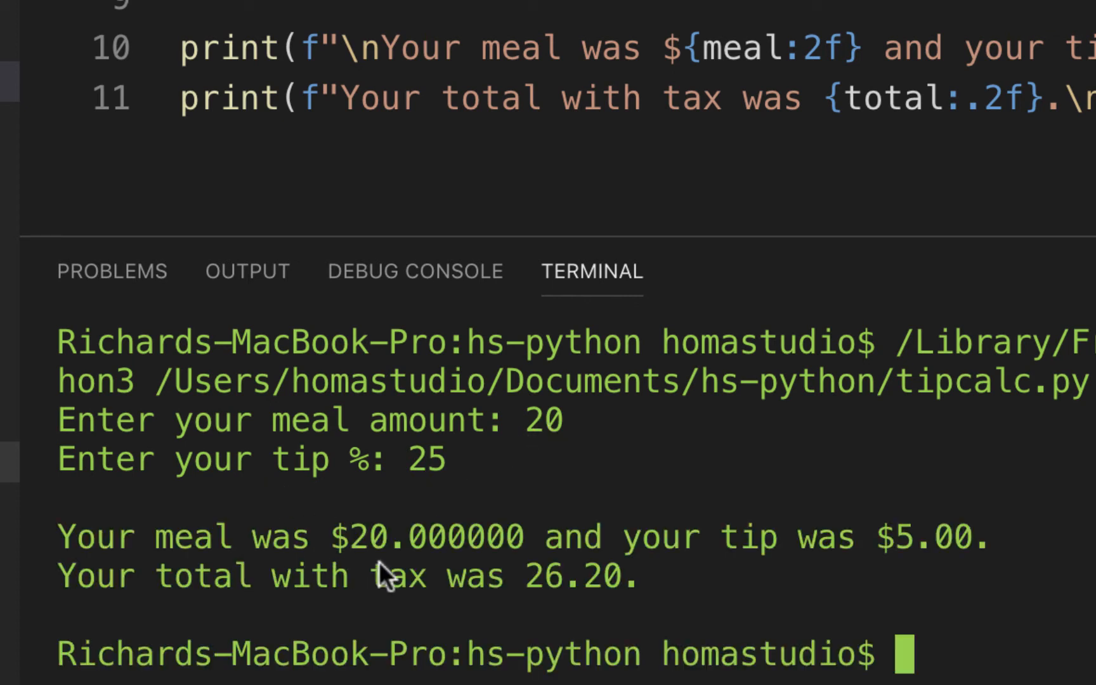
mouse_move(573, 549)
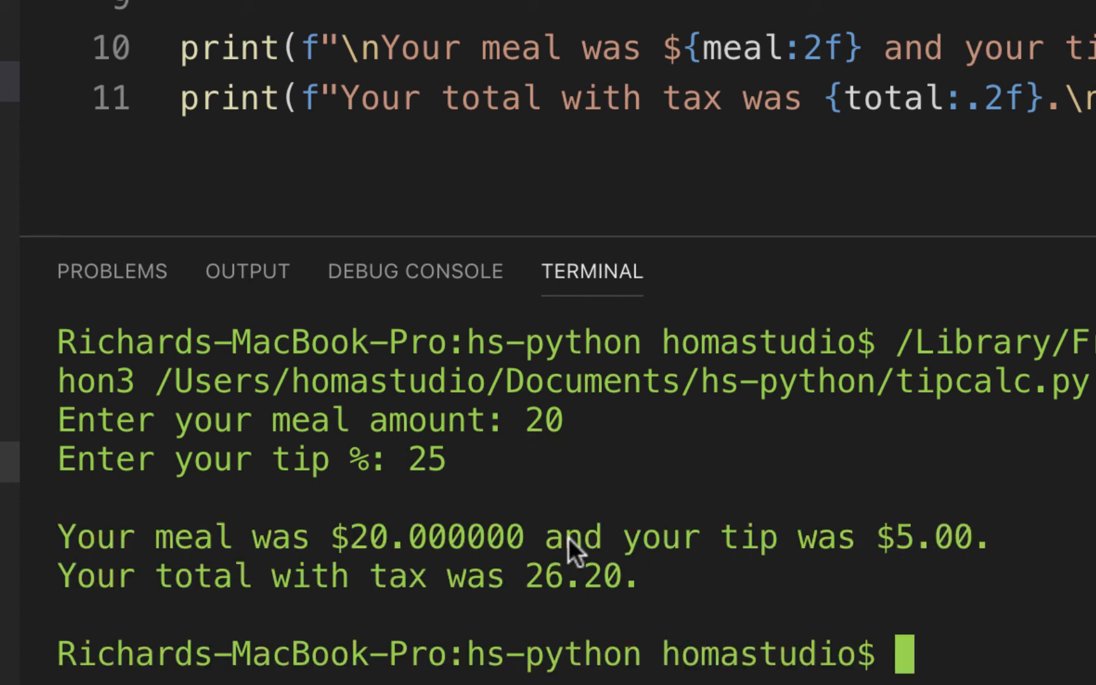
mouse_move(814, 52)
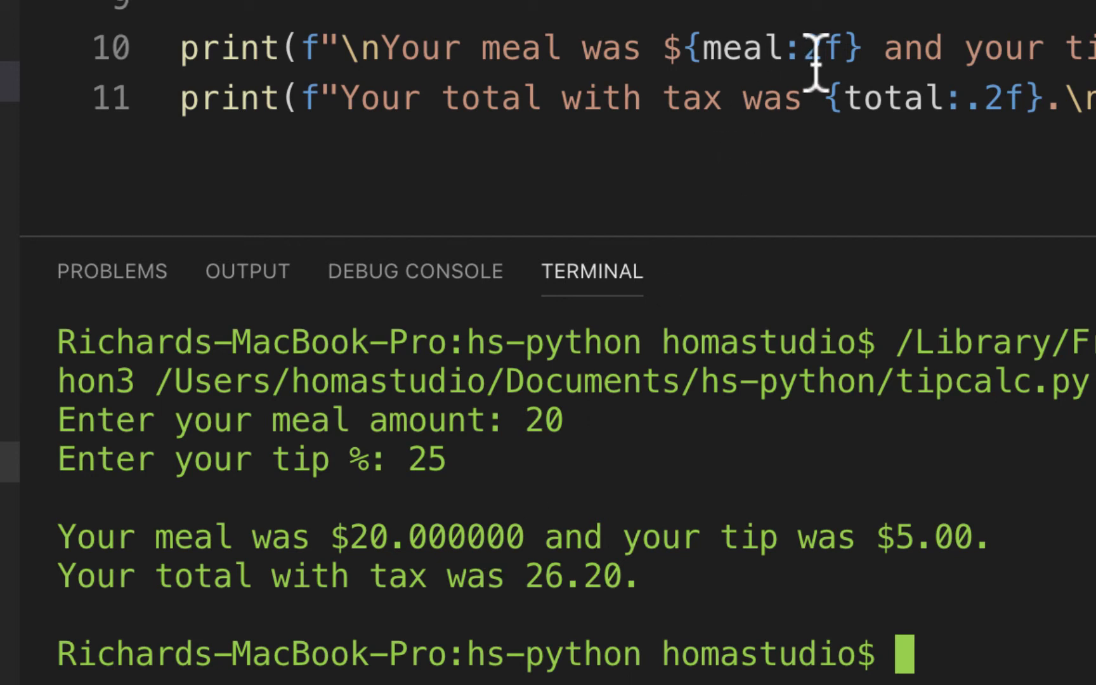
Step: Insert the missing dot so the meal placeholder reads meal:.2f
type(".")
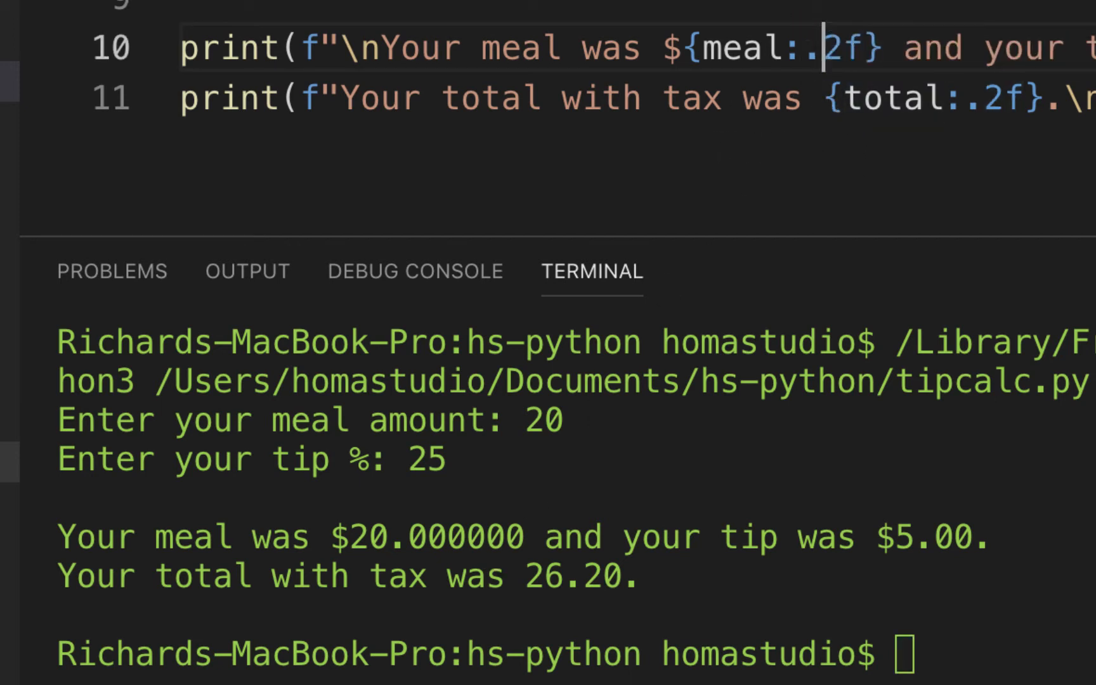
mouse_move(436, 535)
type("20")
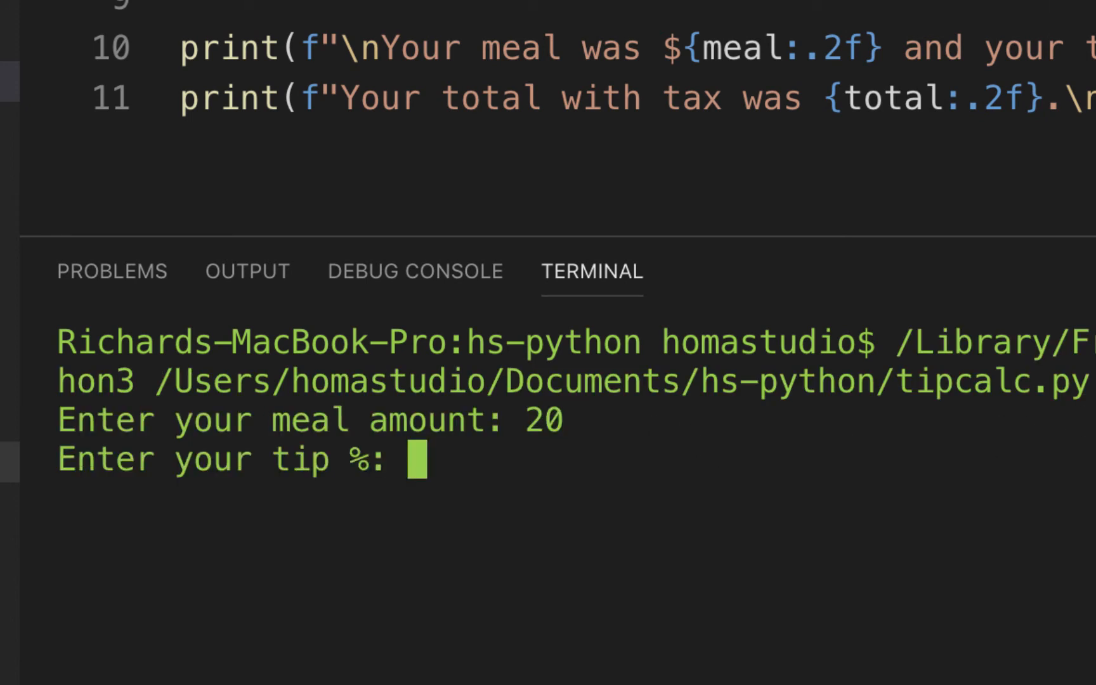
Step: Enter a tip of 25 so the output shows $20.00, $5.00 and 26.20
type("25")
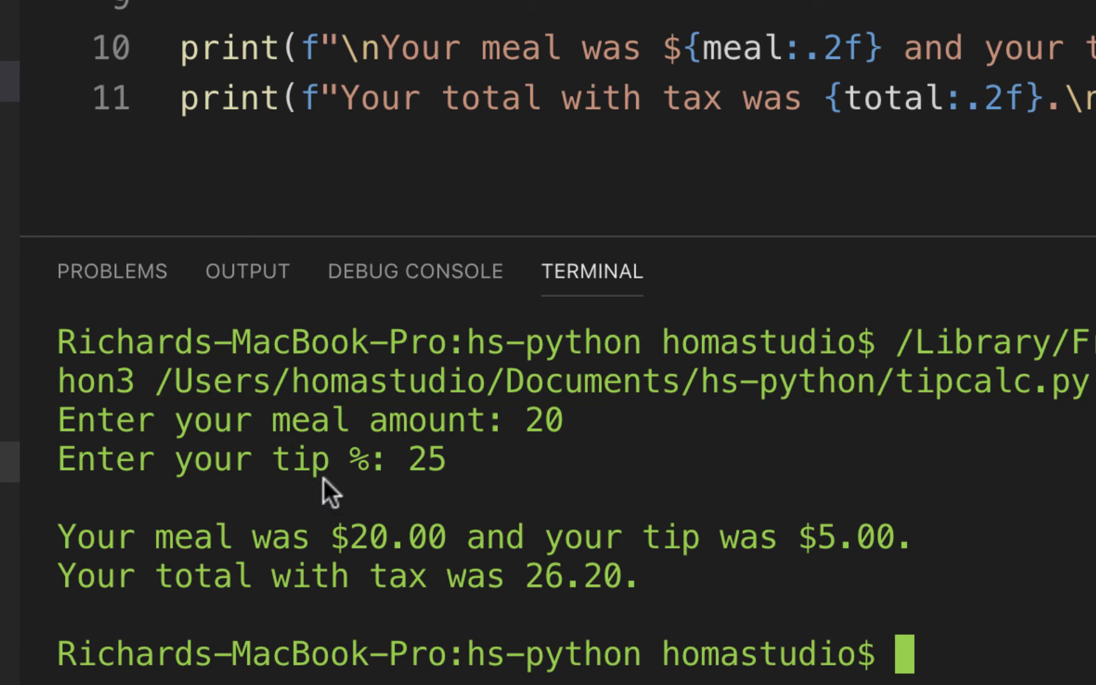
mouse_move(671, 559)
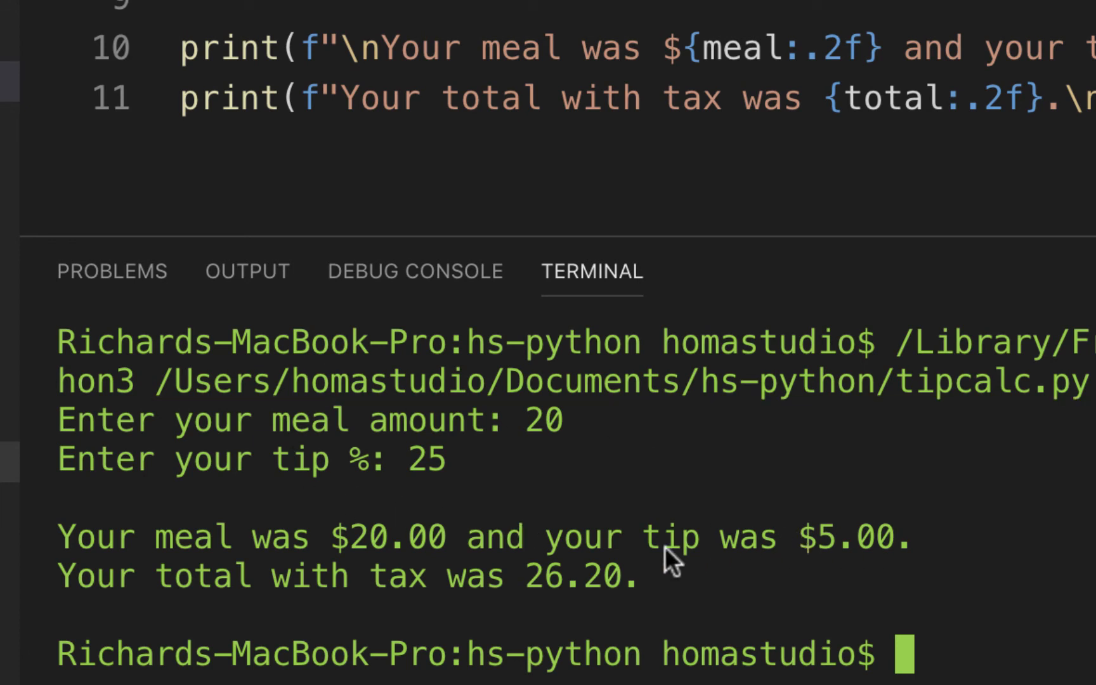
mouse_move(457, 614)
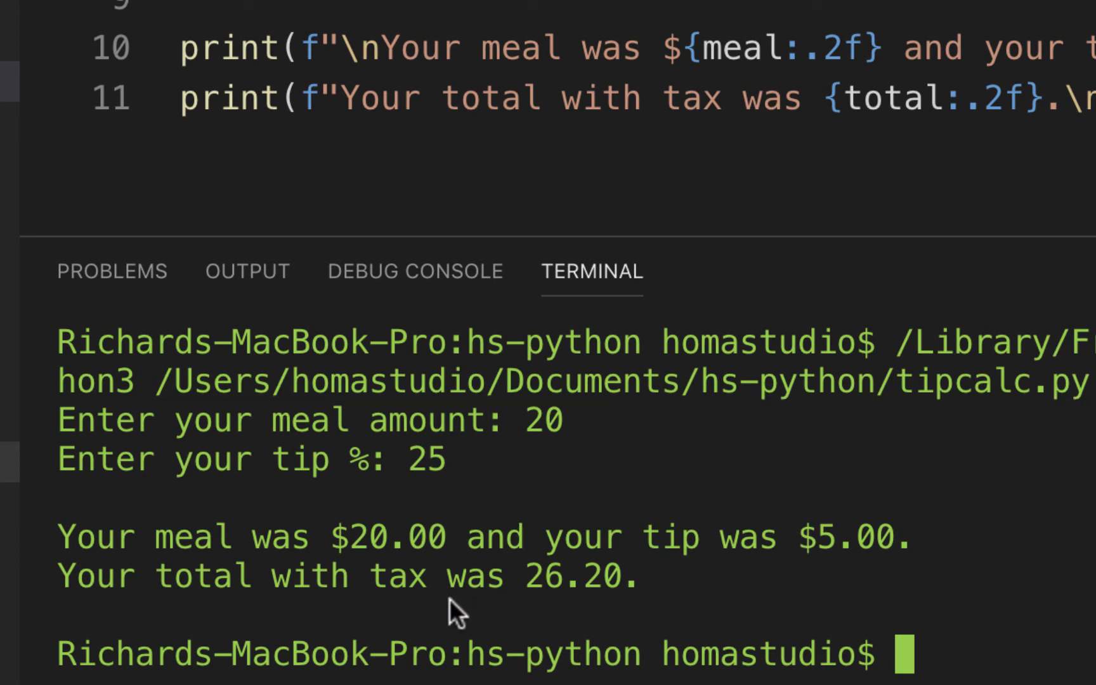
mouse_move(916, 388)
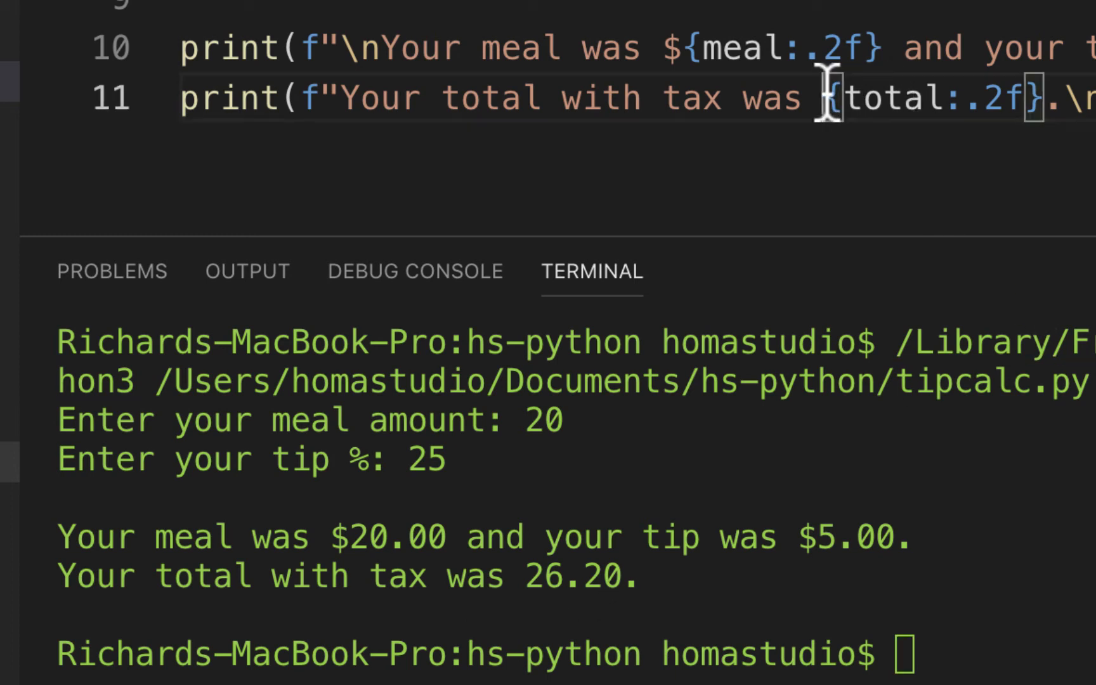
Step: Add a $ sign before {total:.2f} on the total line
type("$")
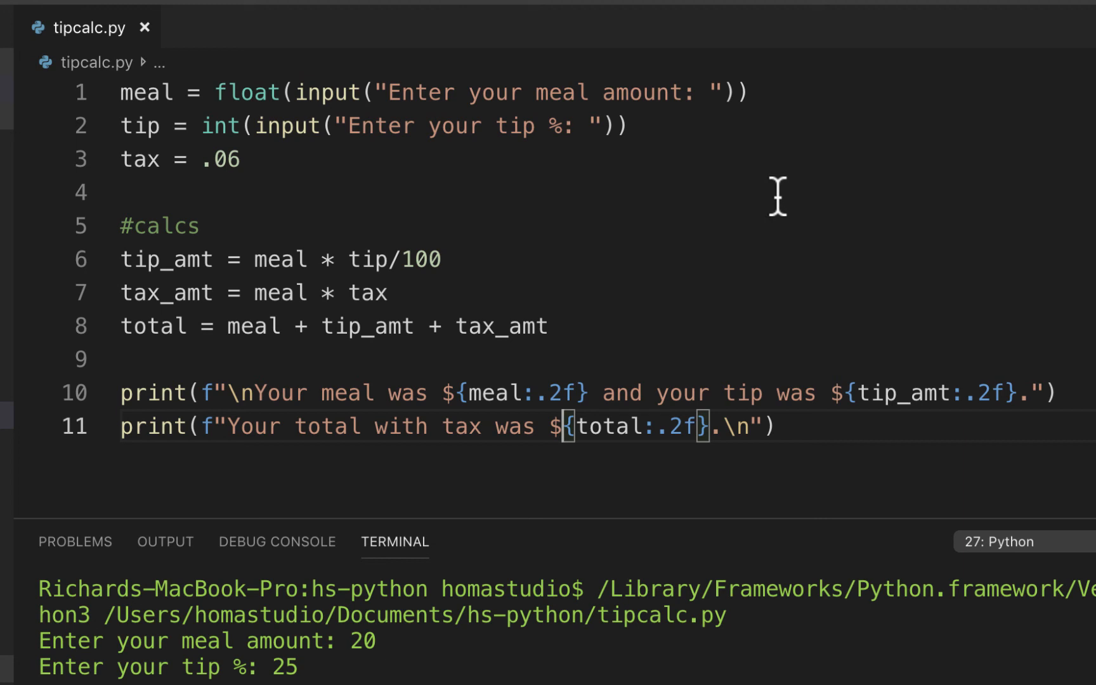
mouse_move(879, 213)
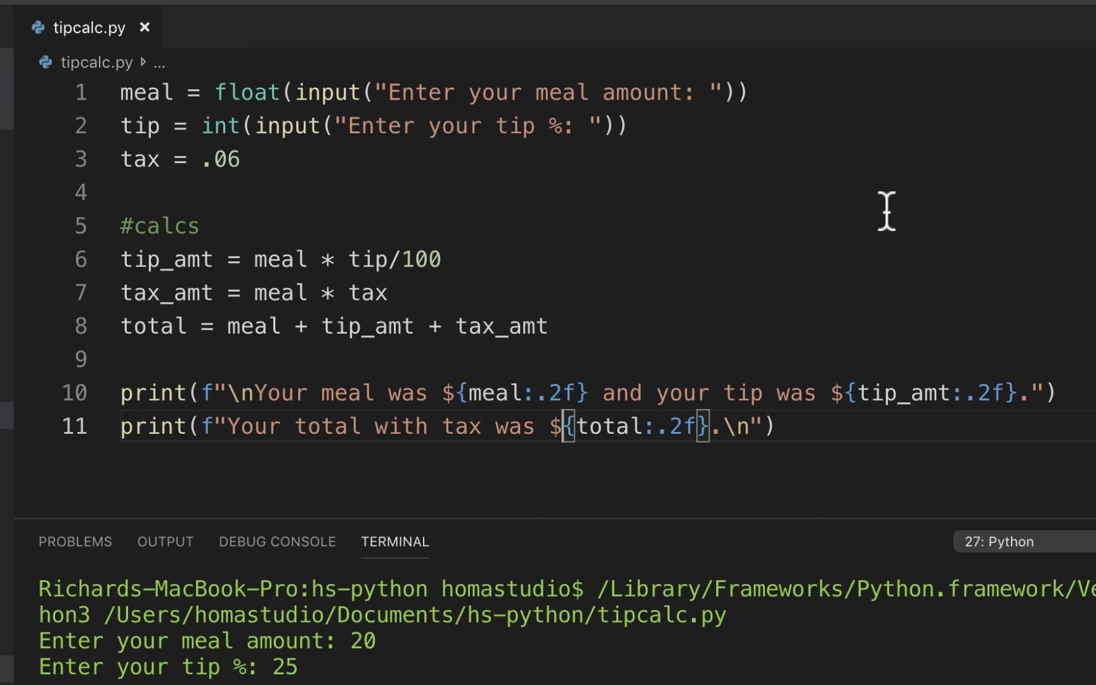
mouse_move(614, 231)
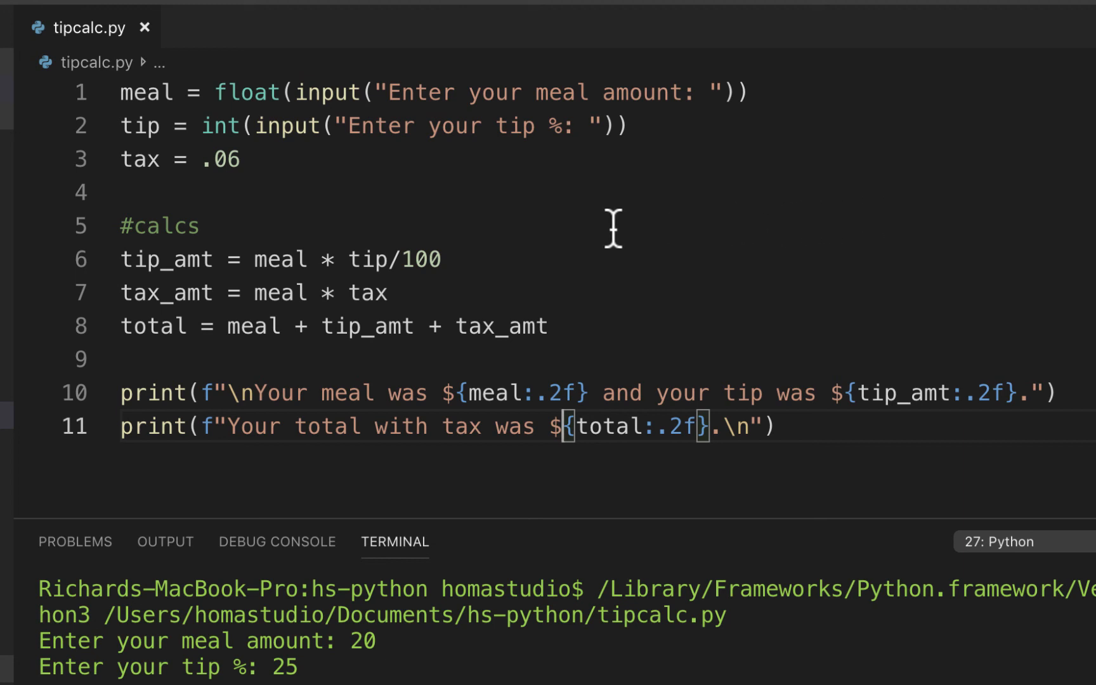
mouse_move(793, 423)
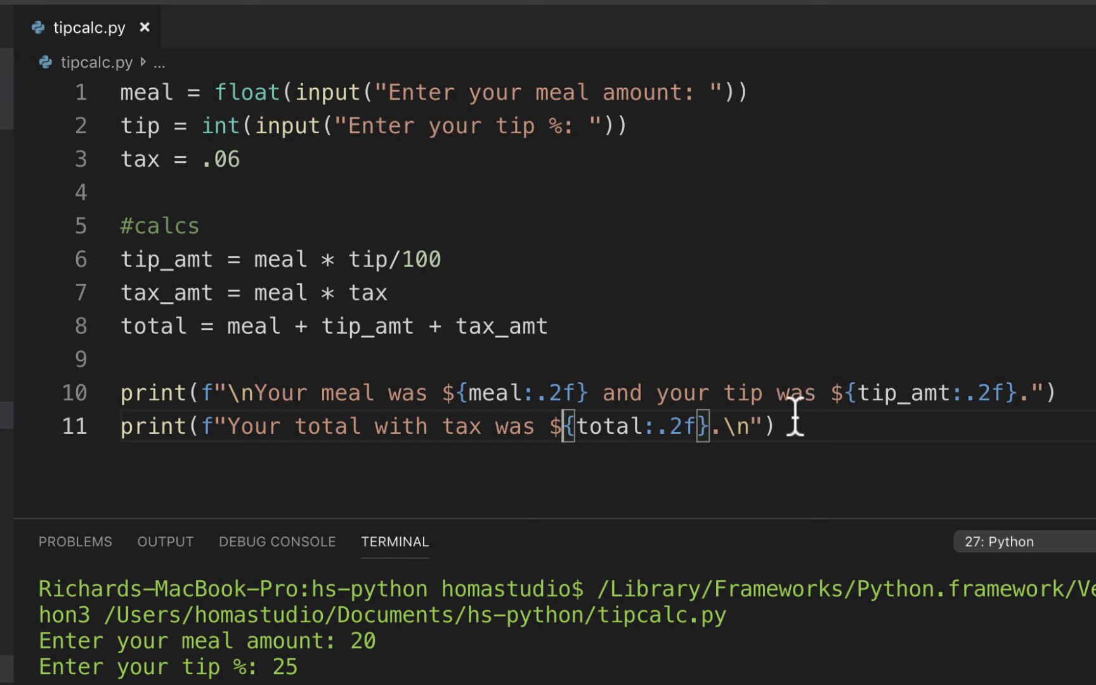